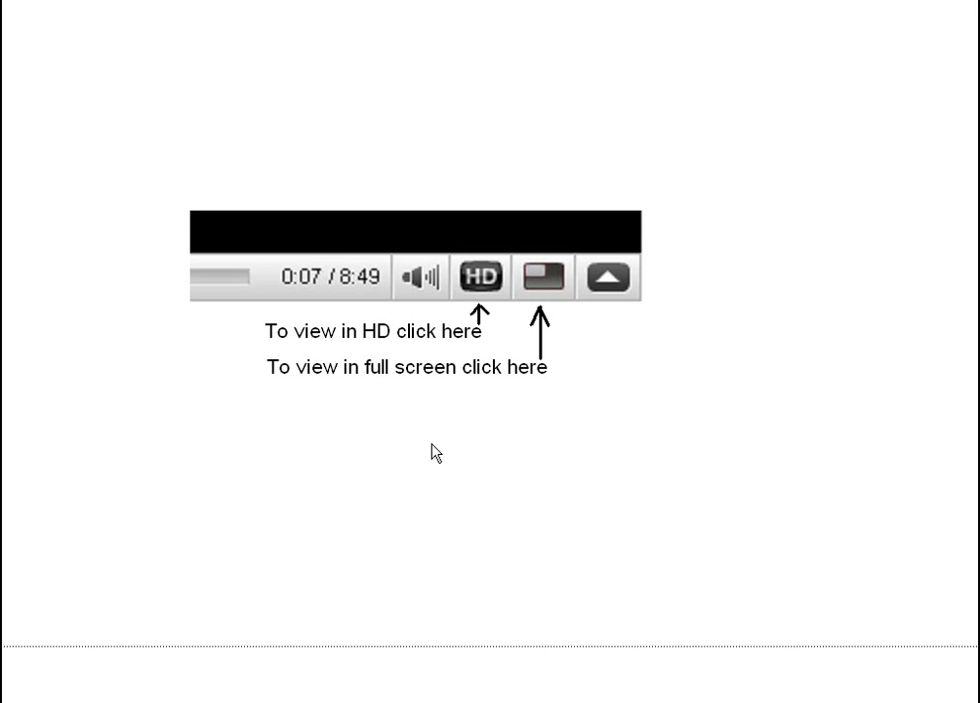
mouse_move(535, 282)
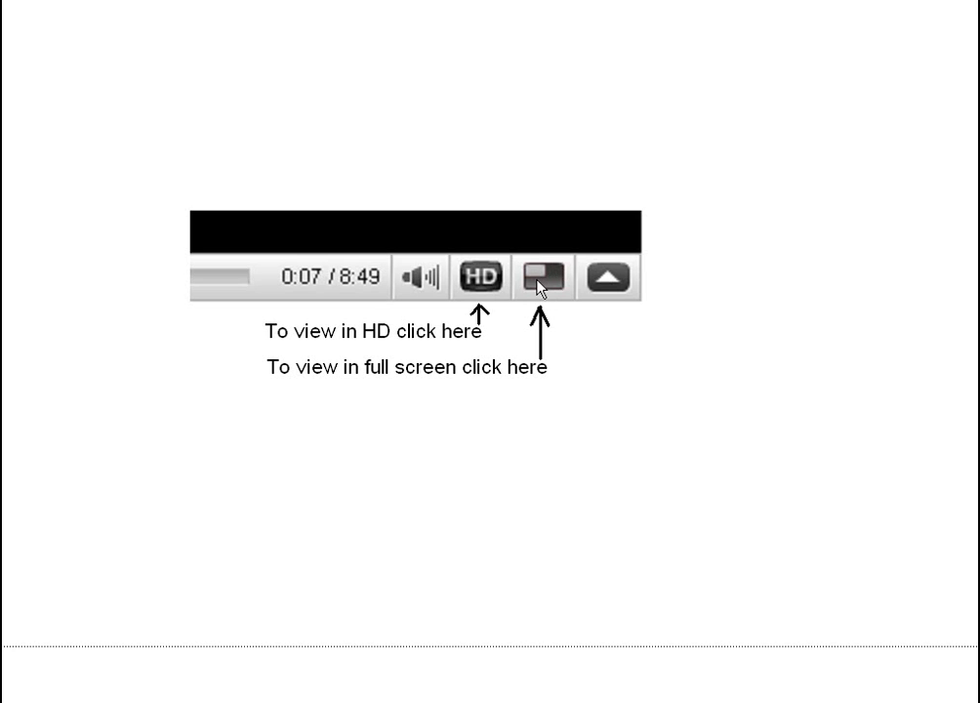
mouse_move(503, 283)
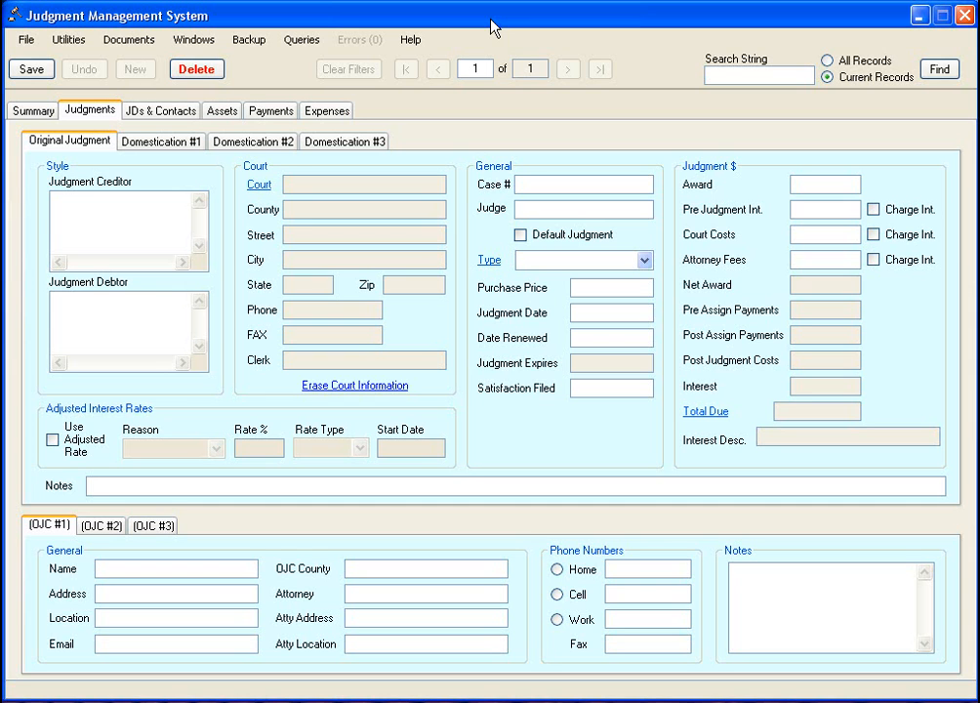
Review the editable list of judgment types from the Type field and close it
click(409, 39)
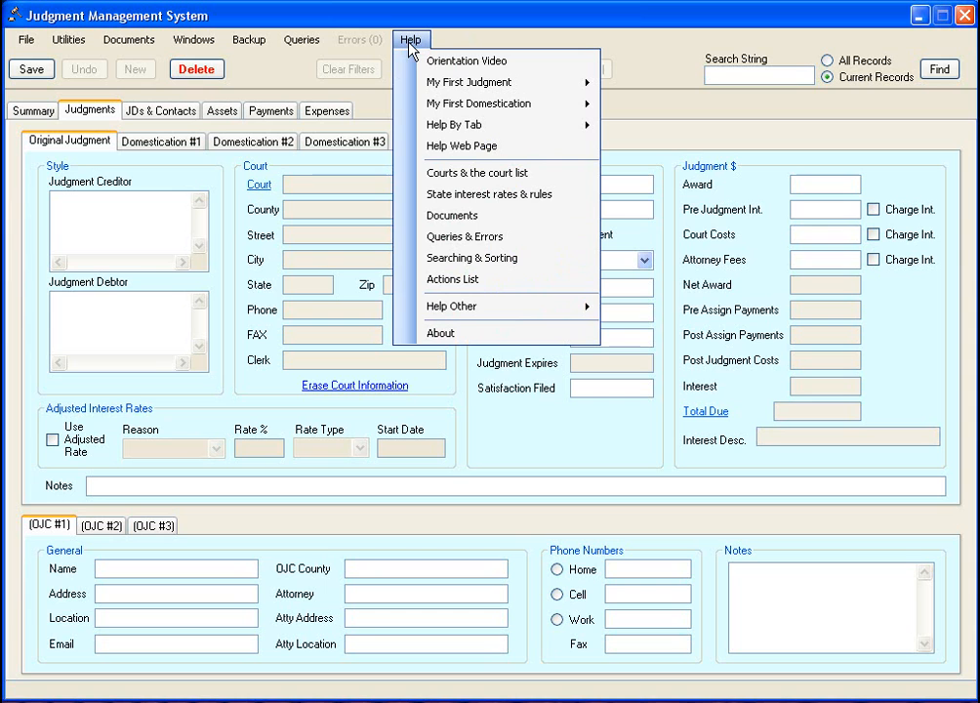
mouse_move(466, 60)
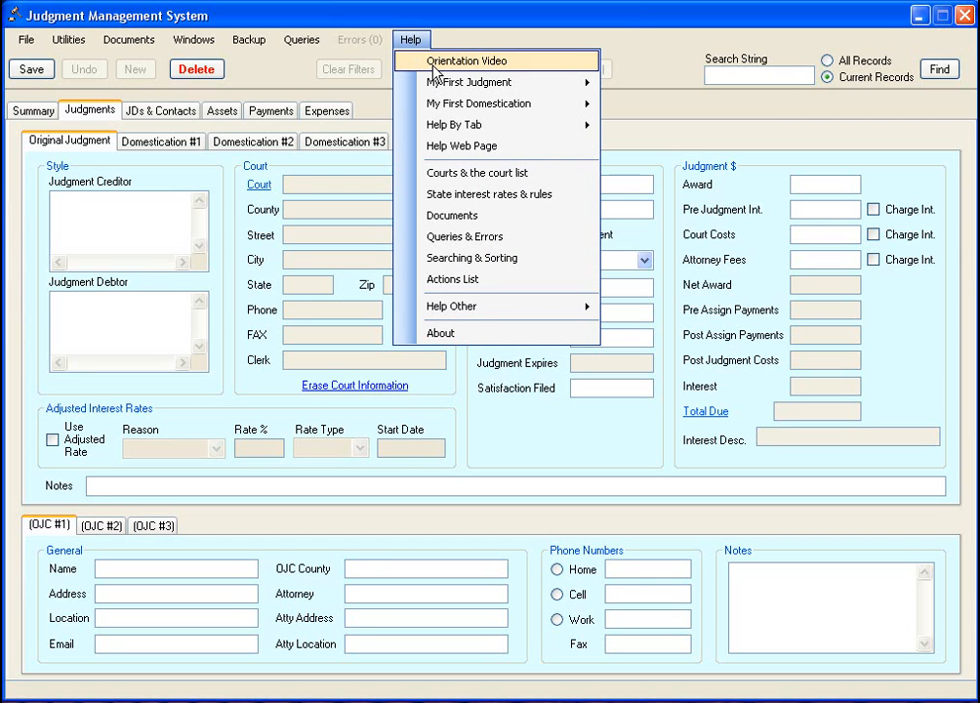
mouse_move(470, 31)
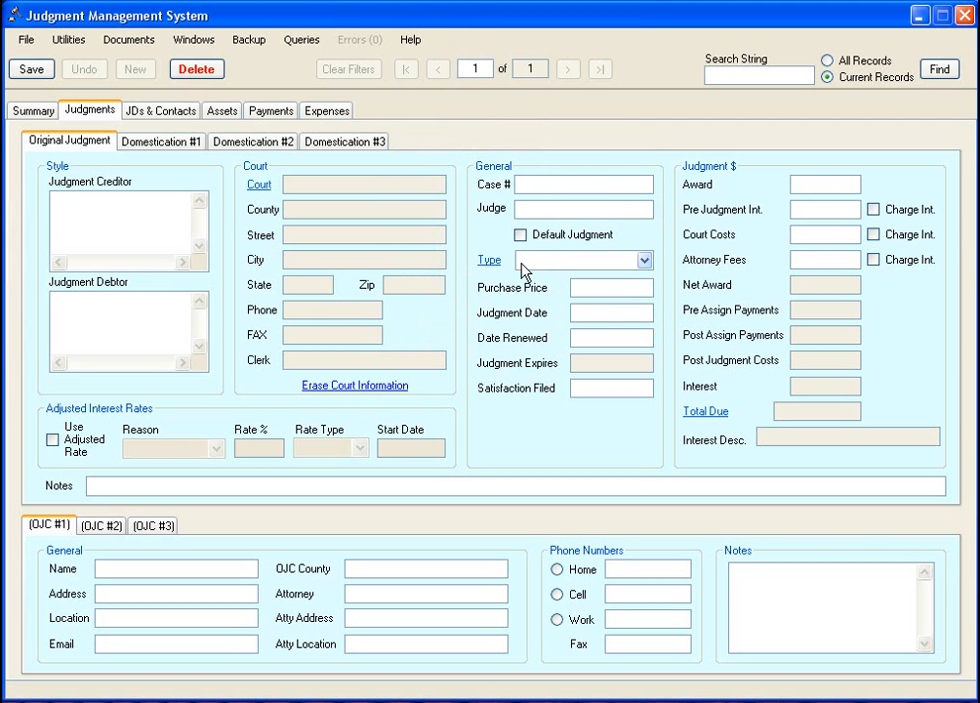
mouse_move(699, 420)
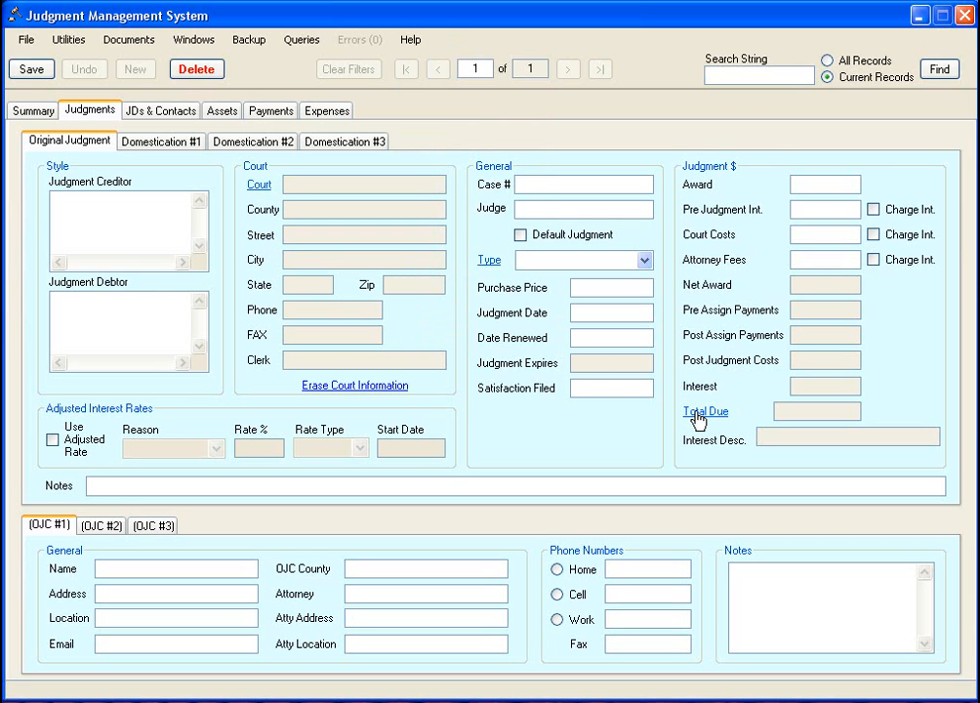
mouse_move(492, 266)
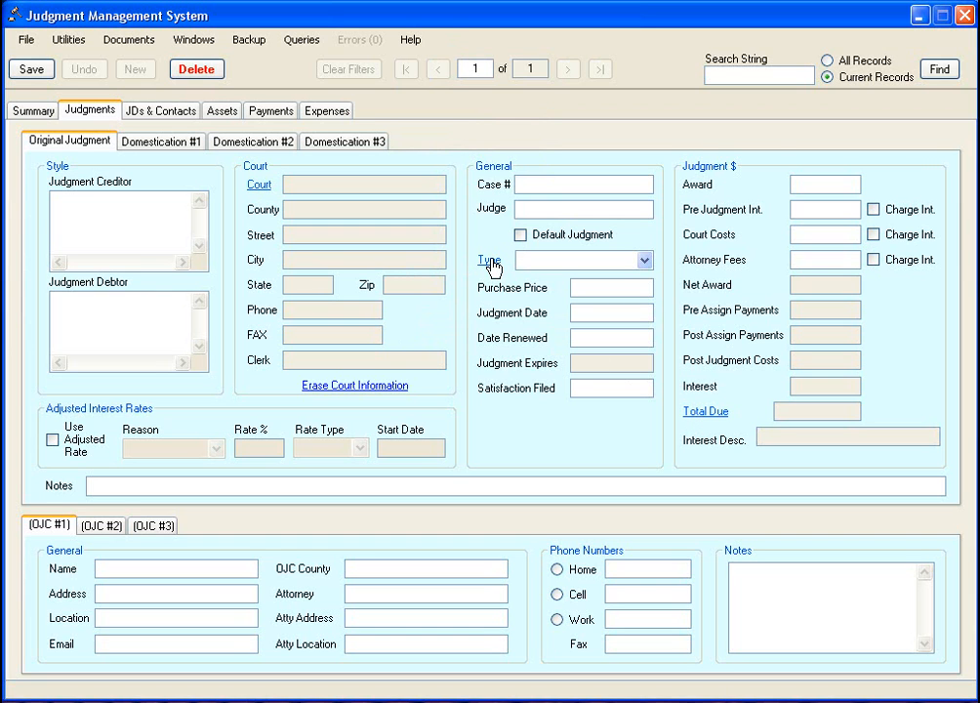
mouse_move(481, 292)
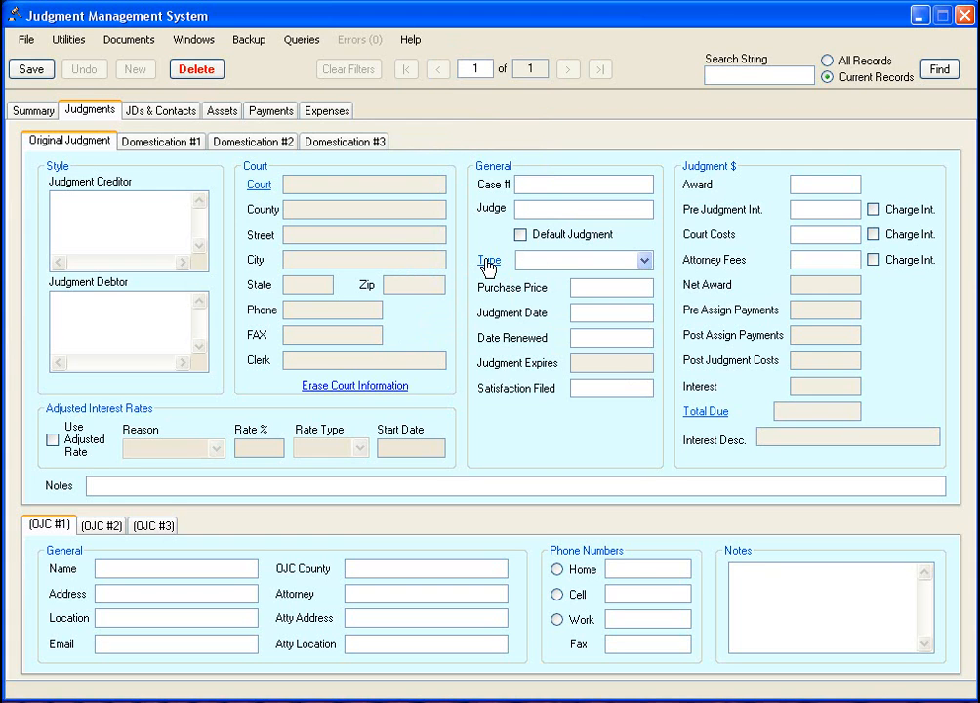
click(640, 259)
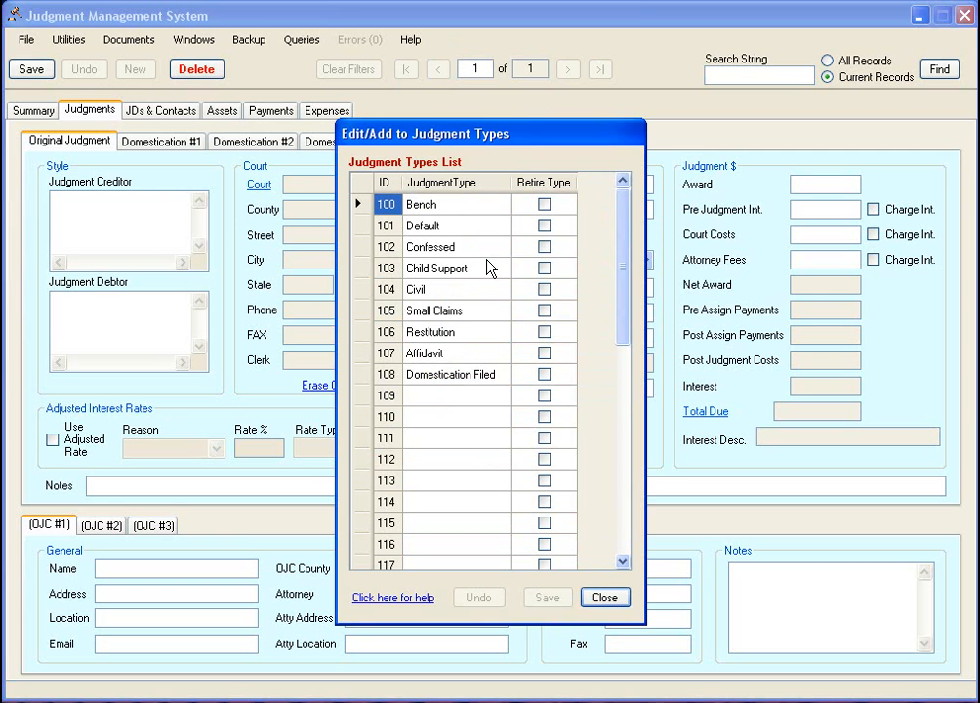
click(605, 597)
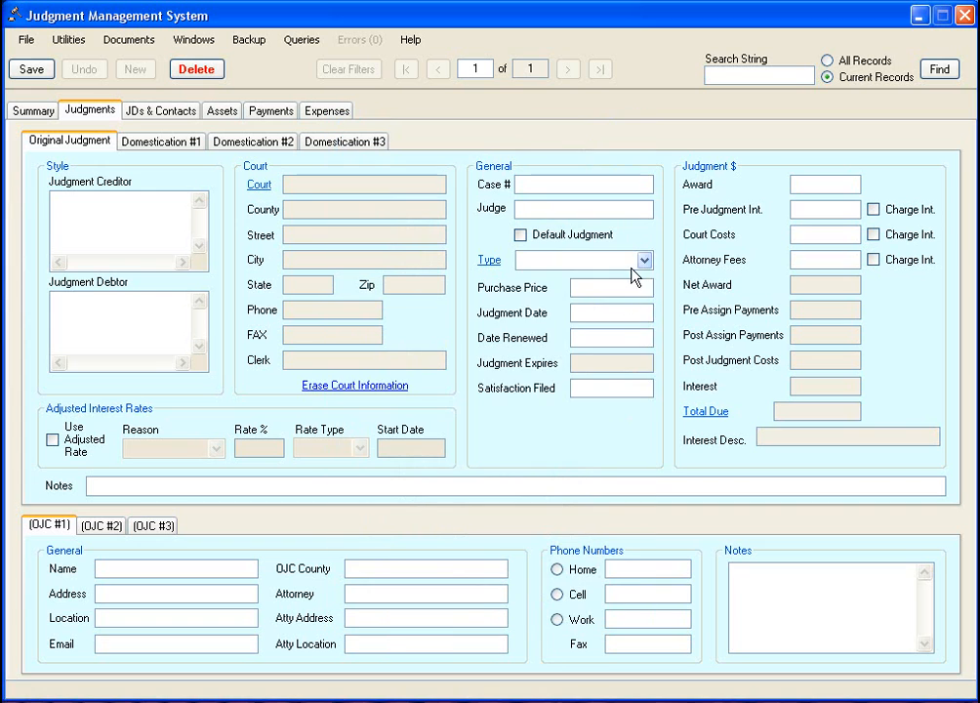
click(644, 259)
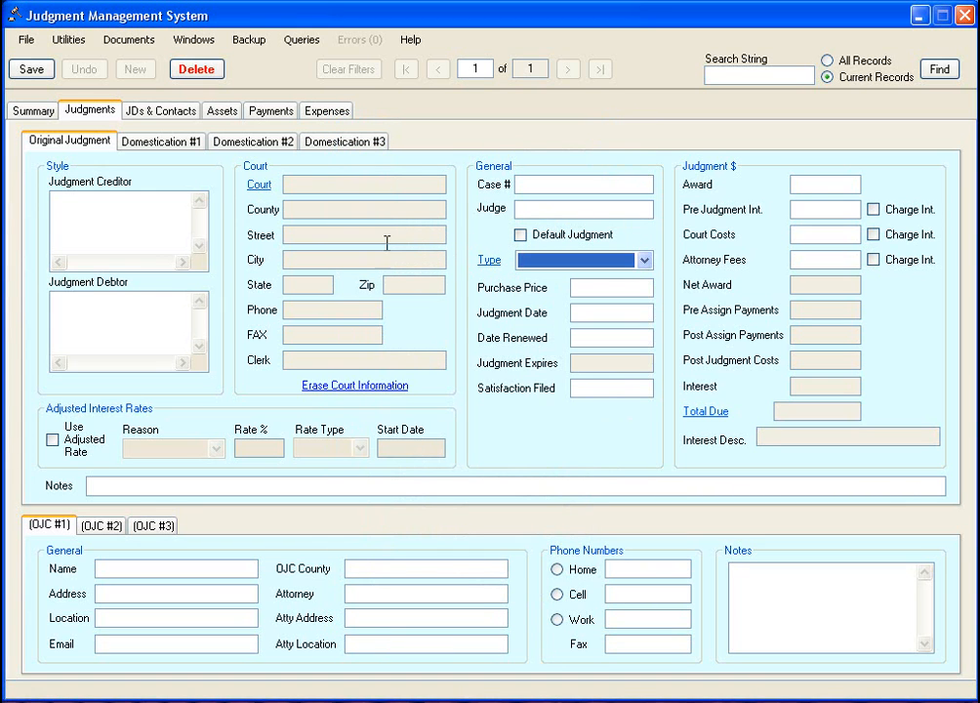
On the JDs & Contacts page, review the Add/Edit Contact Types list and close it
click(160, 109)
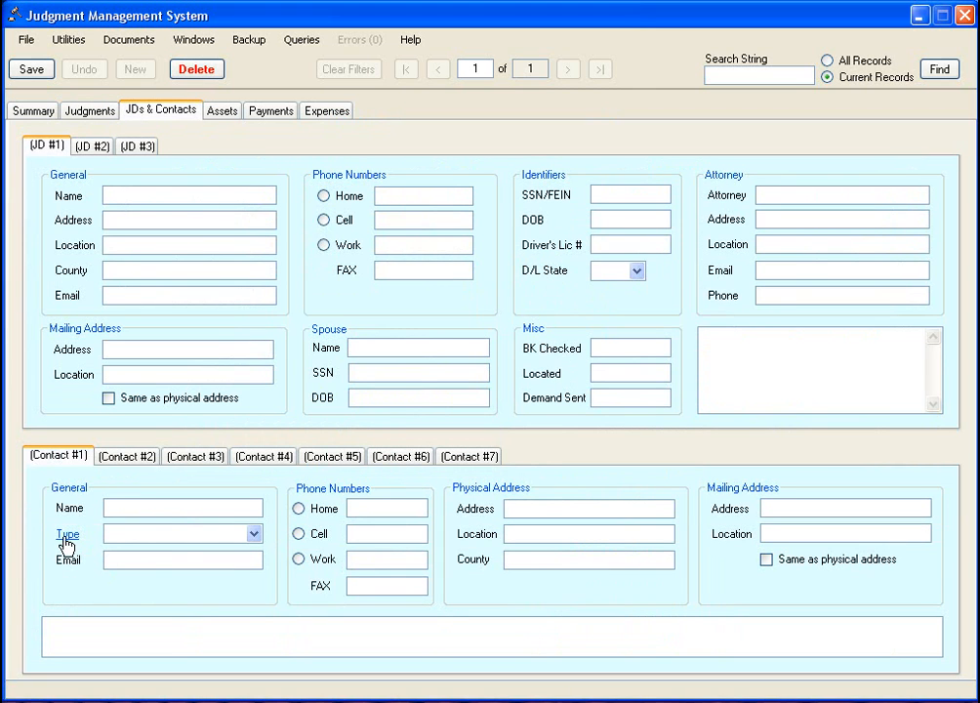
mouse_move(164, 544)
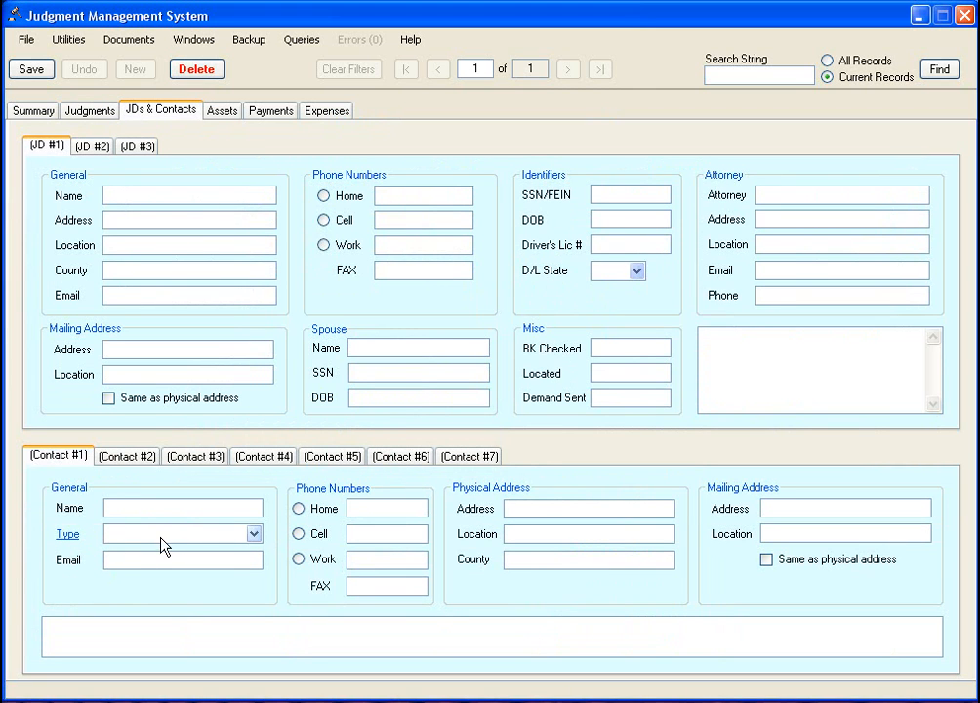
click(183, 532)
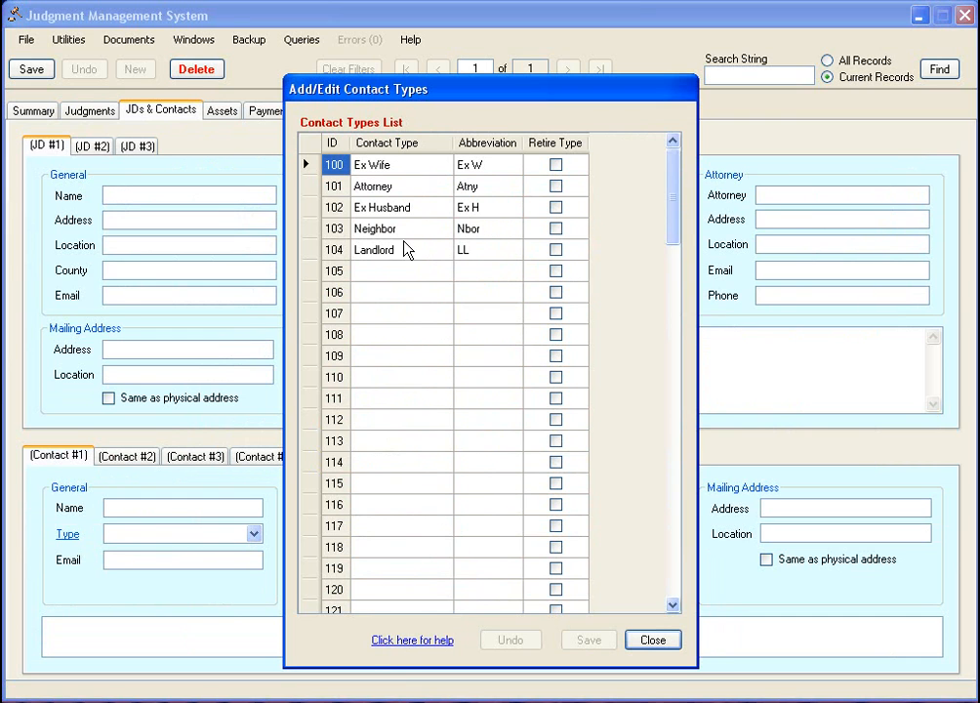
mouse_move(441, 648)
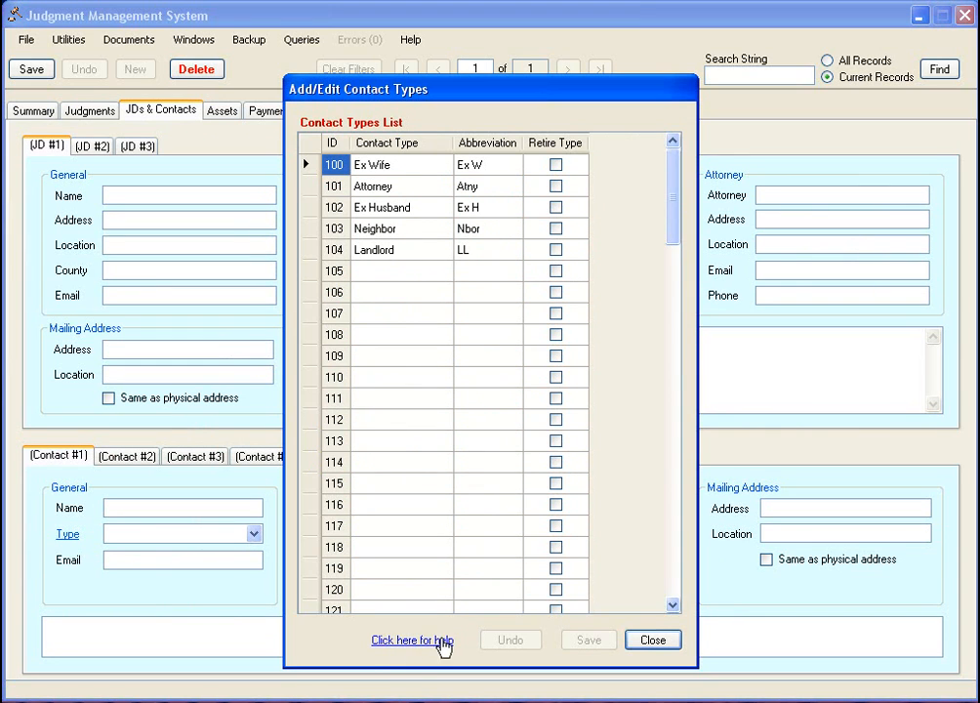
click(652, 641)
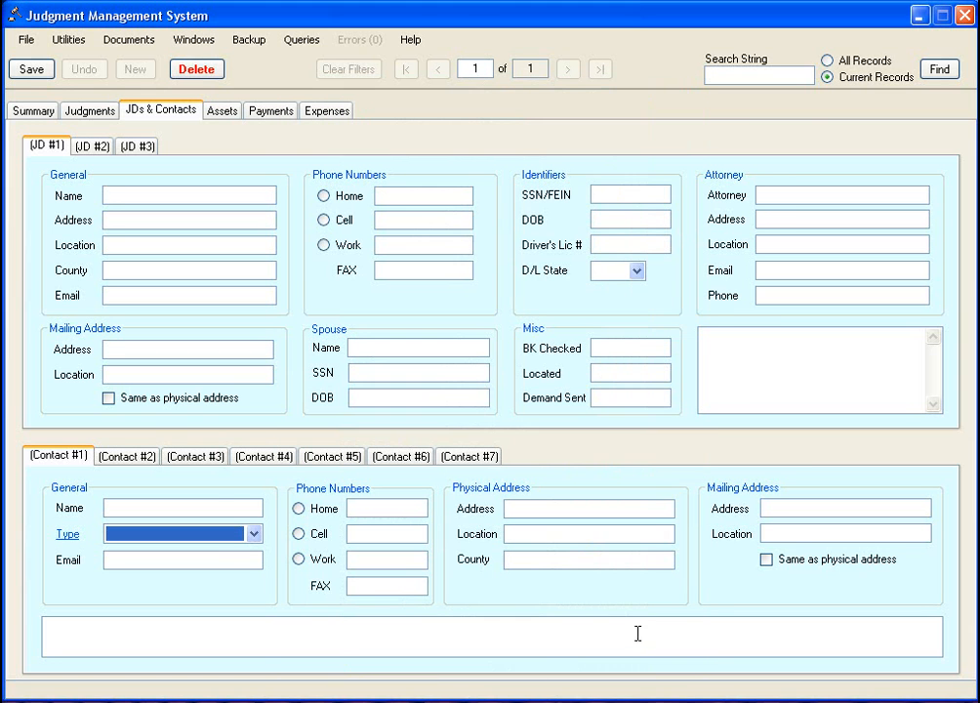
mouse_move(476, 17)
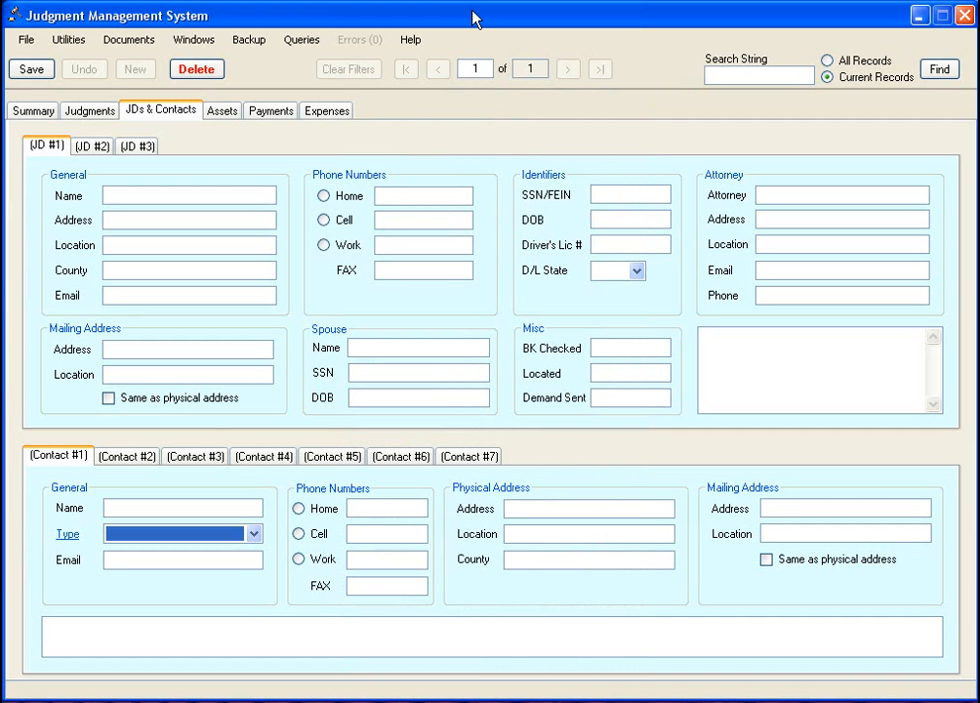
mouse_move(67, 111)
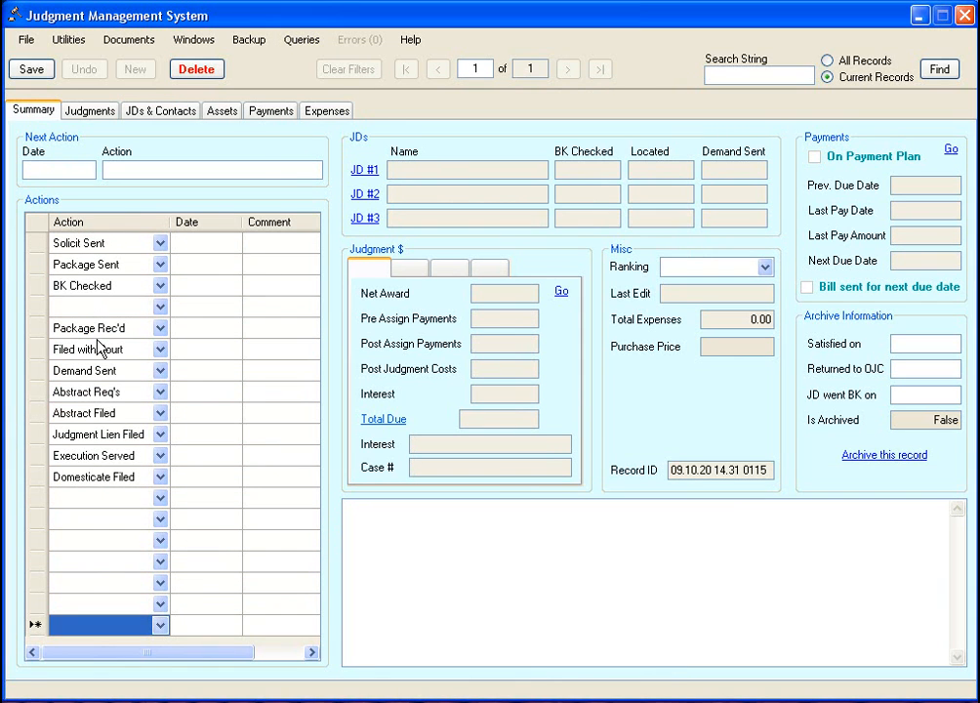
click(160, 476)
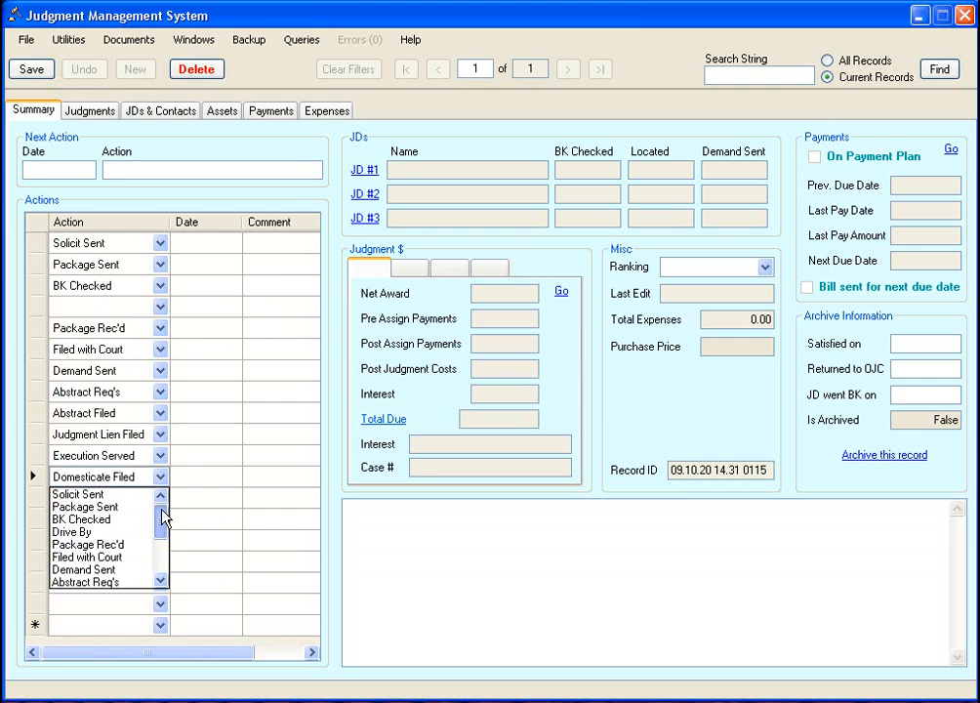
click(93, 477)
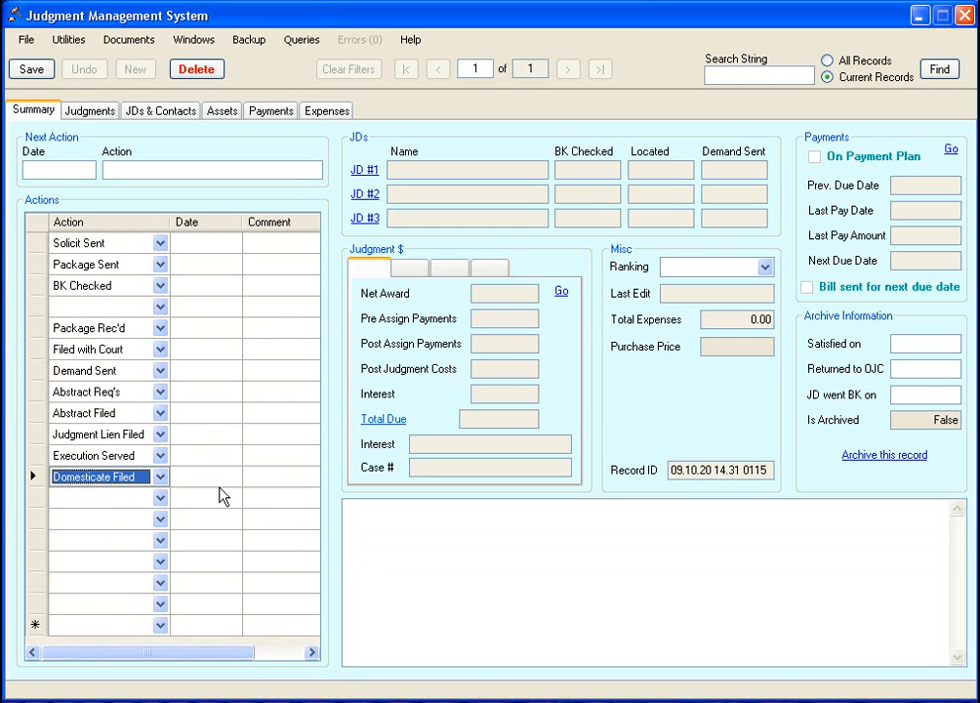
mouse_move(264, 289)
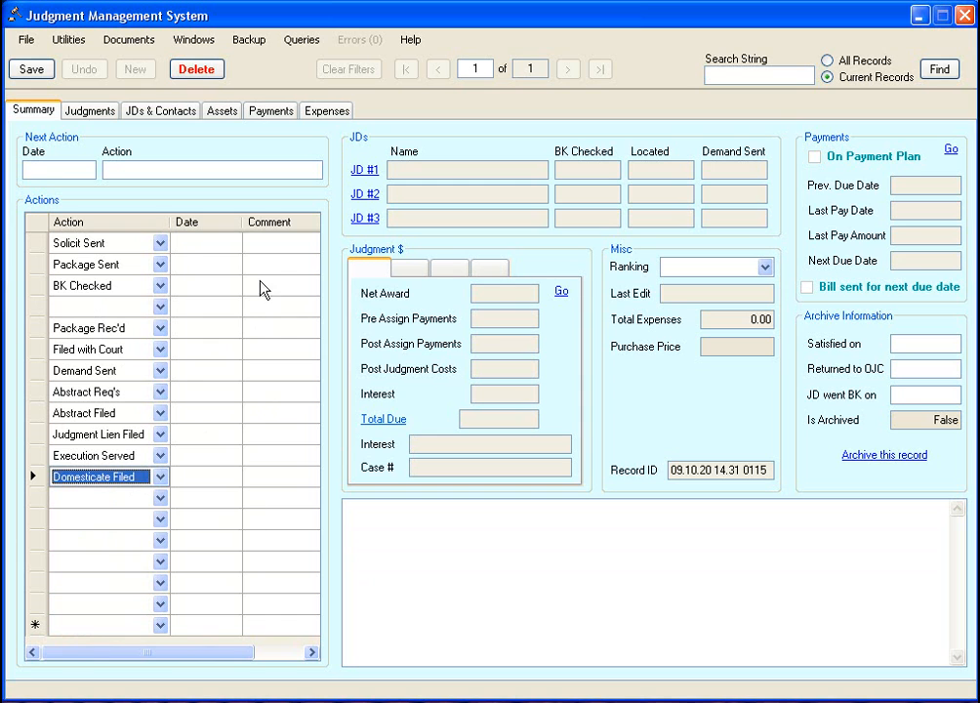
mouse_move(88, 437)
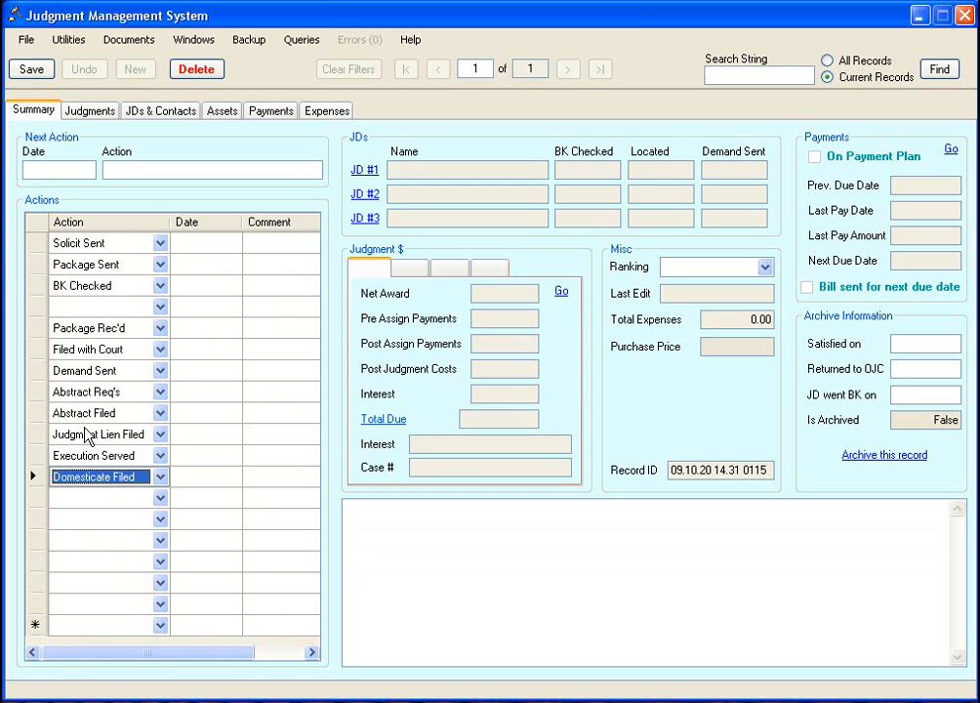
mouse_move(145, 256)
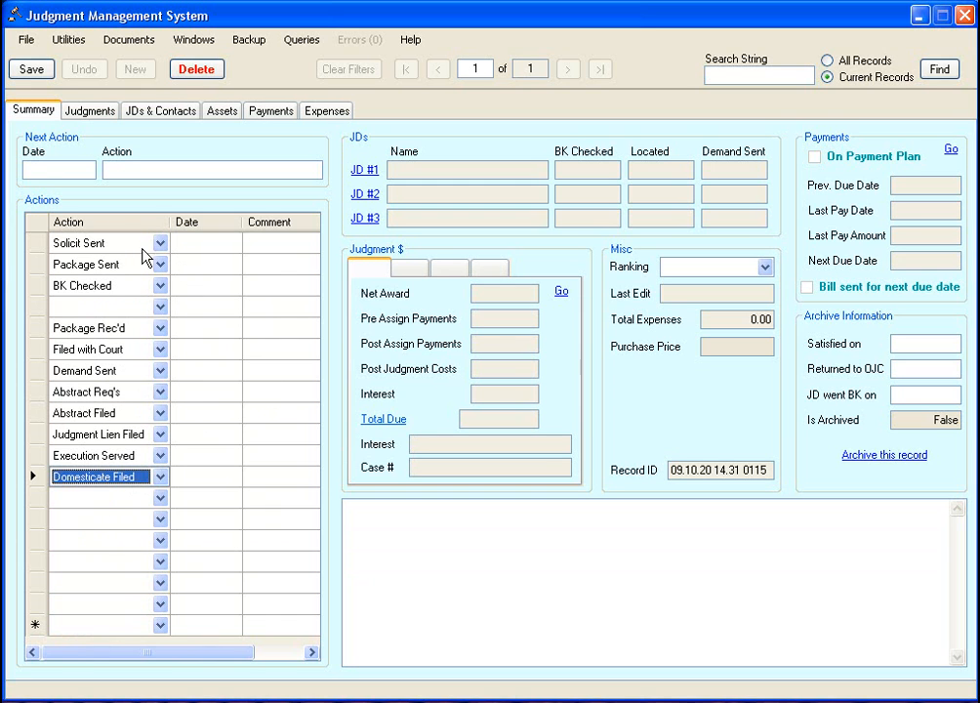
click(193, 39)
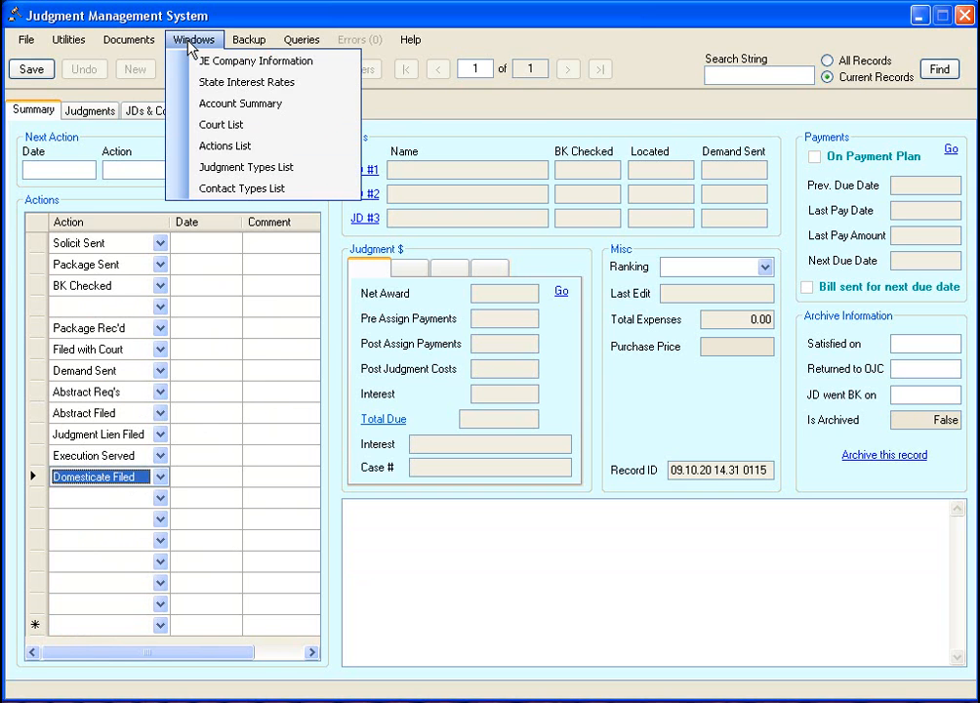
mouse_move(238, 144)
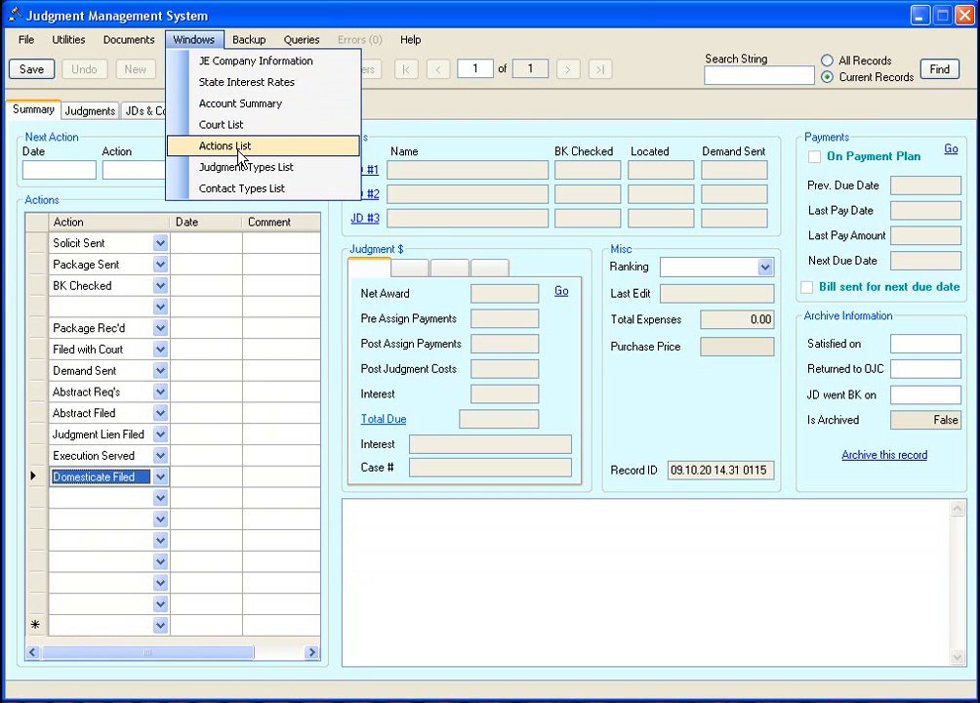
click(224, 144)
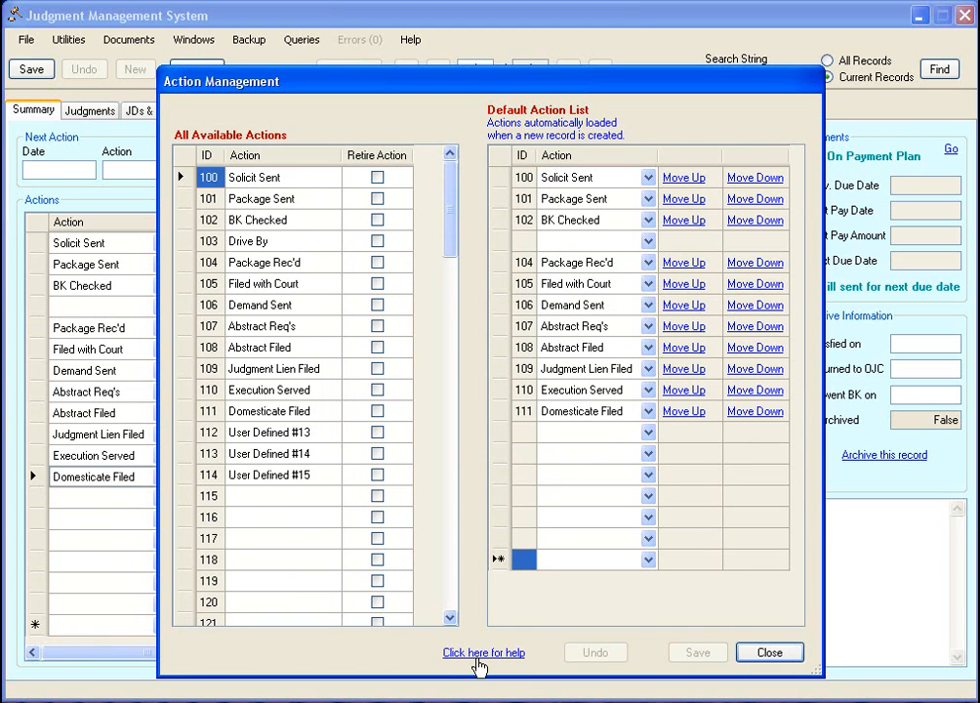
mouse_move(564, 534)
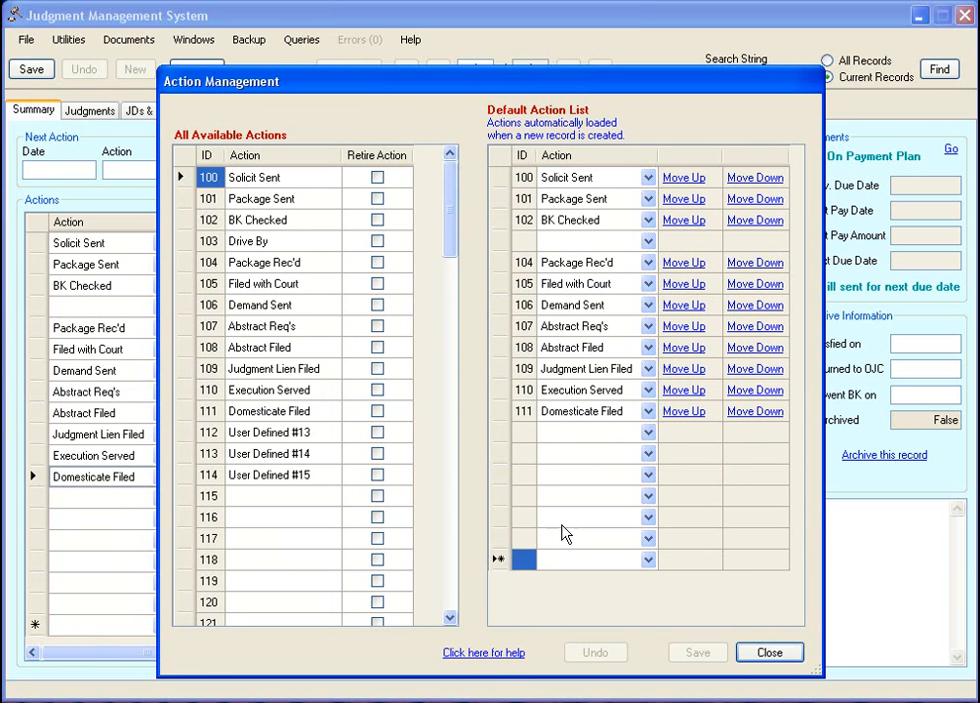
mouse_move(695, 667)
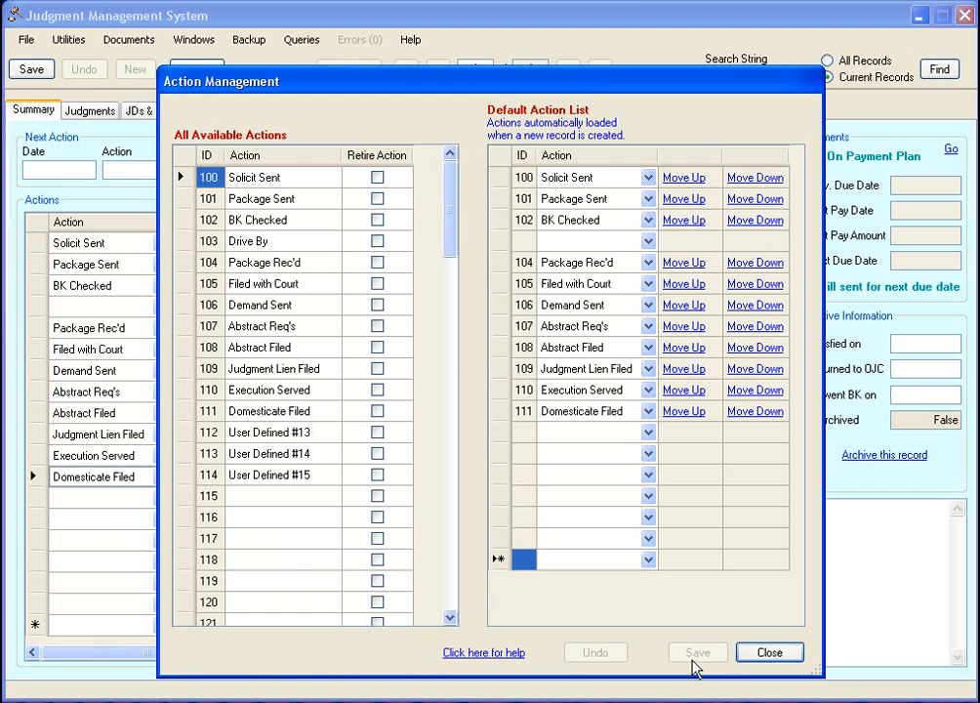
click(769, 652)
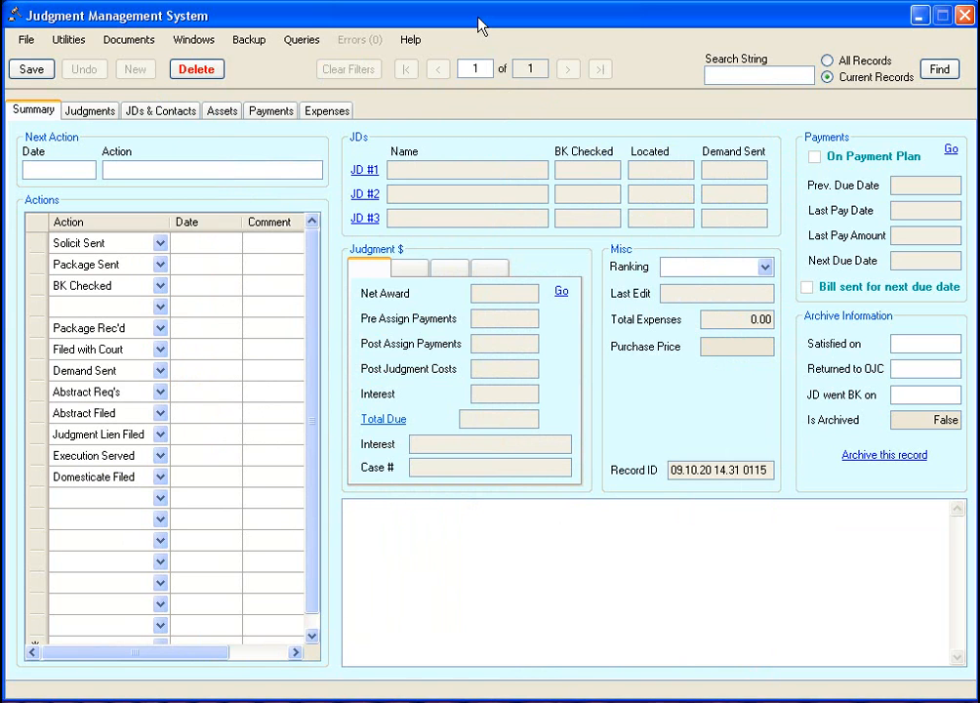
mouse_move(462, 27)
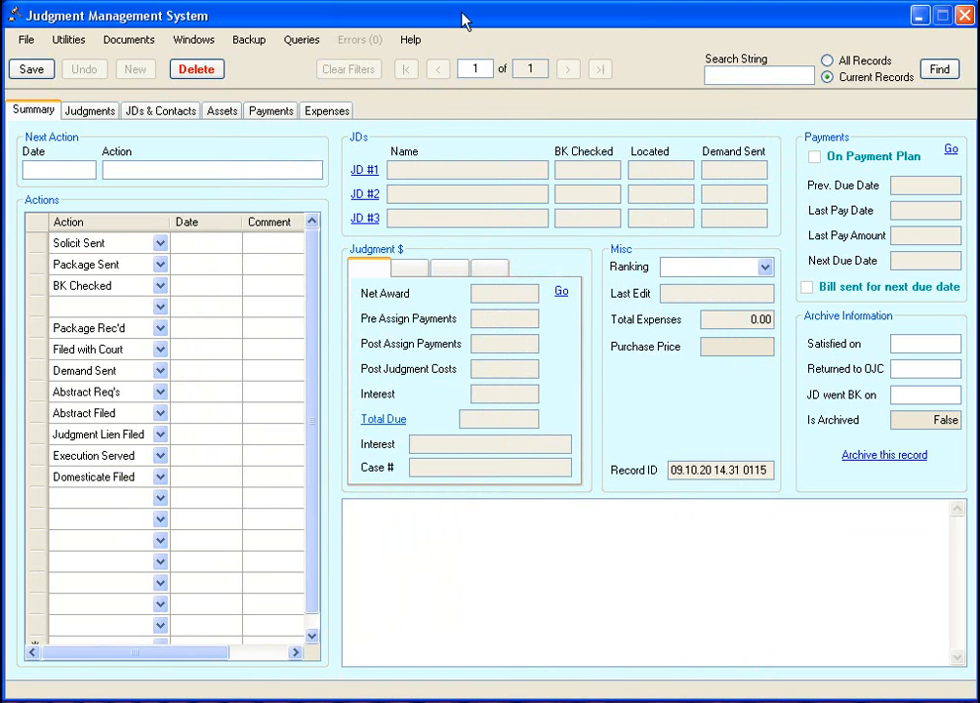
click(410, 39)
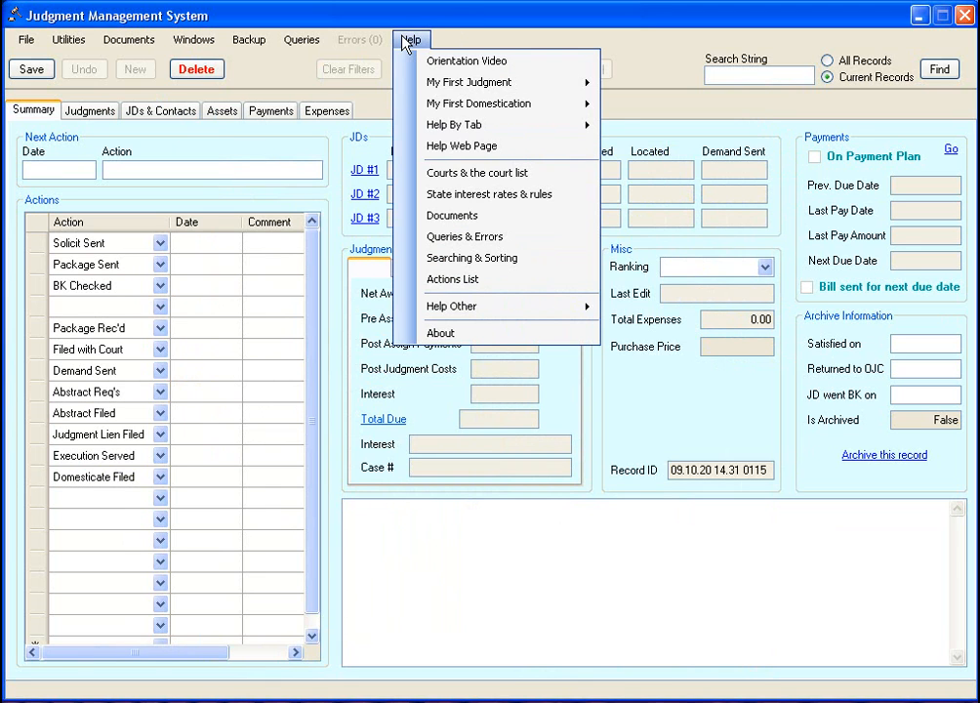
mouse_move(468, 82)
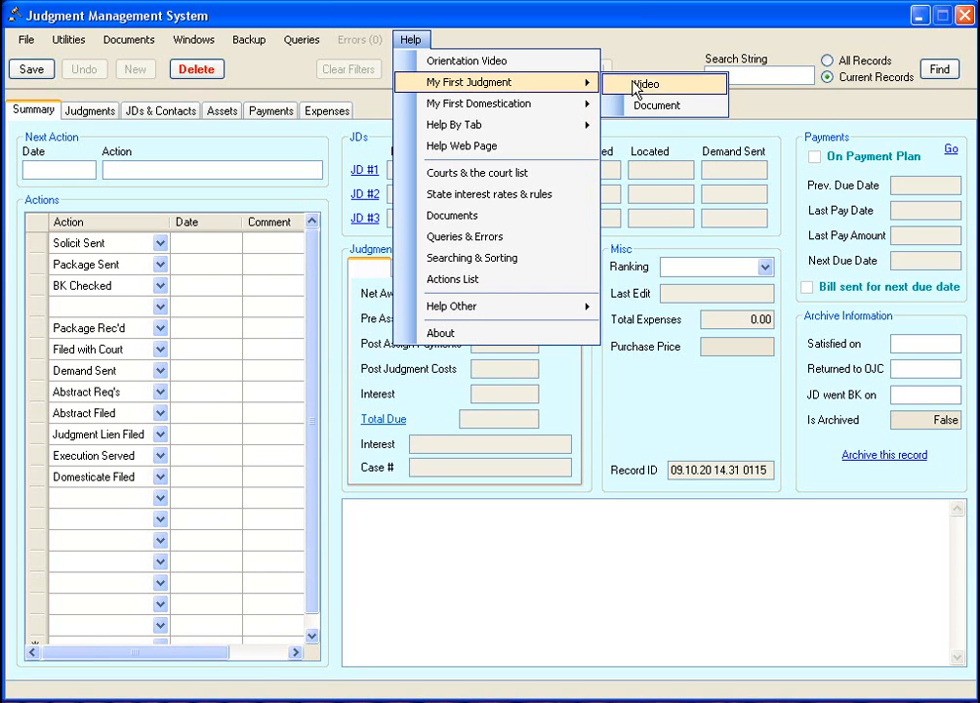
mouse_move(648, 89)
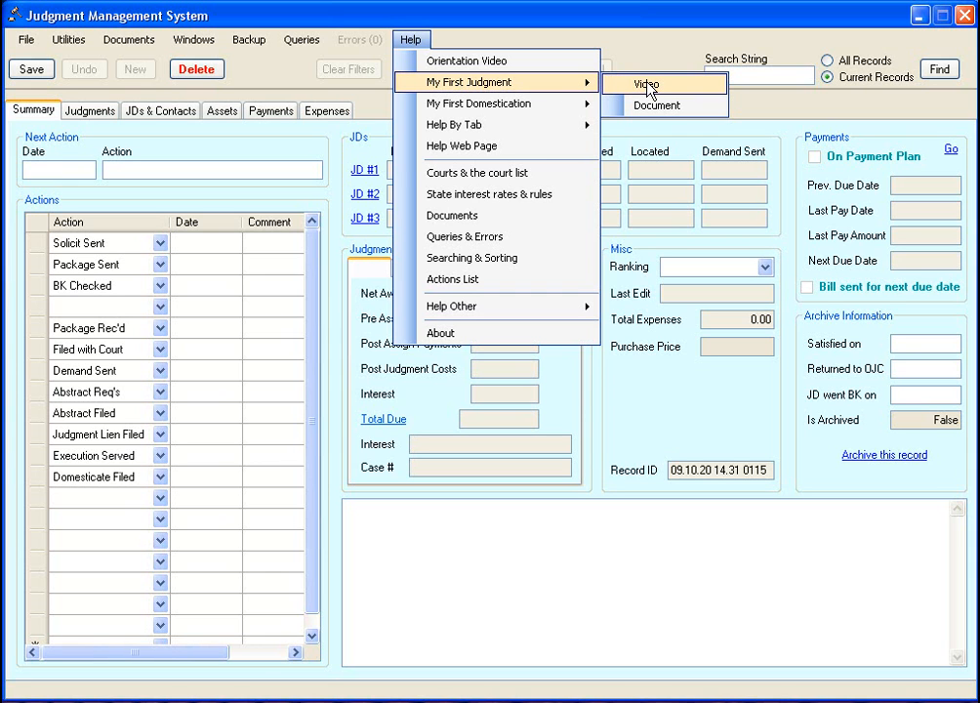
mouse_move(478, 101)
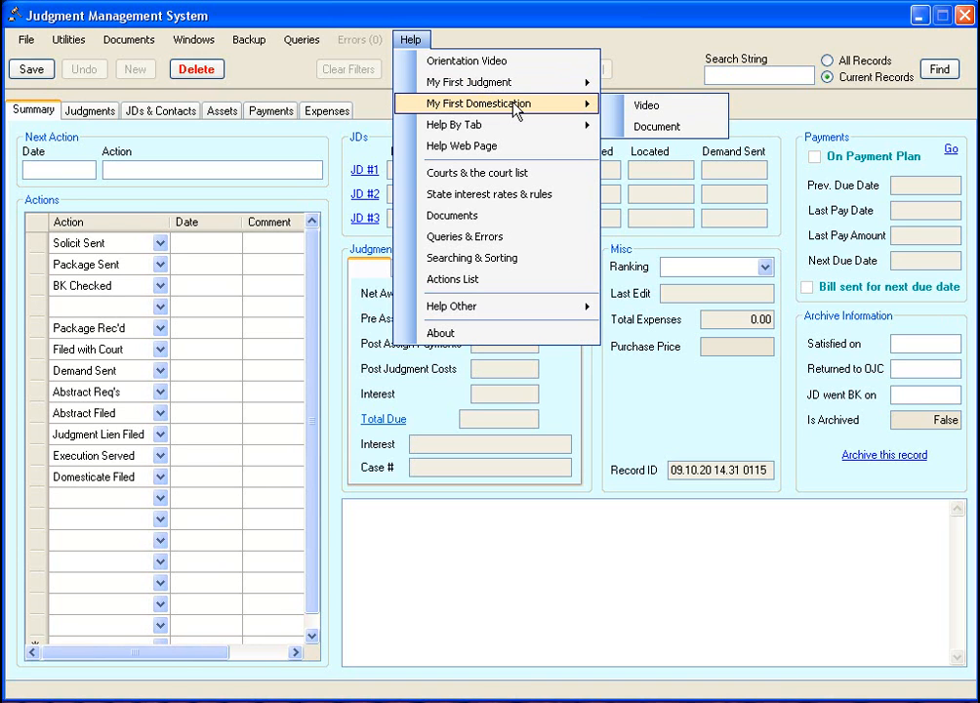
mouse_move(535, 112)
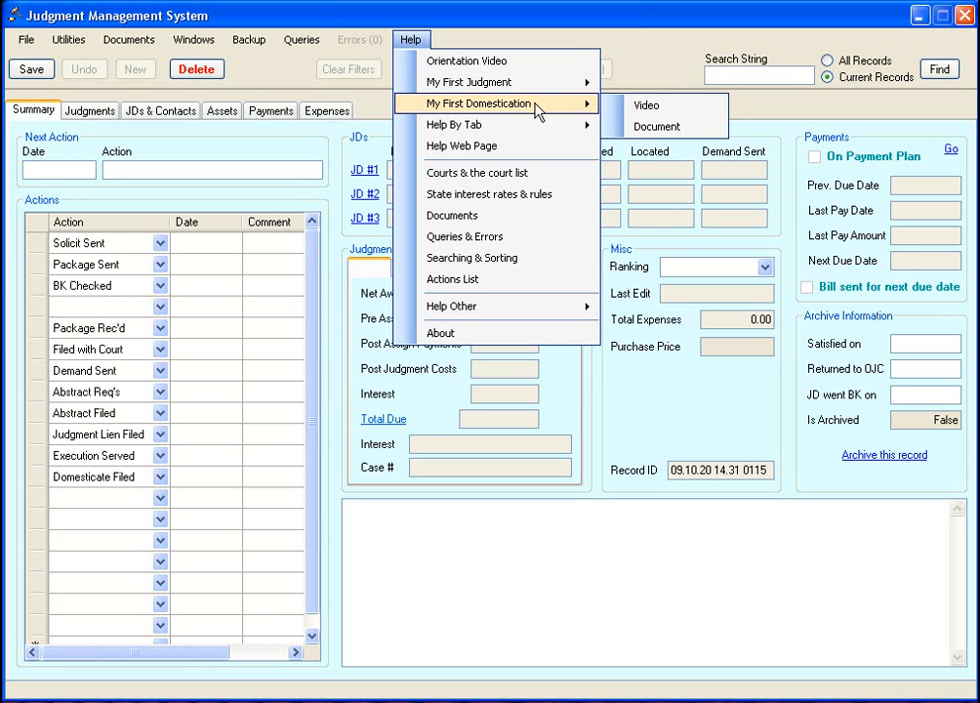
mouse_move(646, 106)
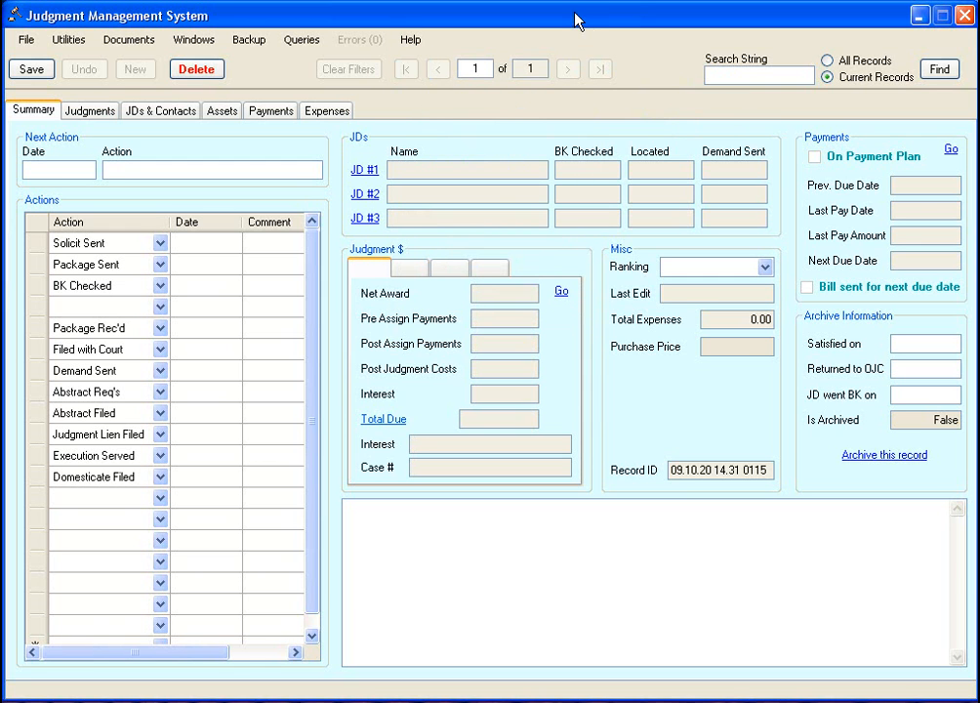
click(90, 109)
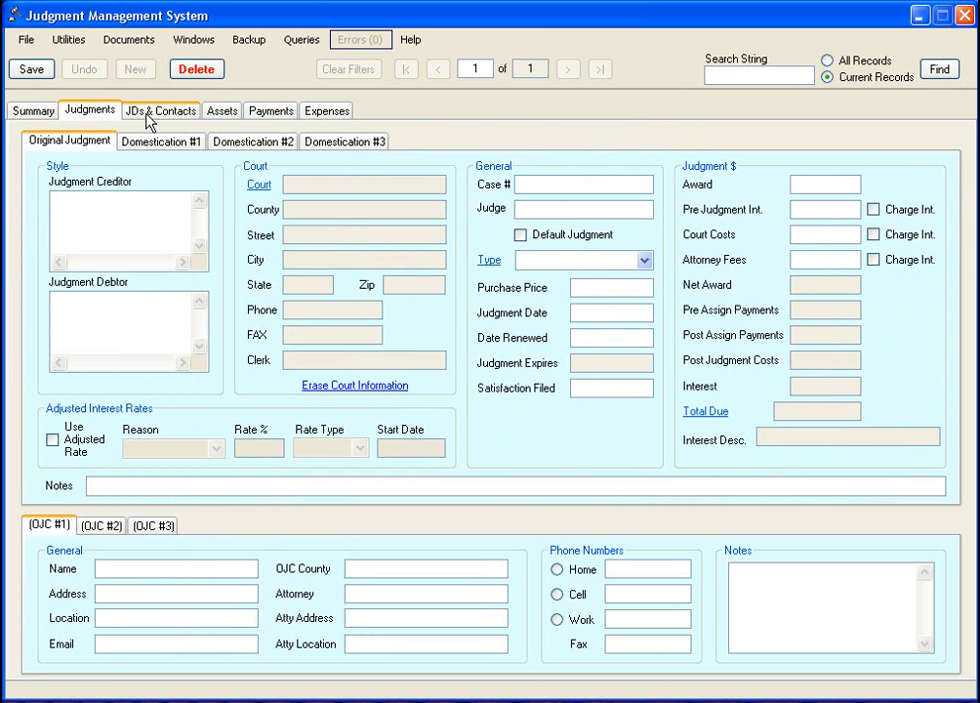
click(270, 110)
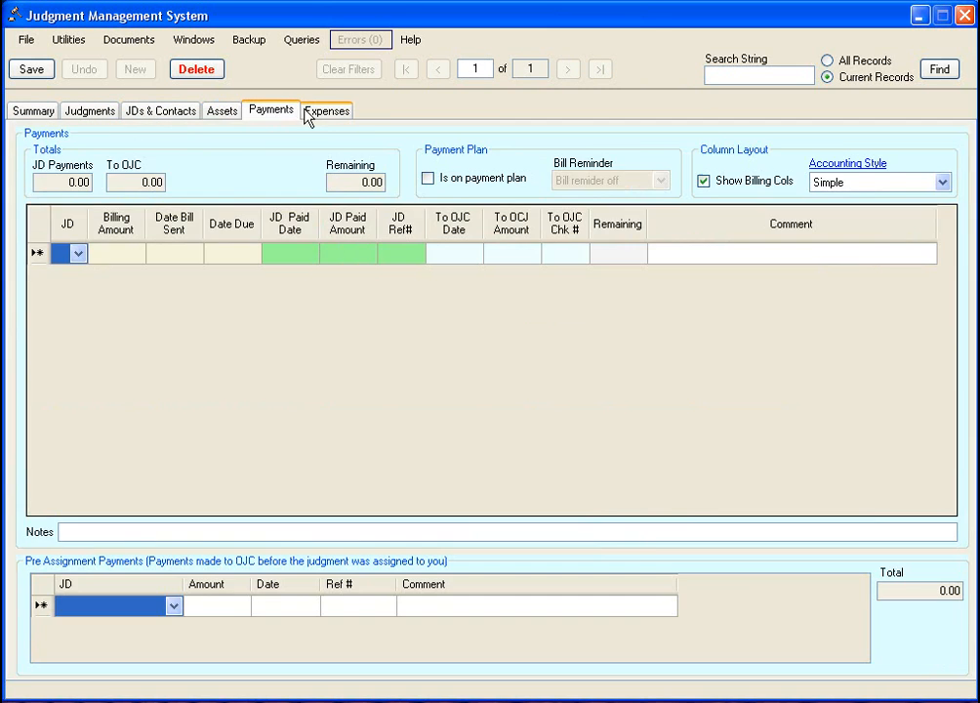
click(31, 110)
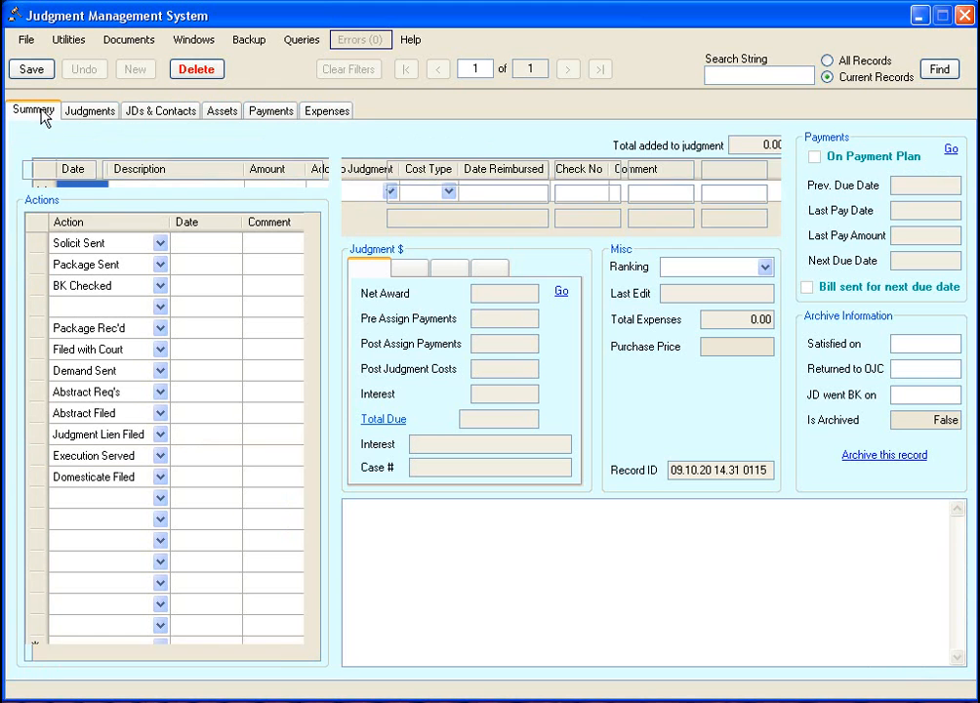
click(410, 39)
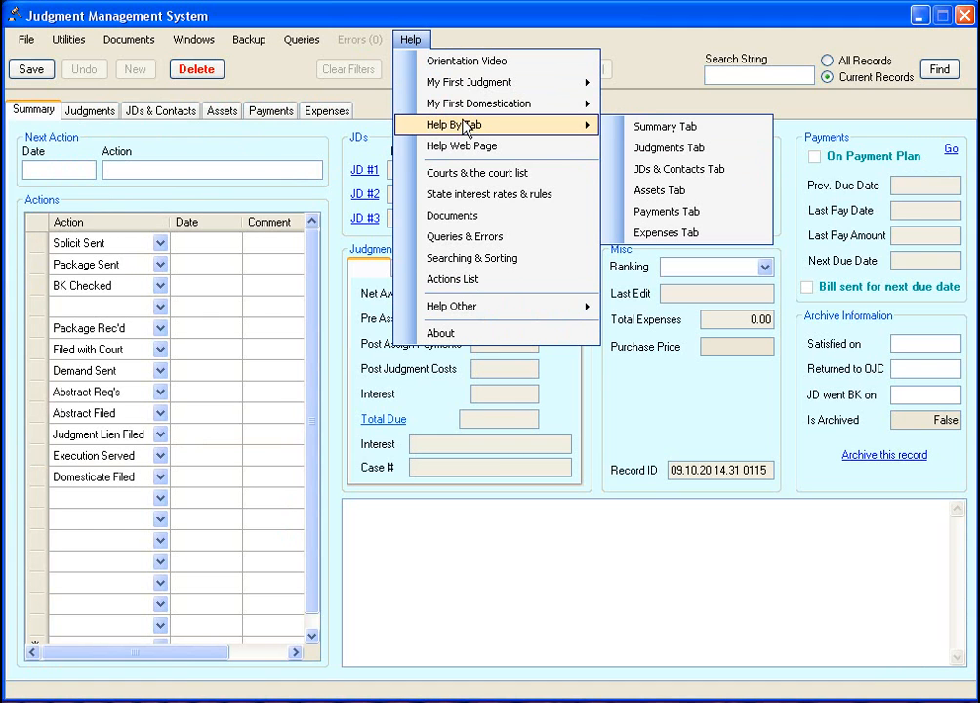
mouse_move(663, 125)
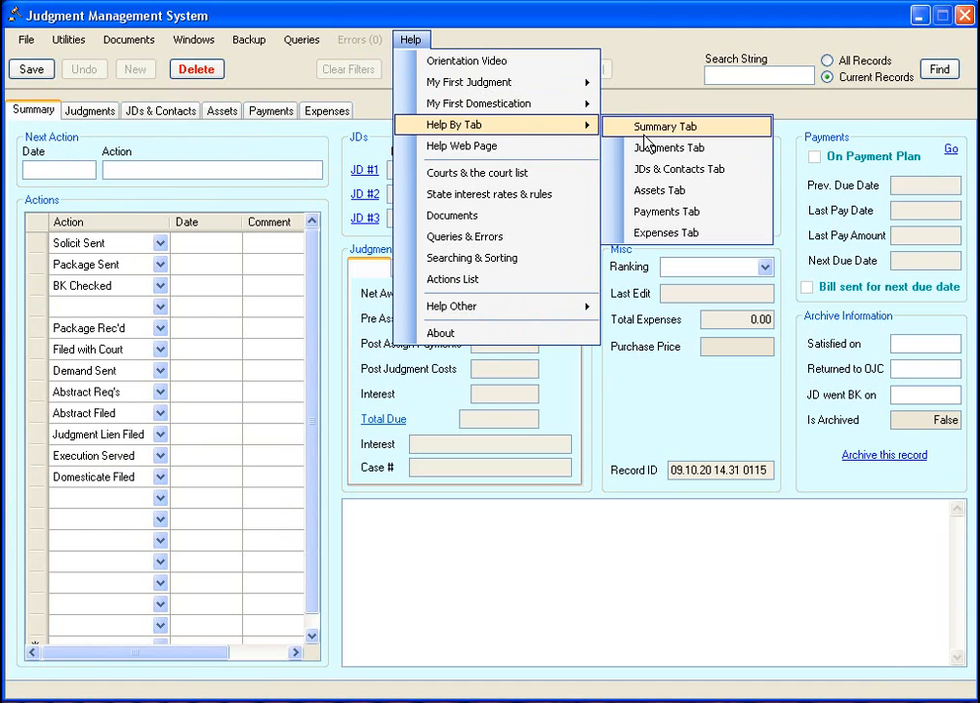
mouse_move(668, 211)
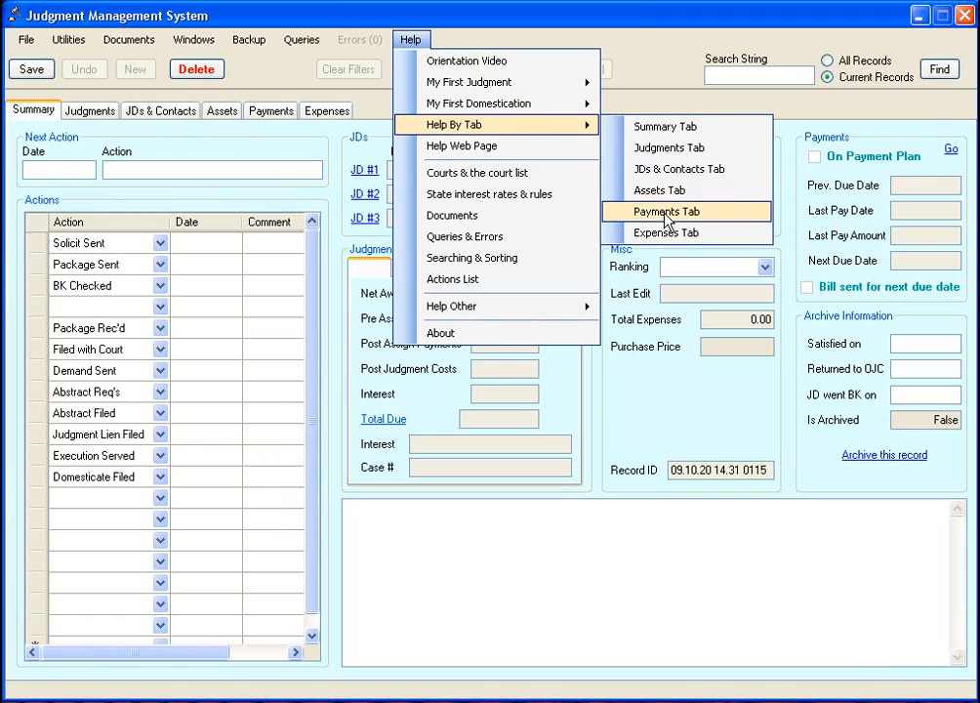
mouse_move(664, 125)
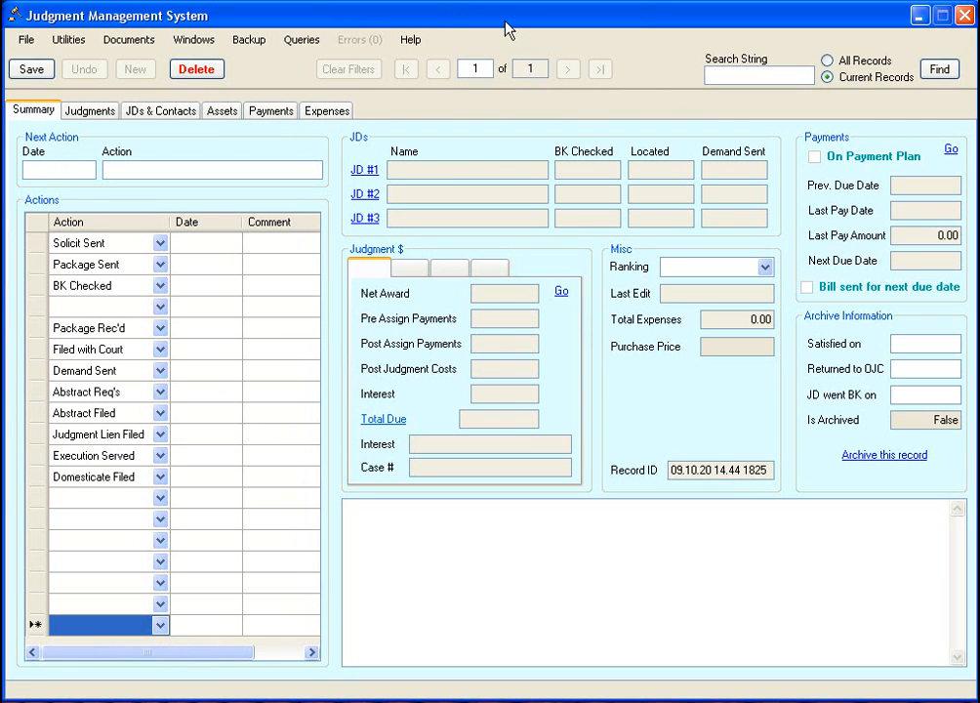
Go to the Judgments details page and bring up the court selection list
click(90, 109)
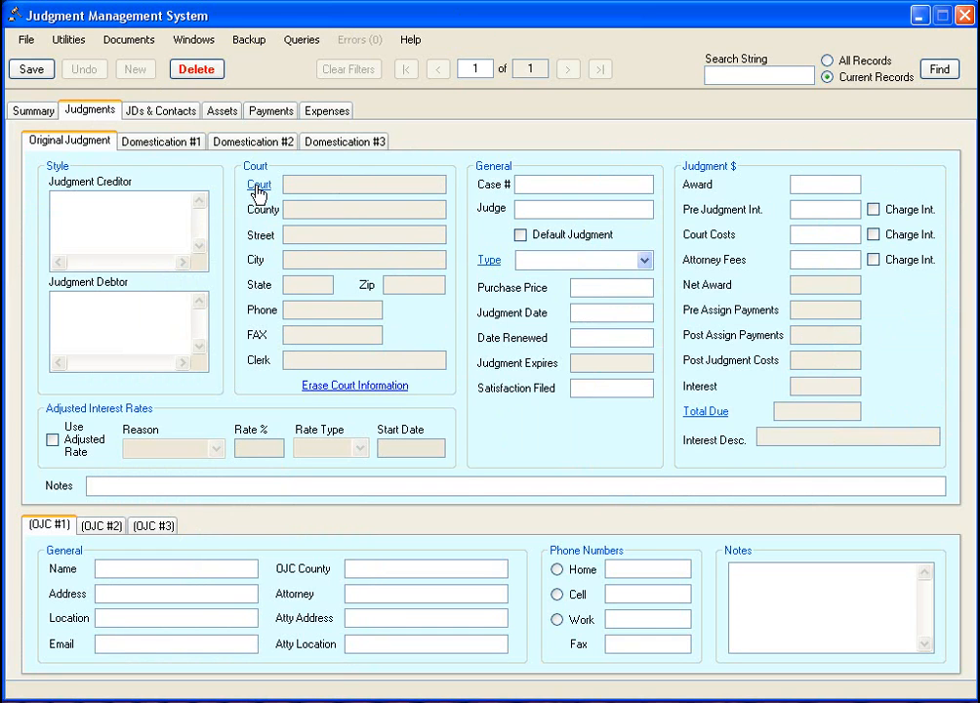
click(260, 183)
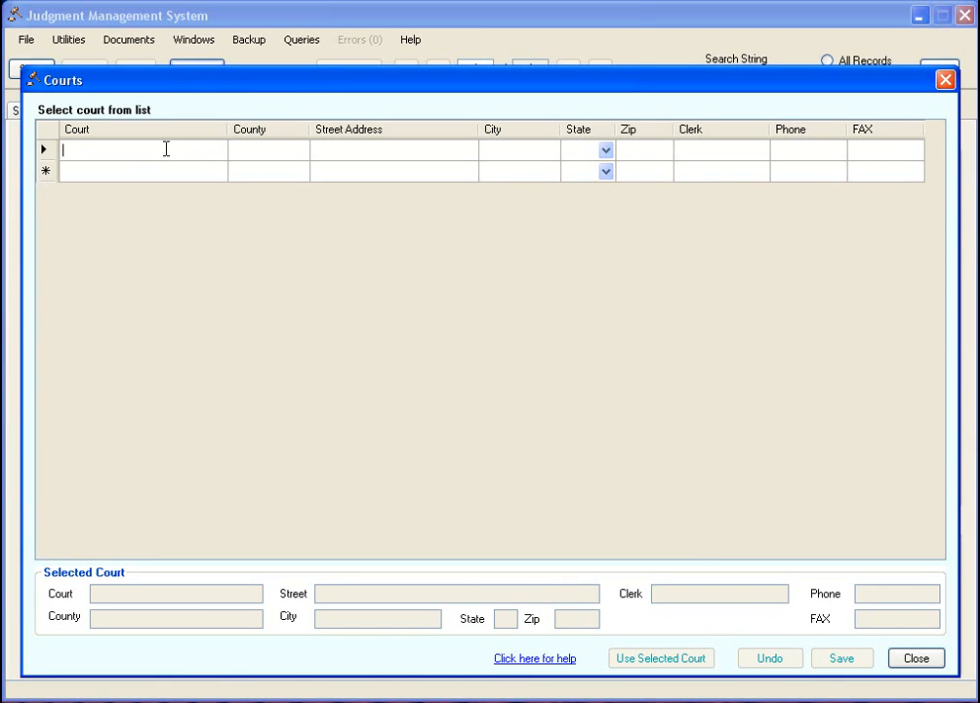
Enter the North Valley court's name, county and street address in the Courts grid
text(North Valle)
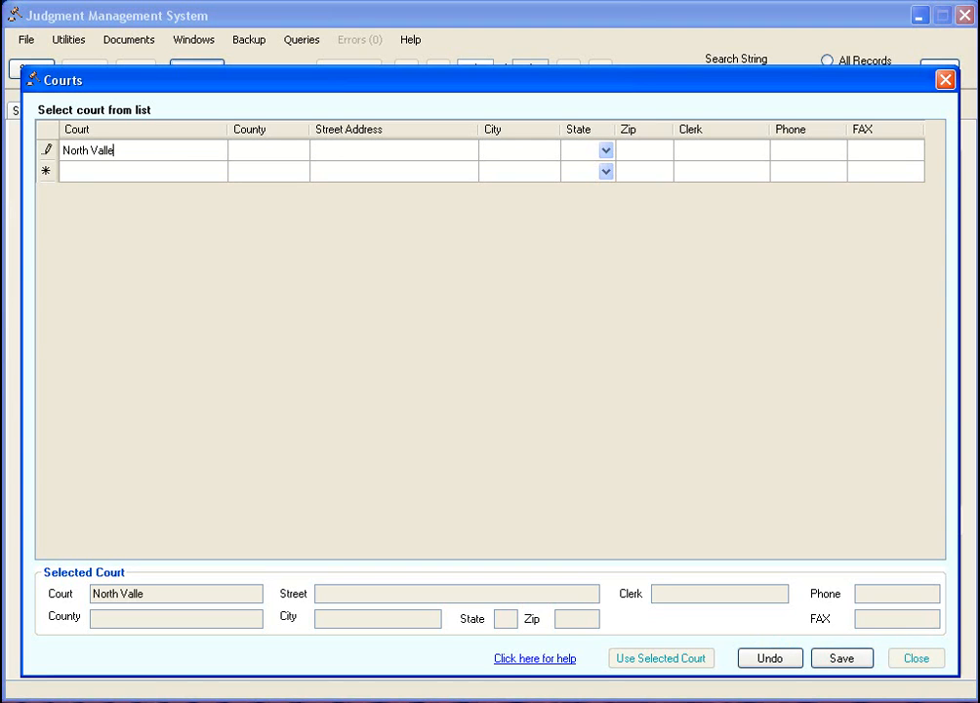
click(270, 149)
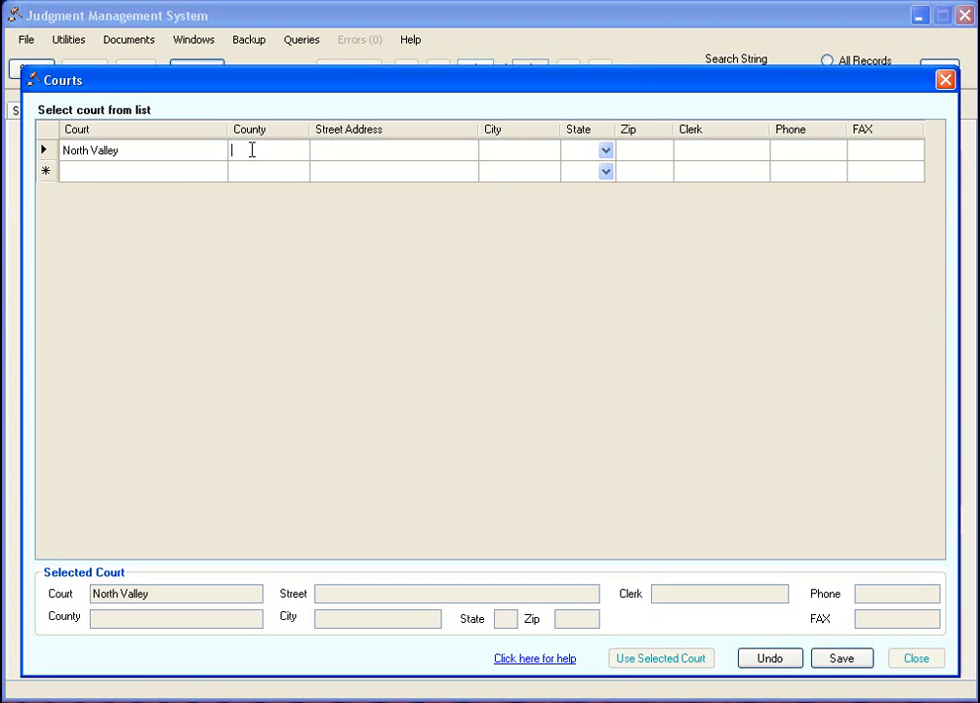
text(J)
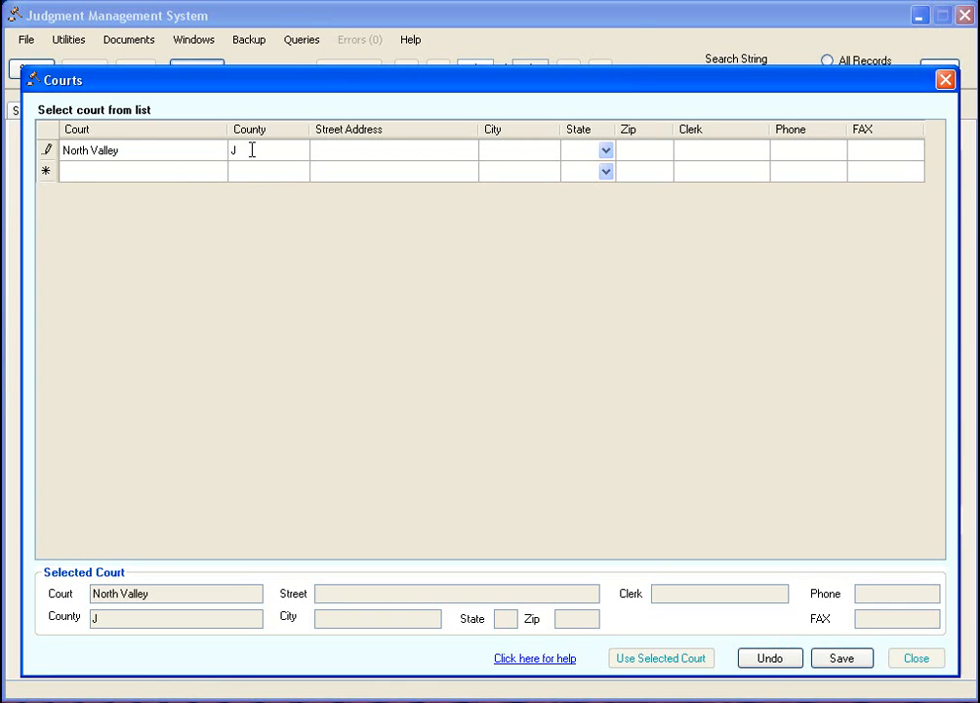
text(une)
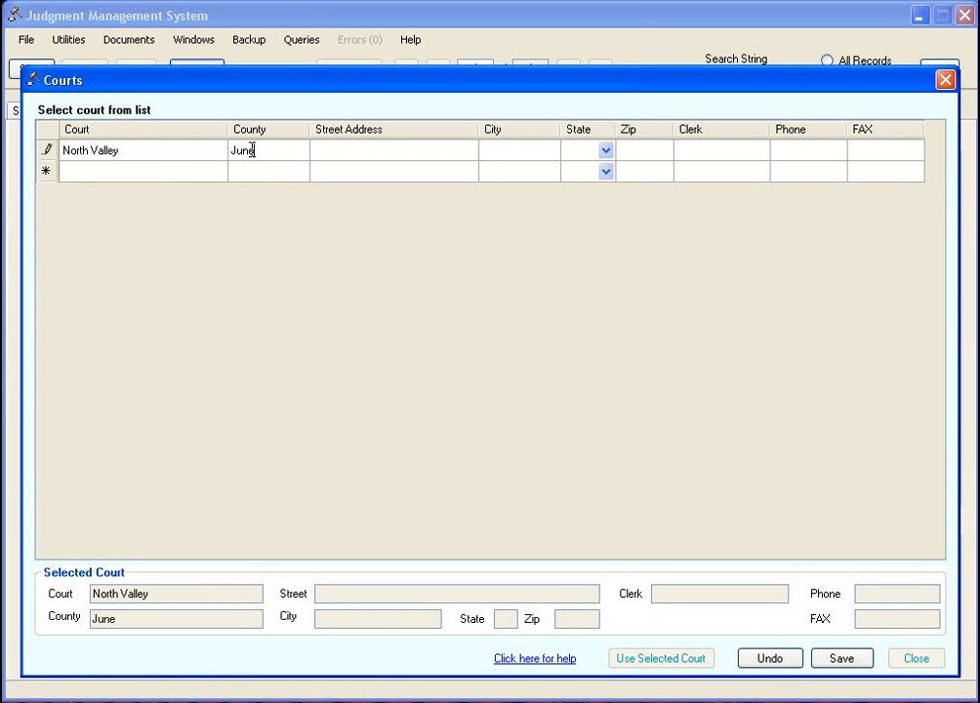
text(a)
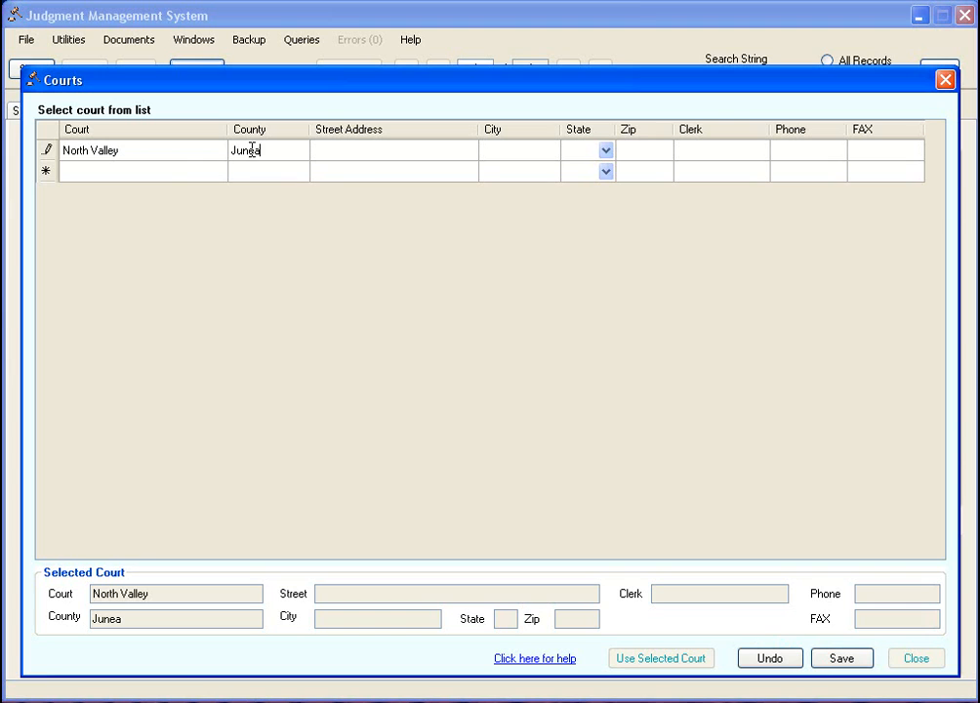
click(359, 148)
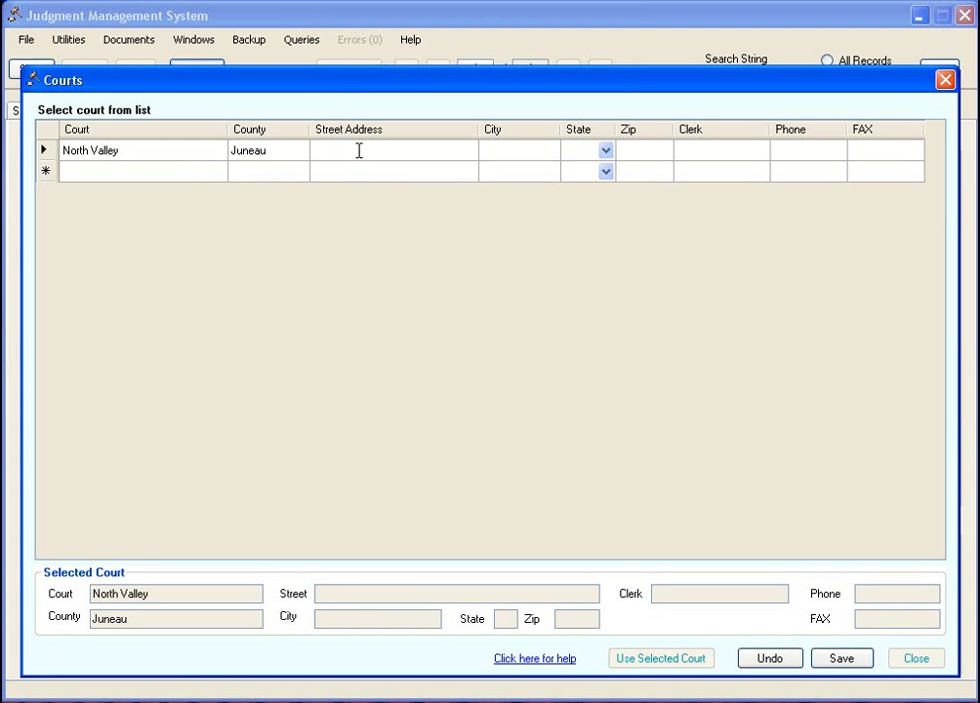
text(111 N.)
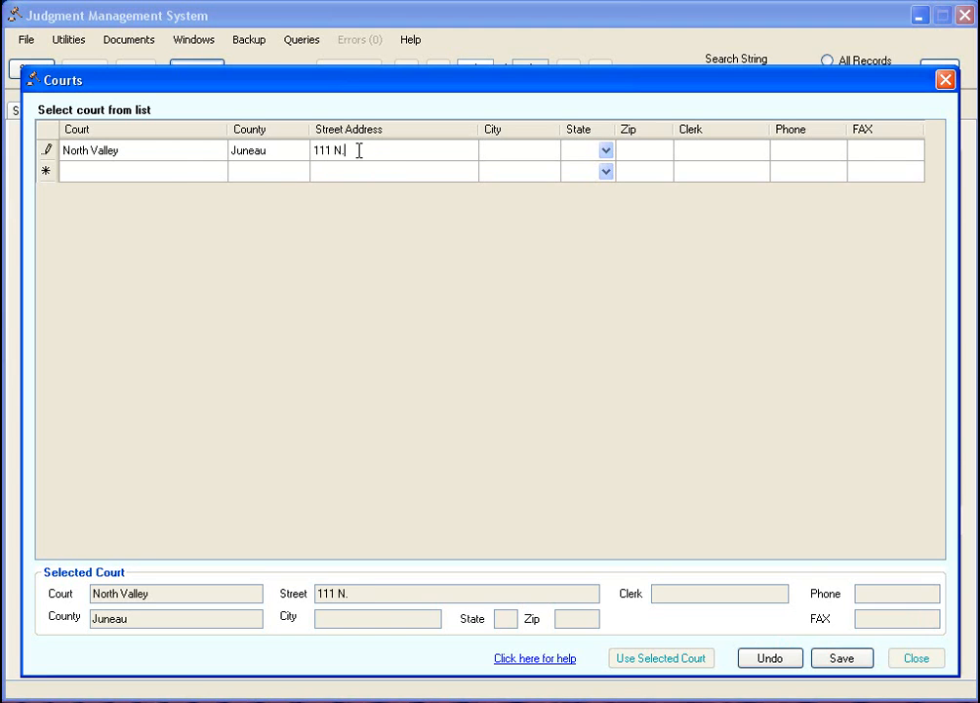
text(11th way)
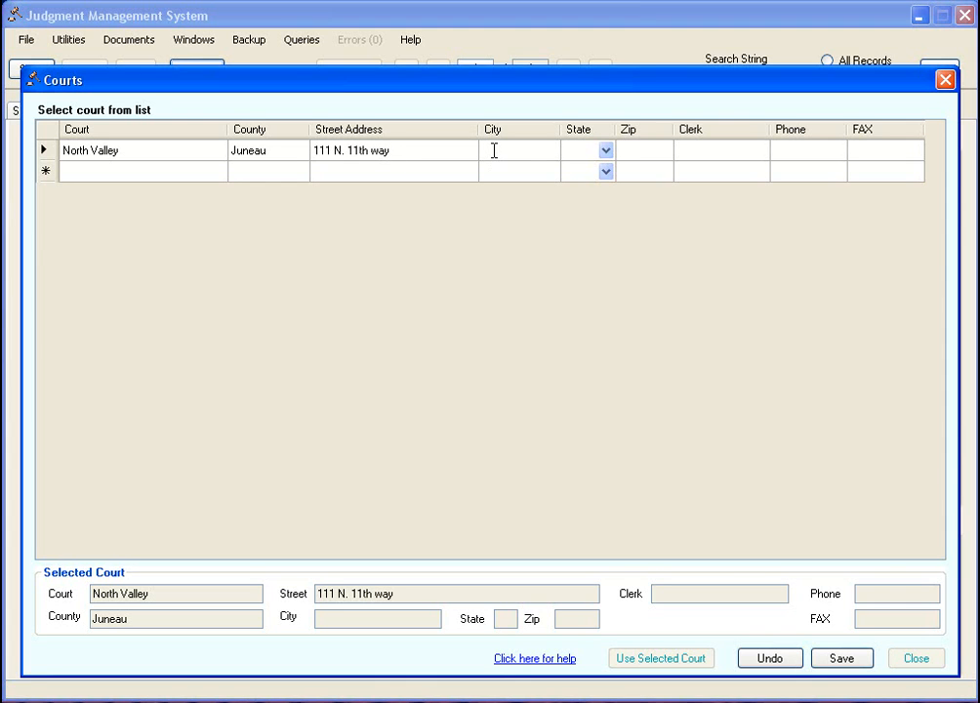
text(June)
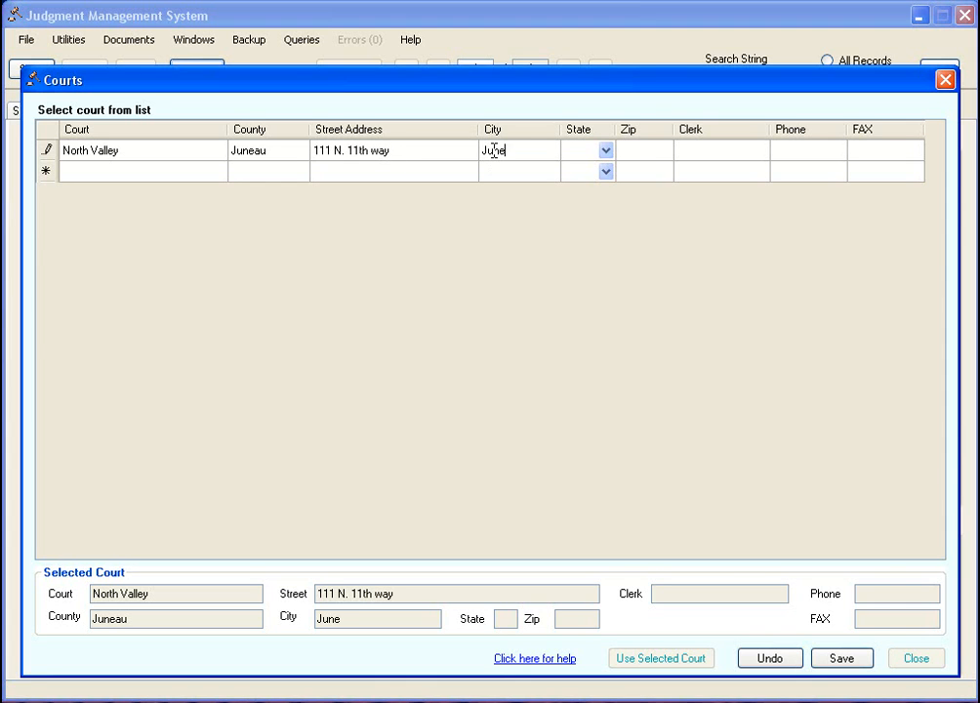
Set the court's state to AL, zip 85011 and clerk name
click(585, 148)
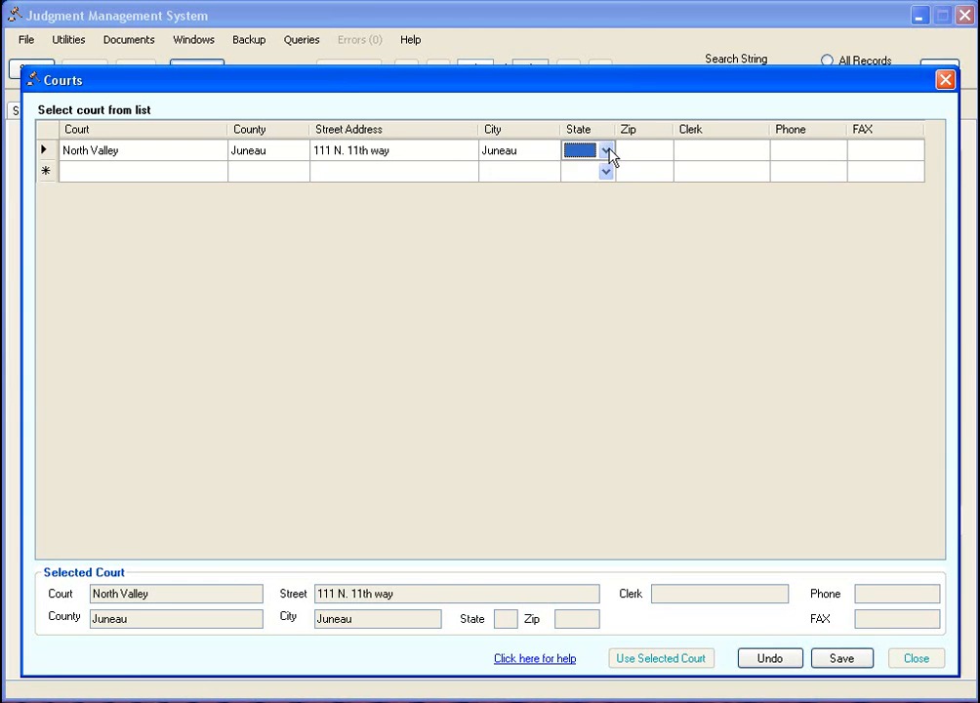
click(587, 150)
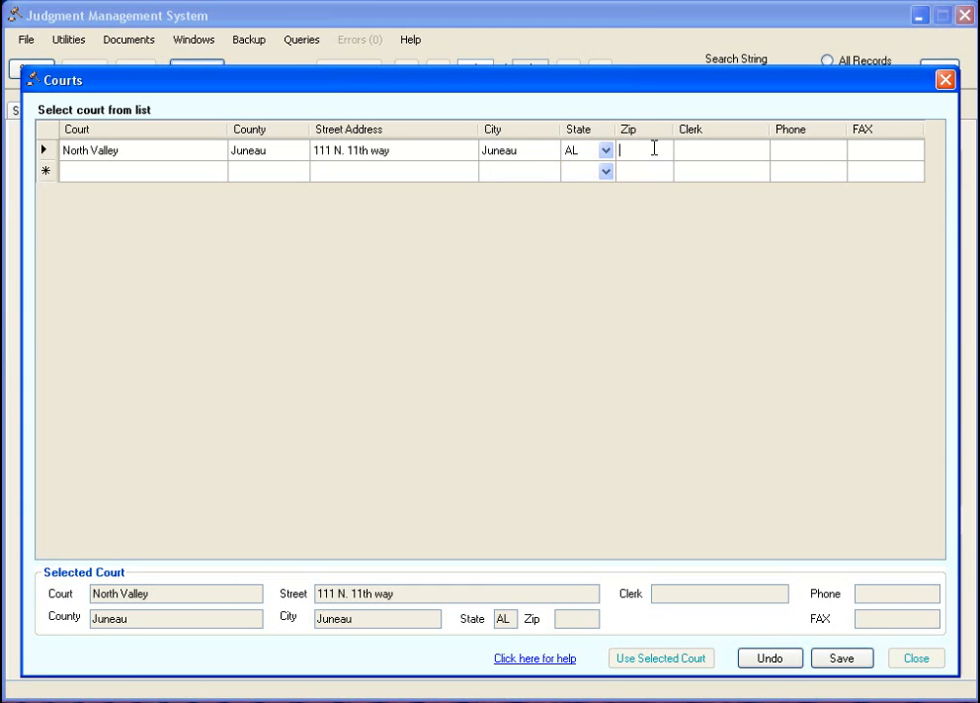
text(85011)
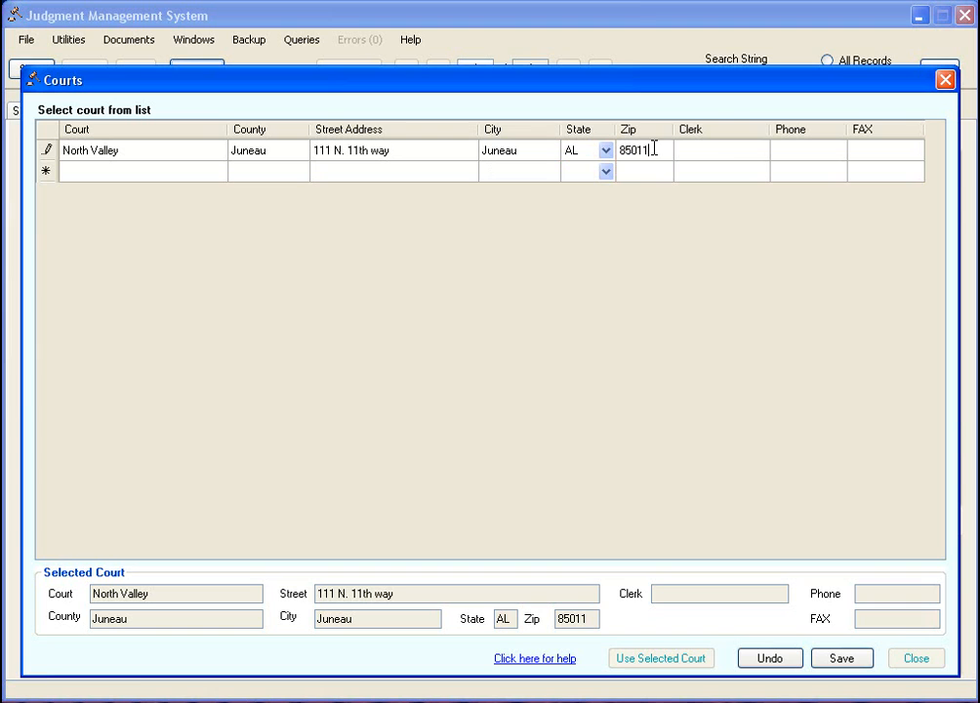
text(Jane Smoth)
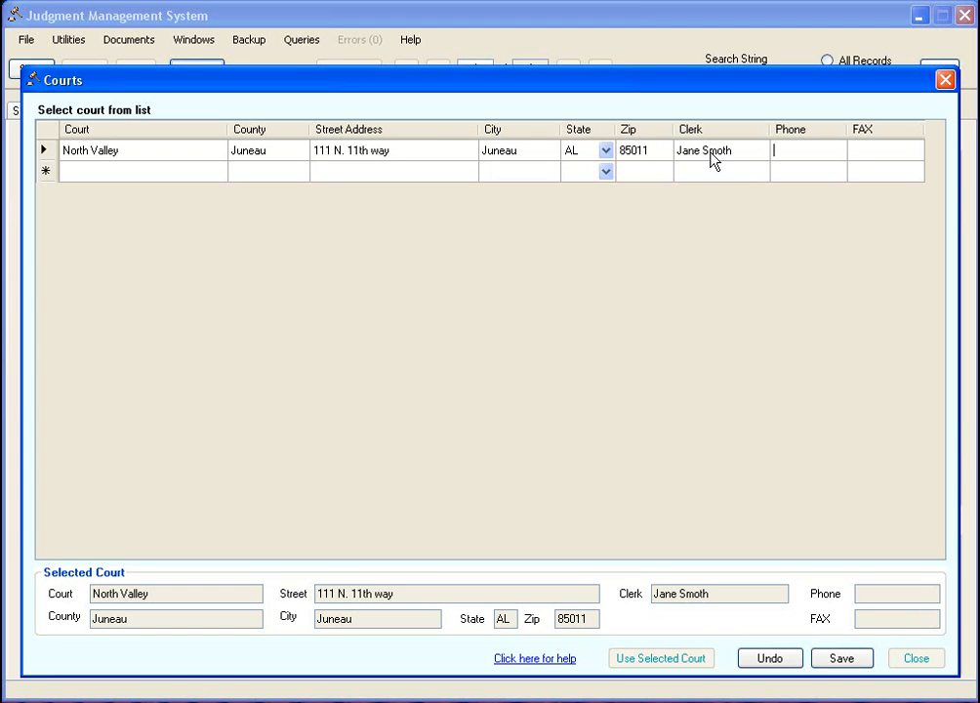
double_click(703, 148)
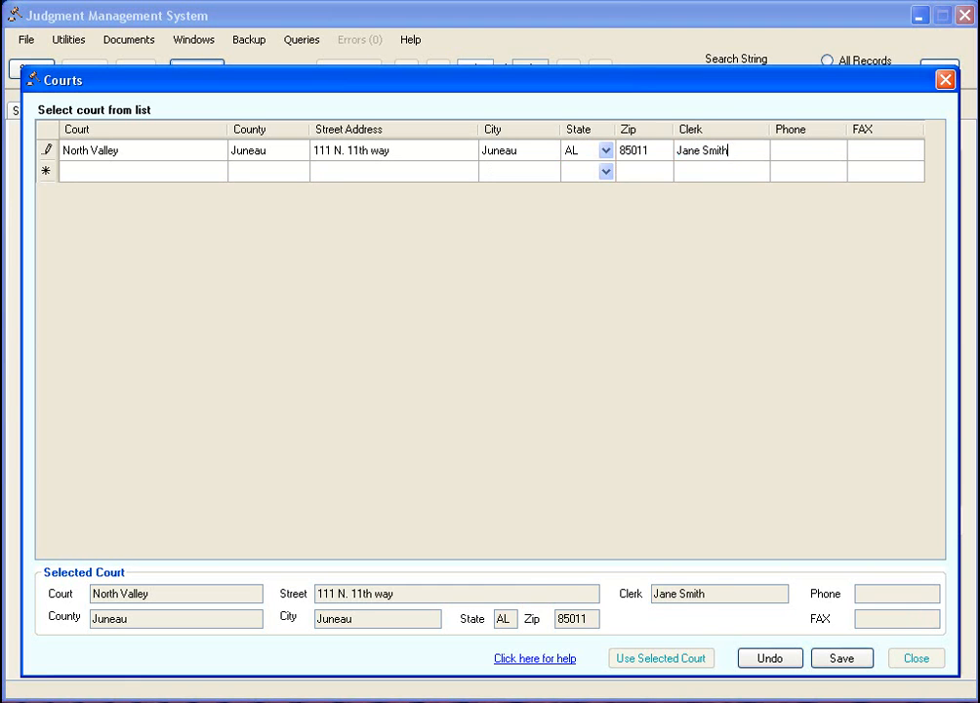
text(60)
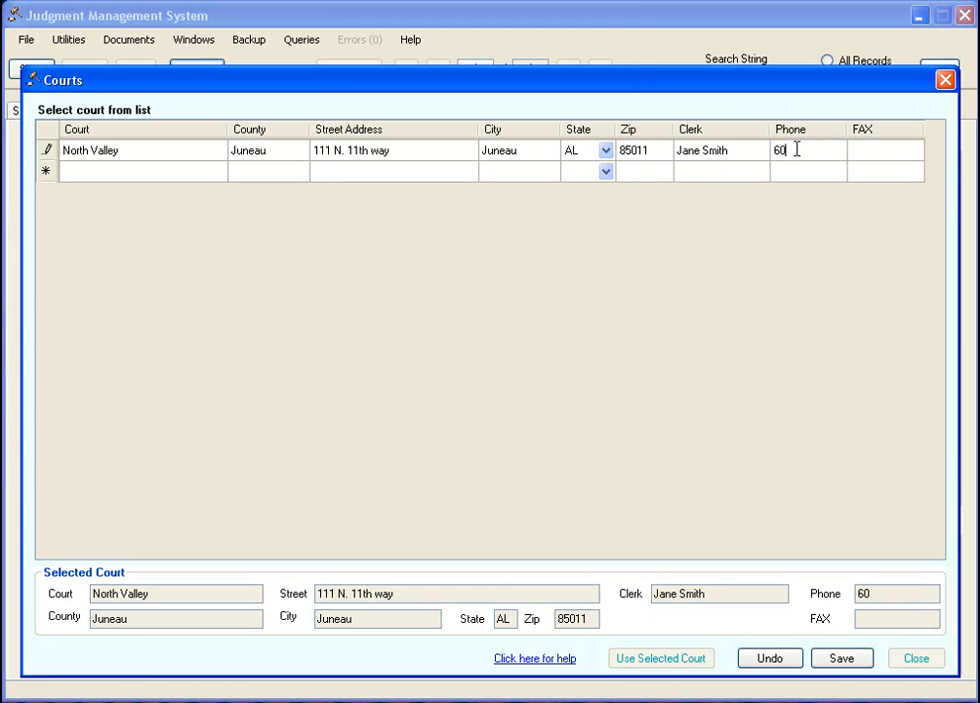
text(2*)
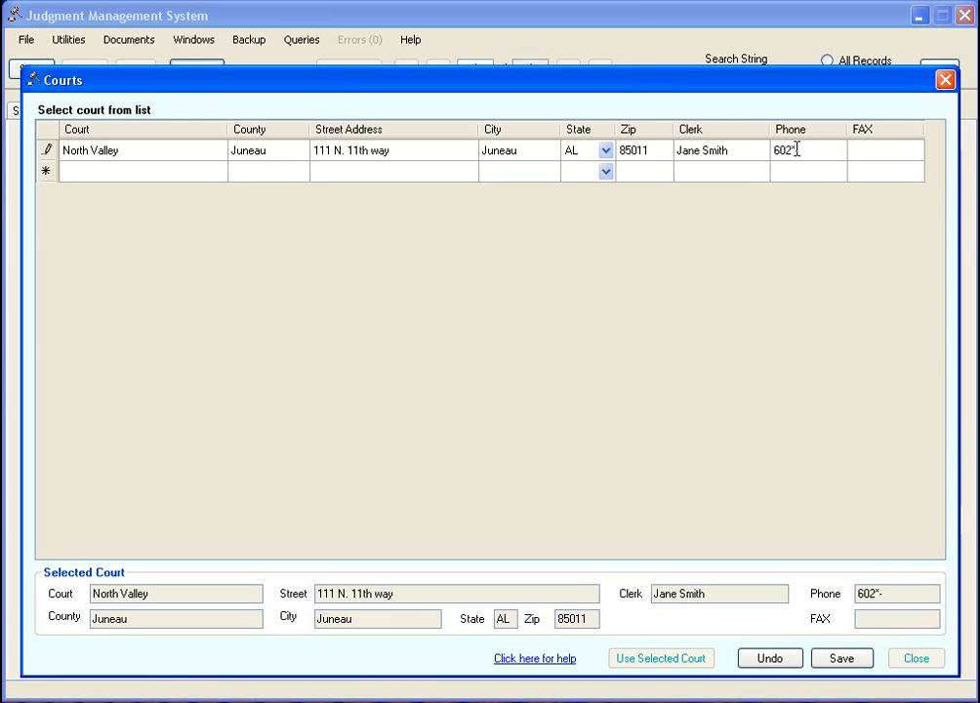
text(-888-99)
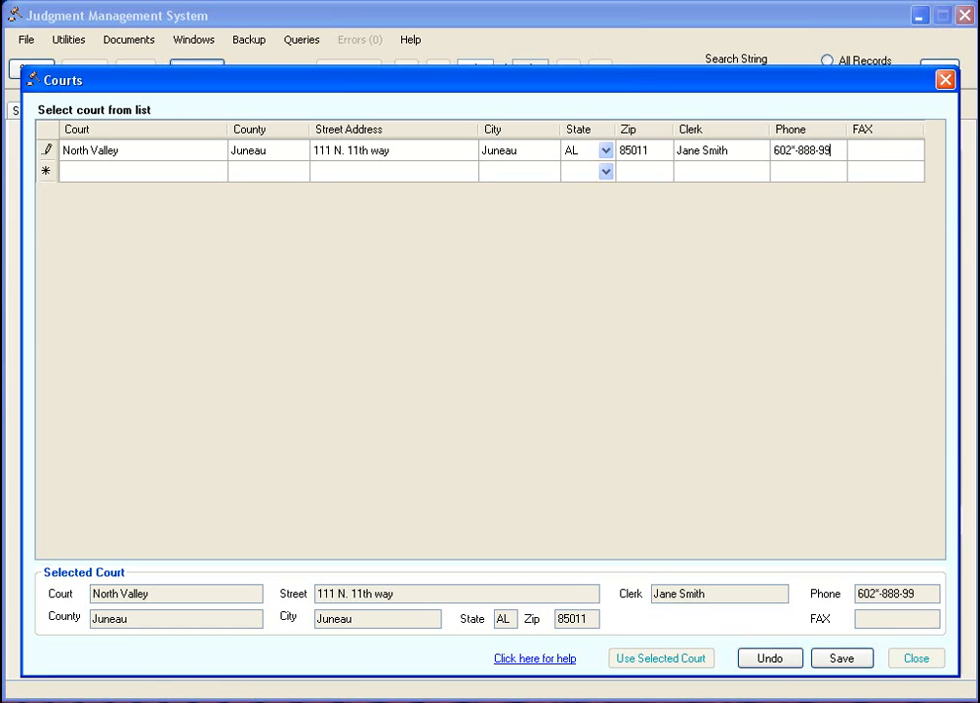
text(99)
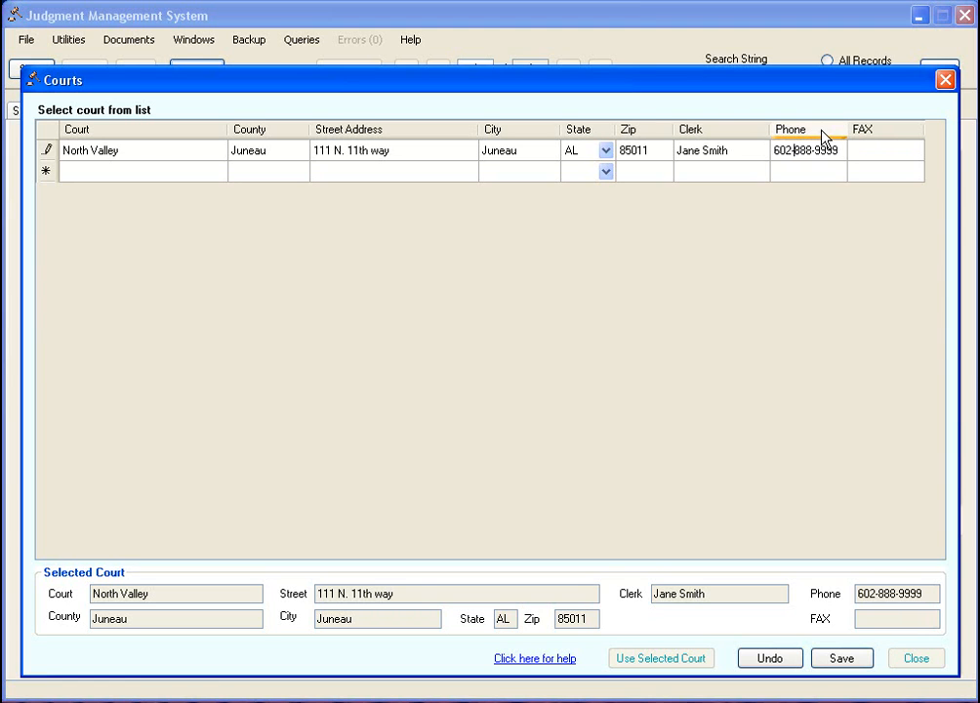
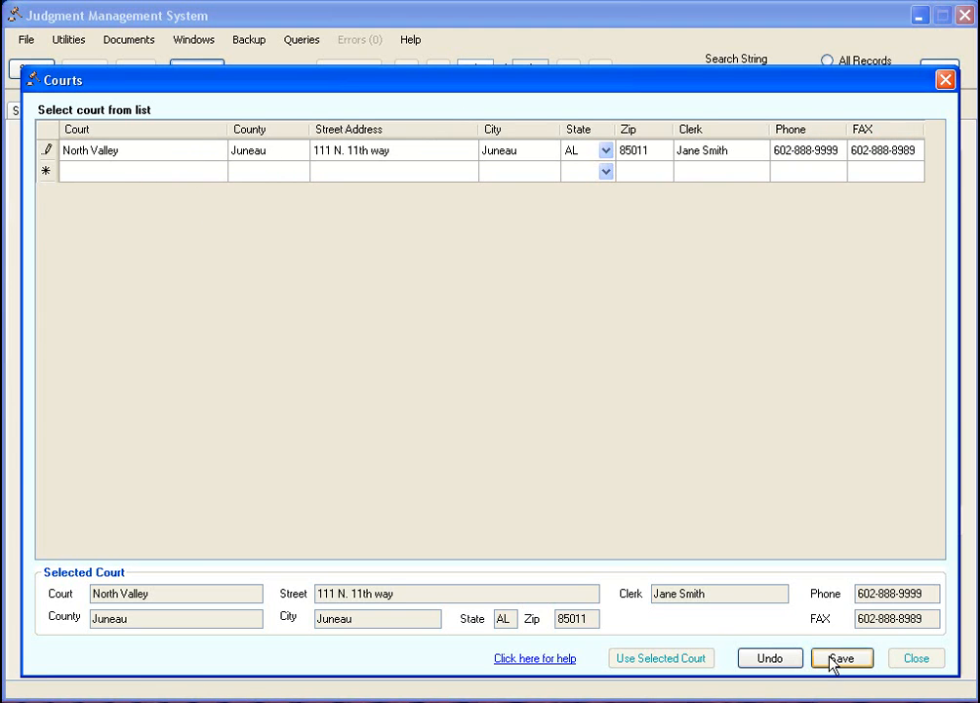
Save the North Valley court and apply it as the judgment's court
click(840, 656)
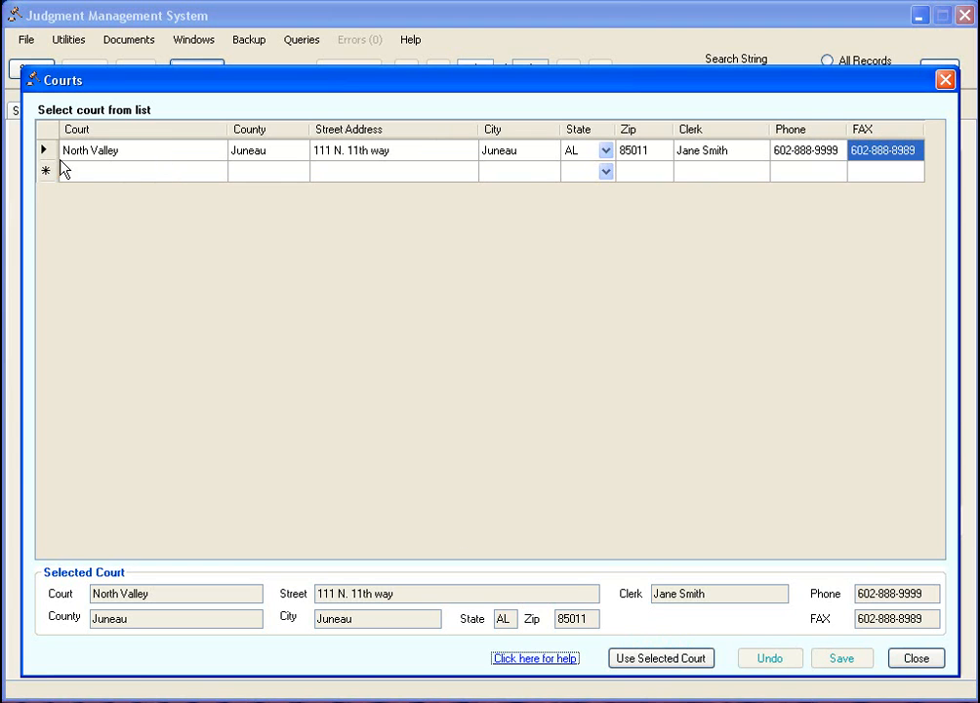
mouse_move(117, 289)
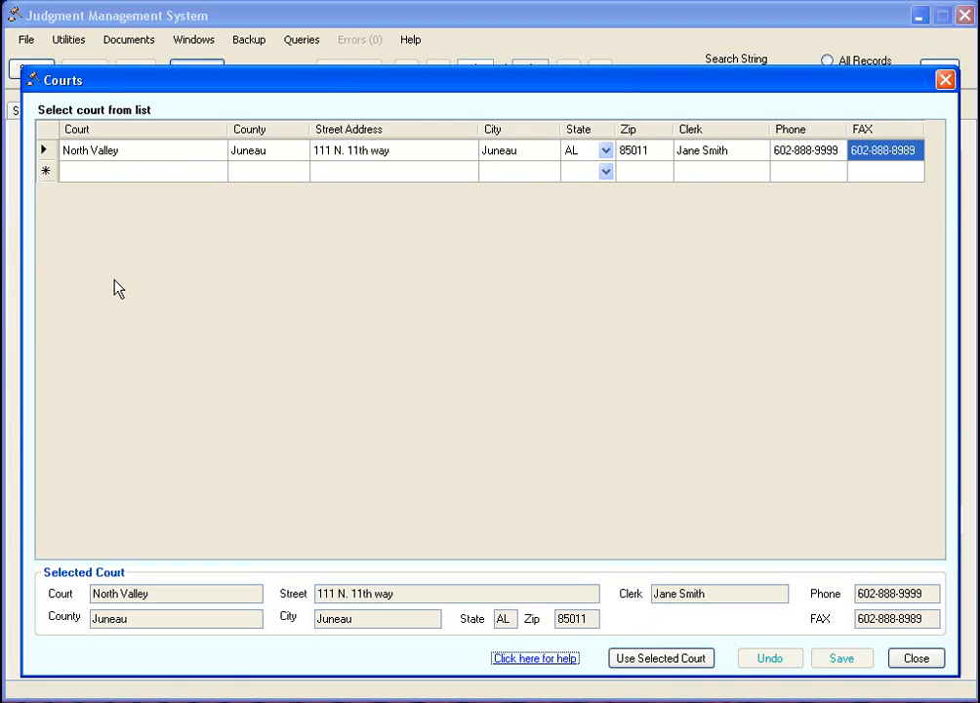
mouse_move(464, 500)
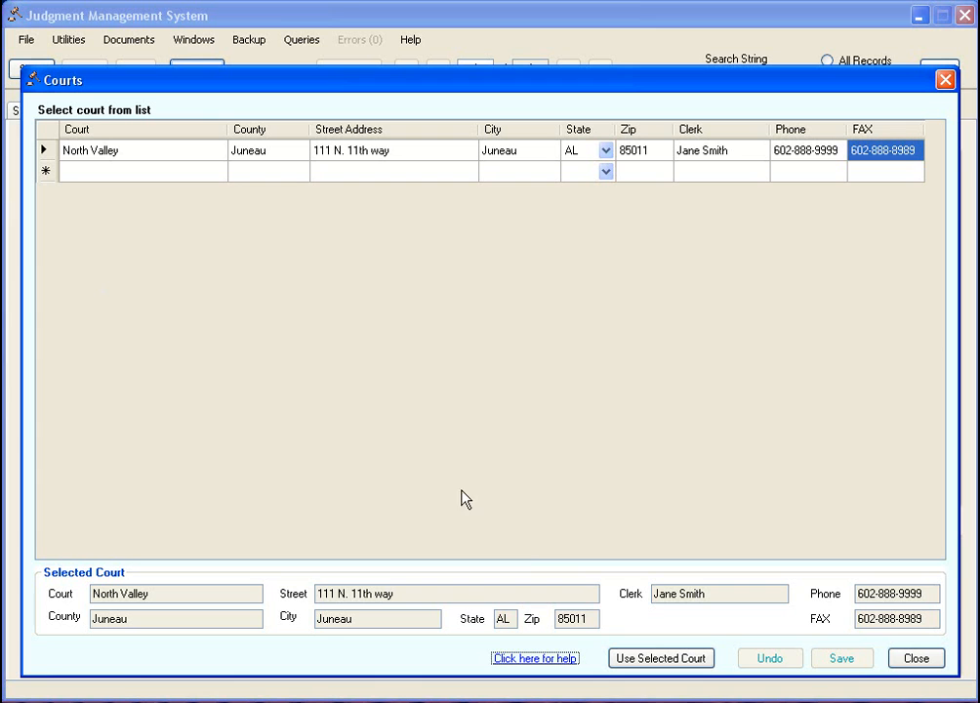
click(660, 656)
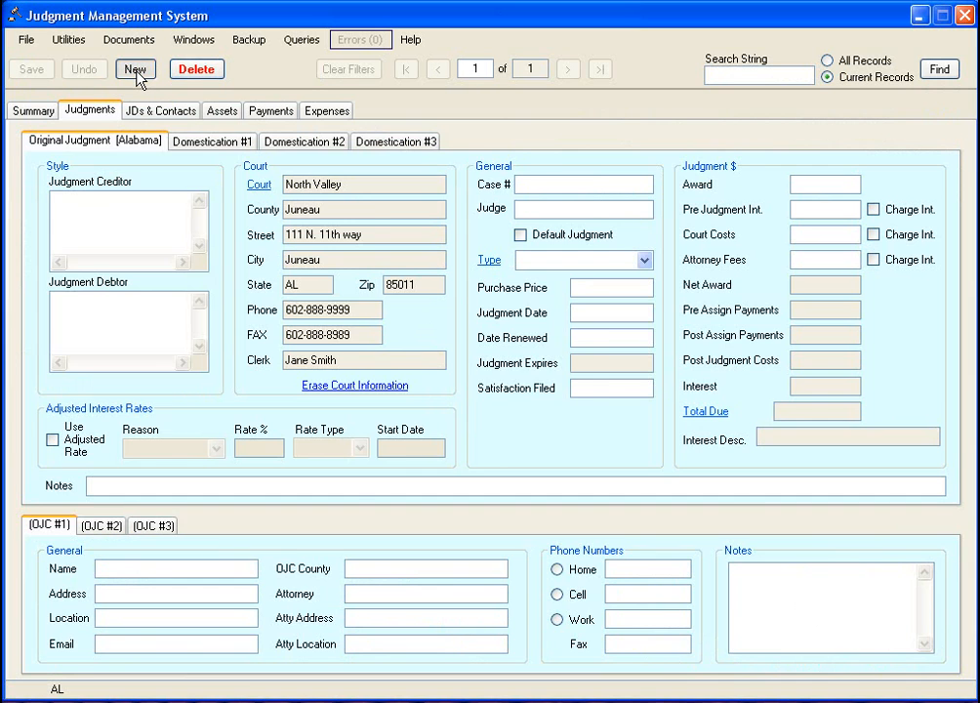
Create a new judgment record and assign North Valley as its court
click(137, 68)
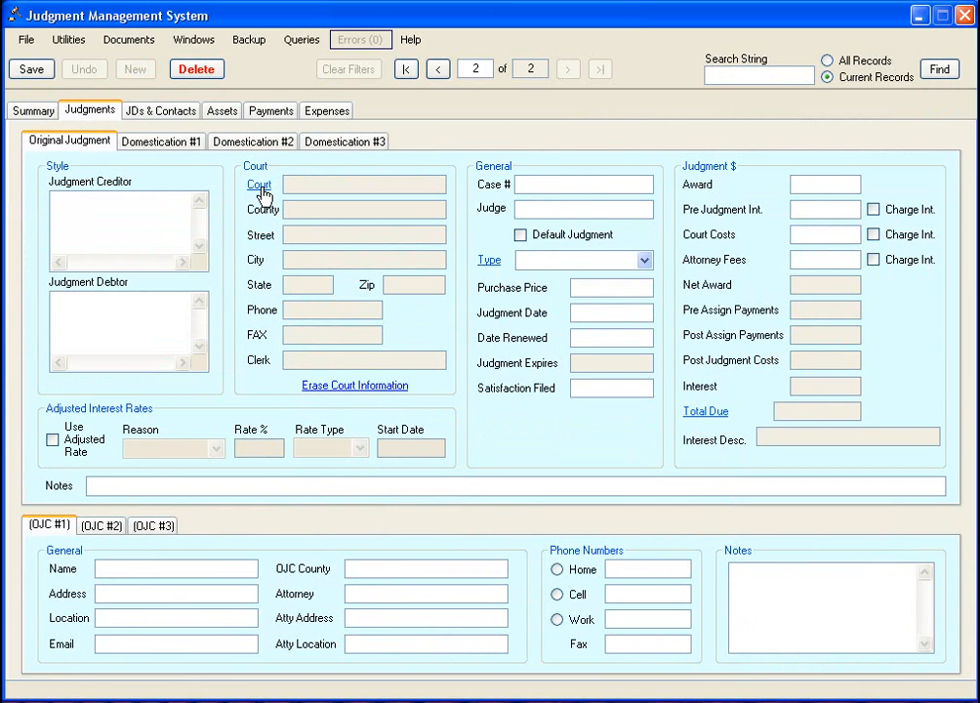
click(260, 184)
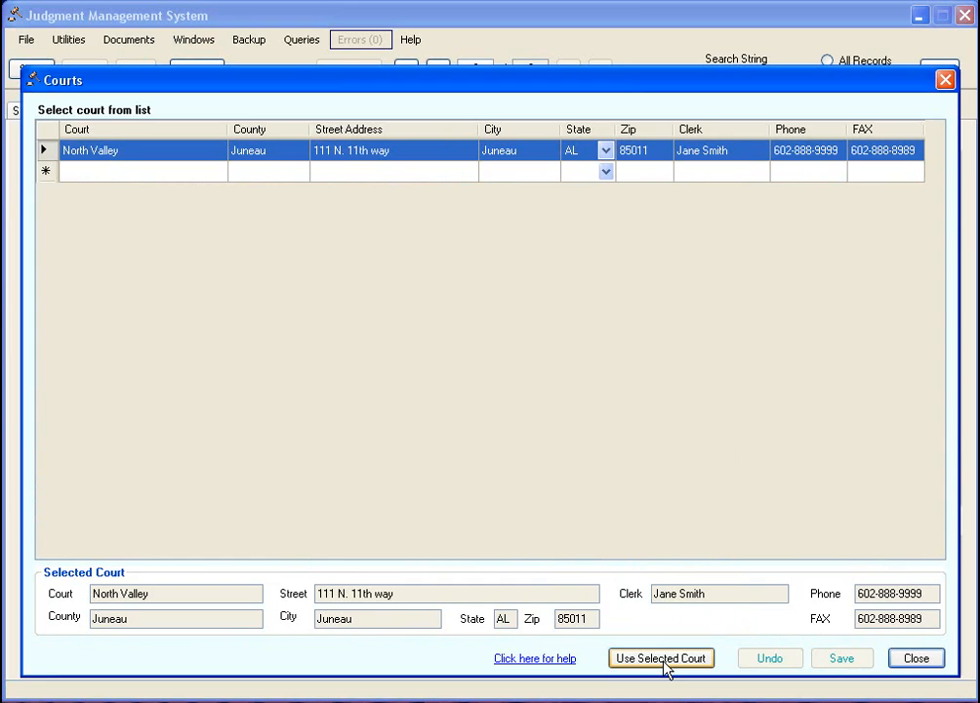
click(660, 658)
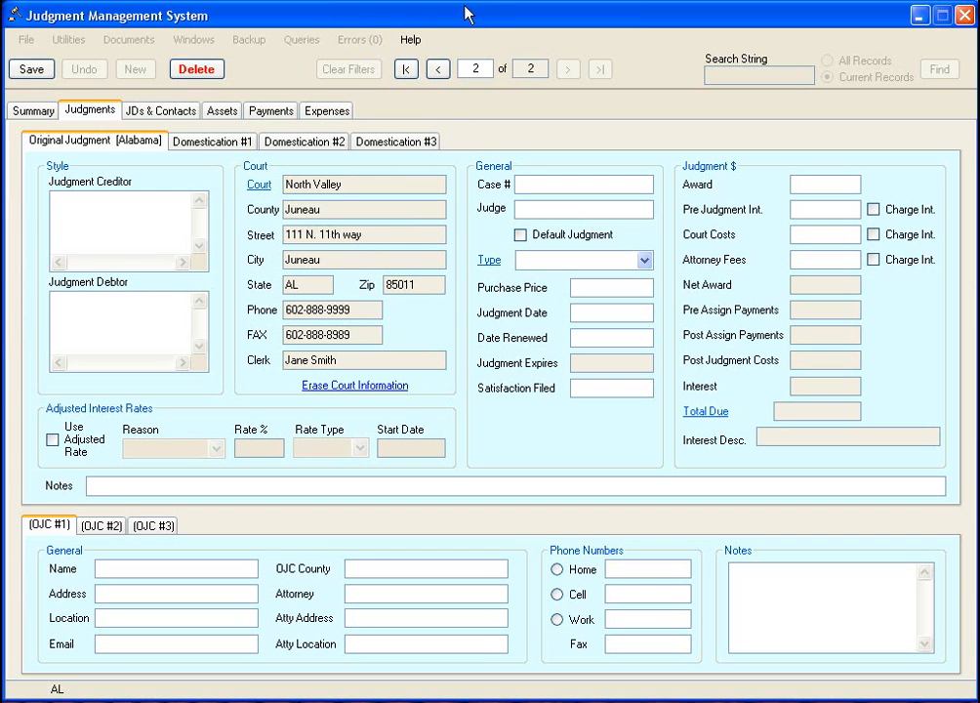
Enter an award amount of 10,000.00 for the second judgment
click(823, 184)
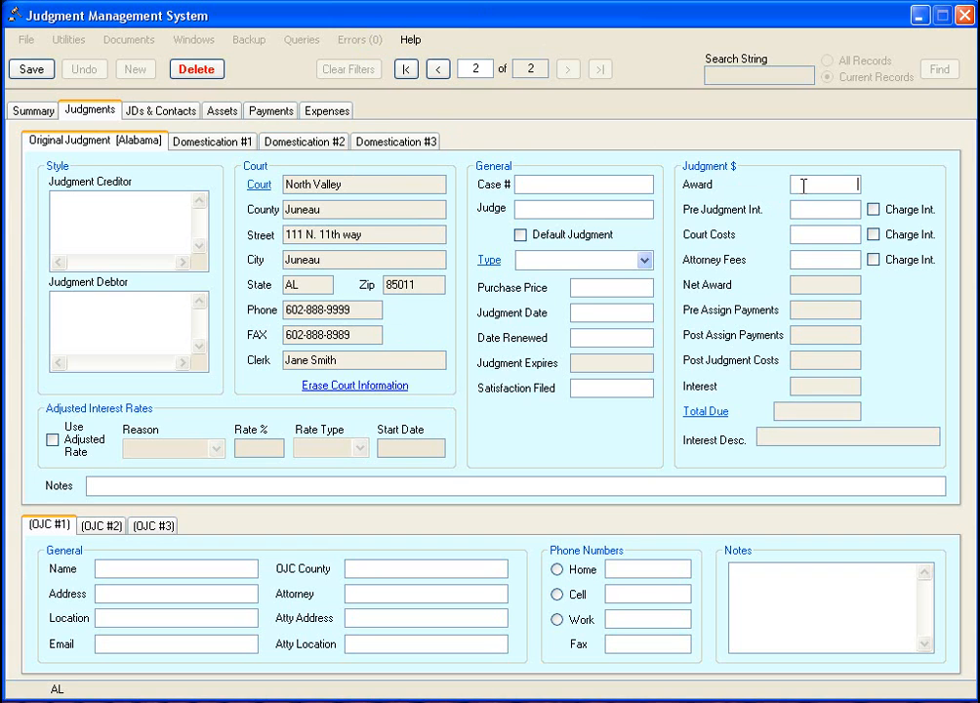
text(100000.00)
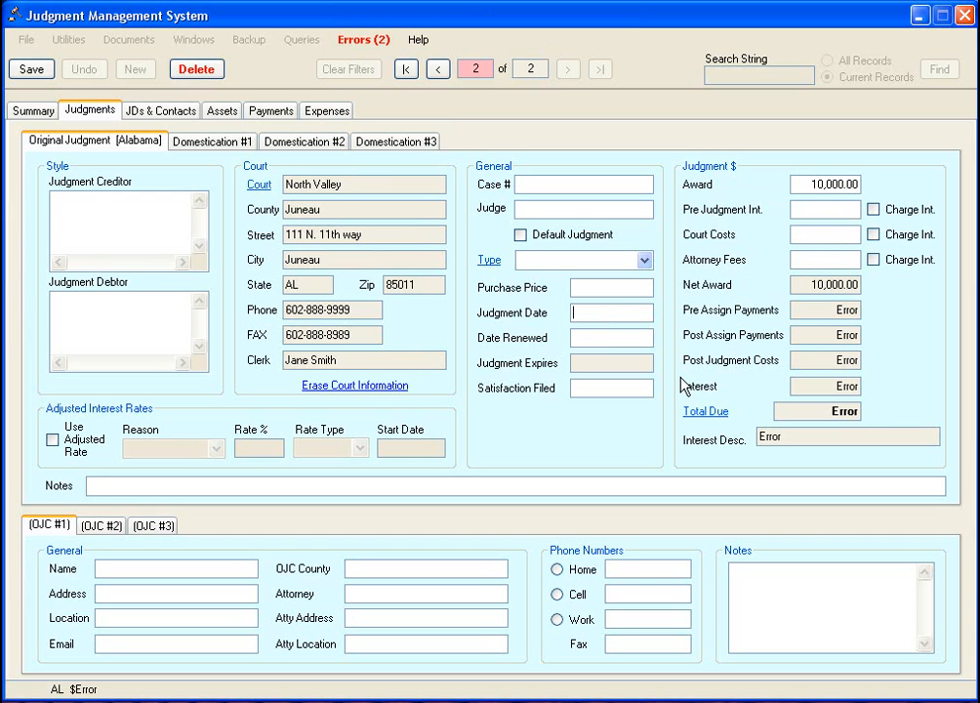
text(1)
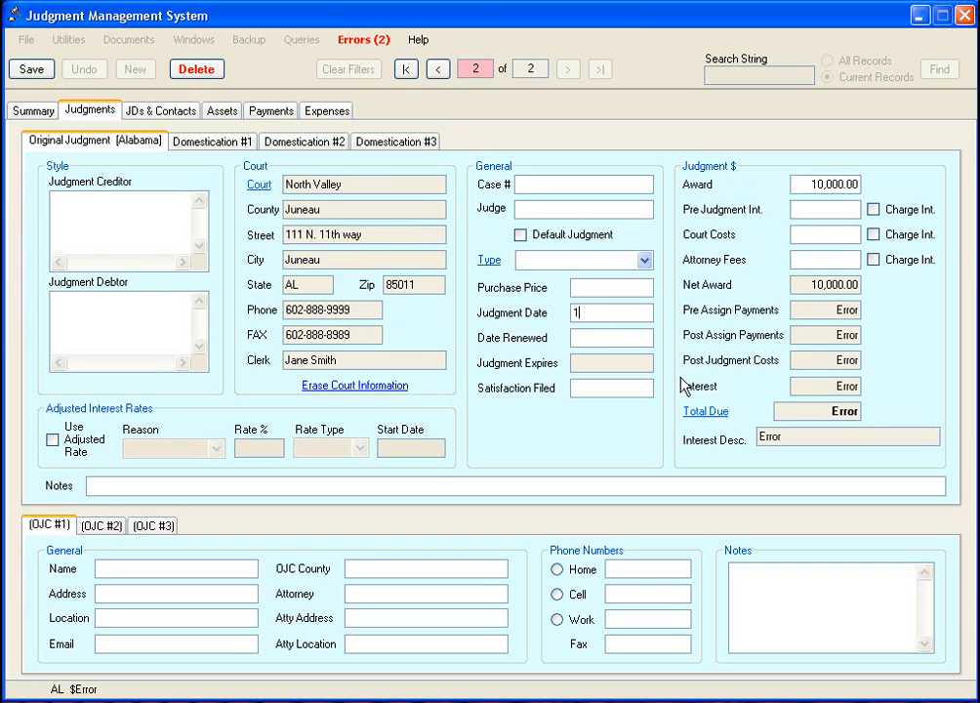
text(/1)
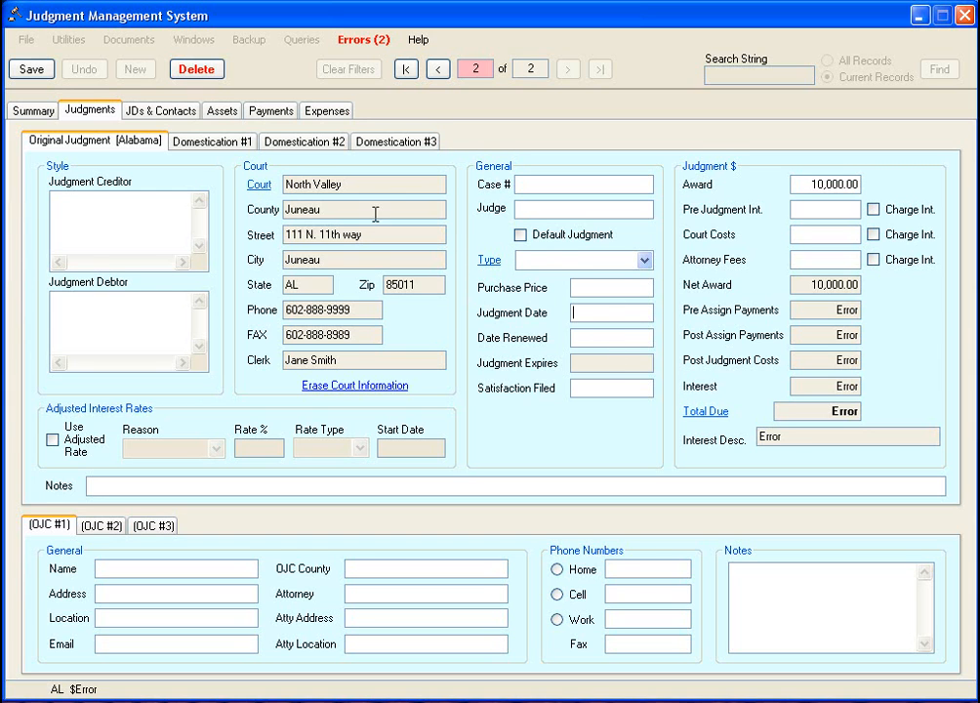
mouse_move(492, 107)
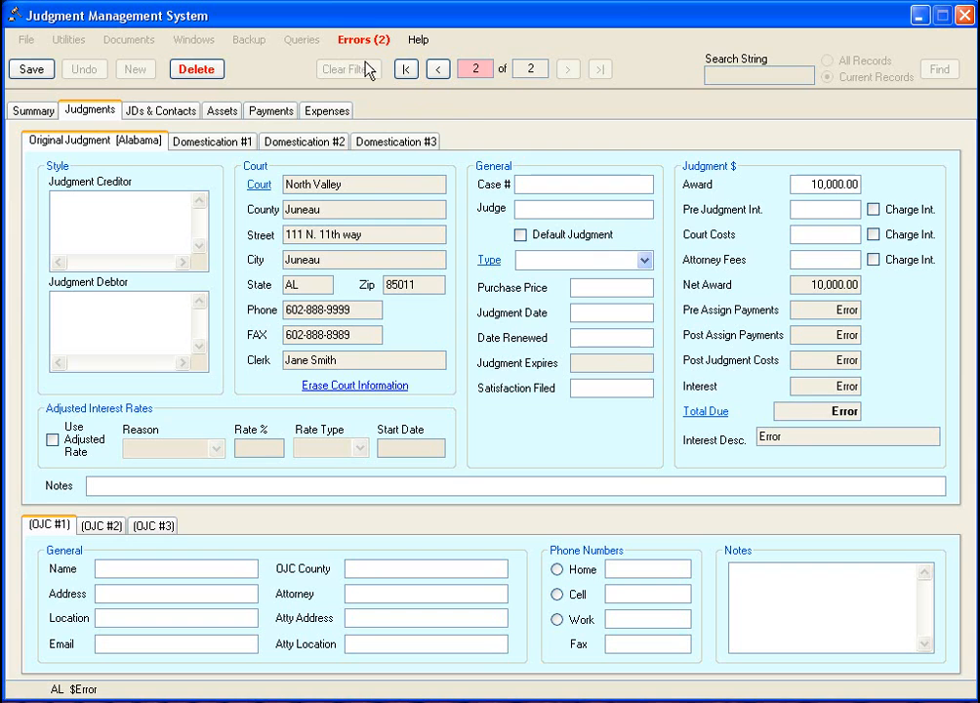
click(476, 68)
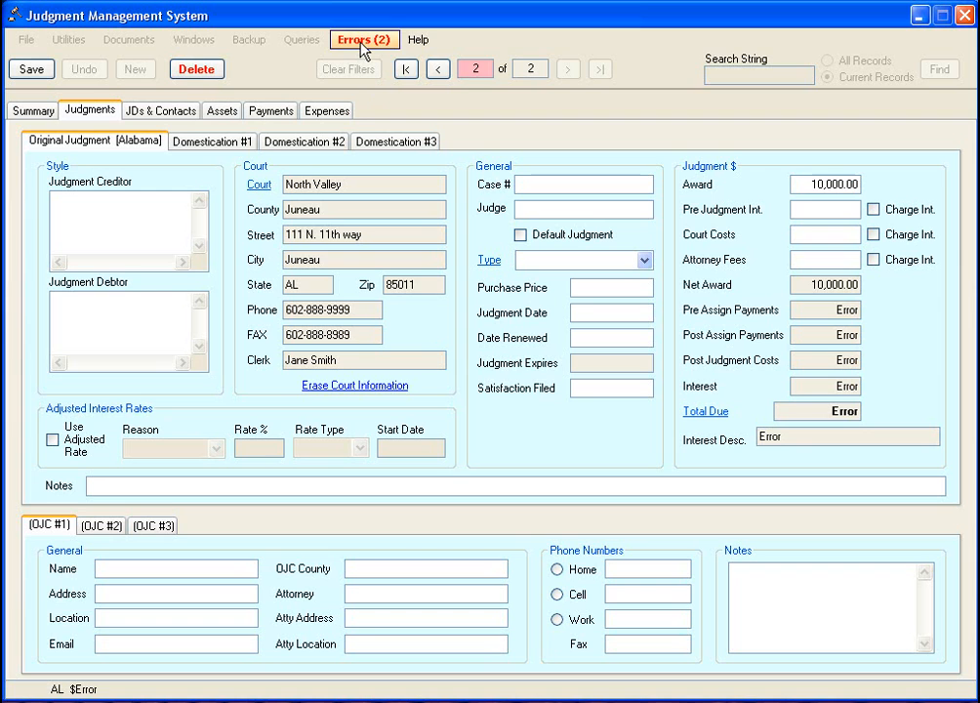
mouse_move(363, 47)
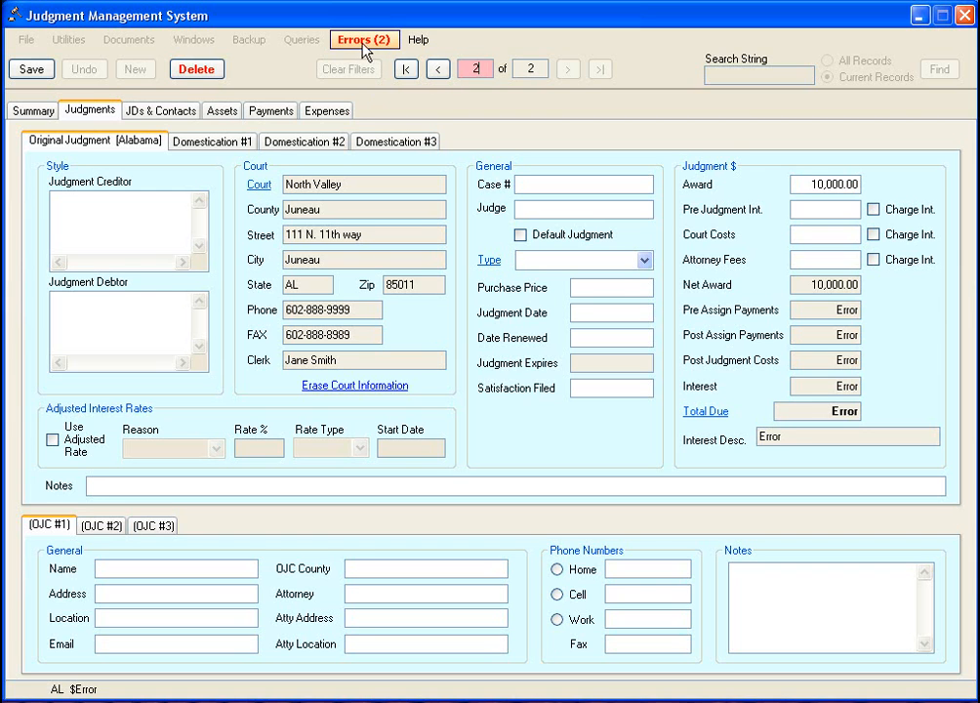
mouse_move(351, 53)
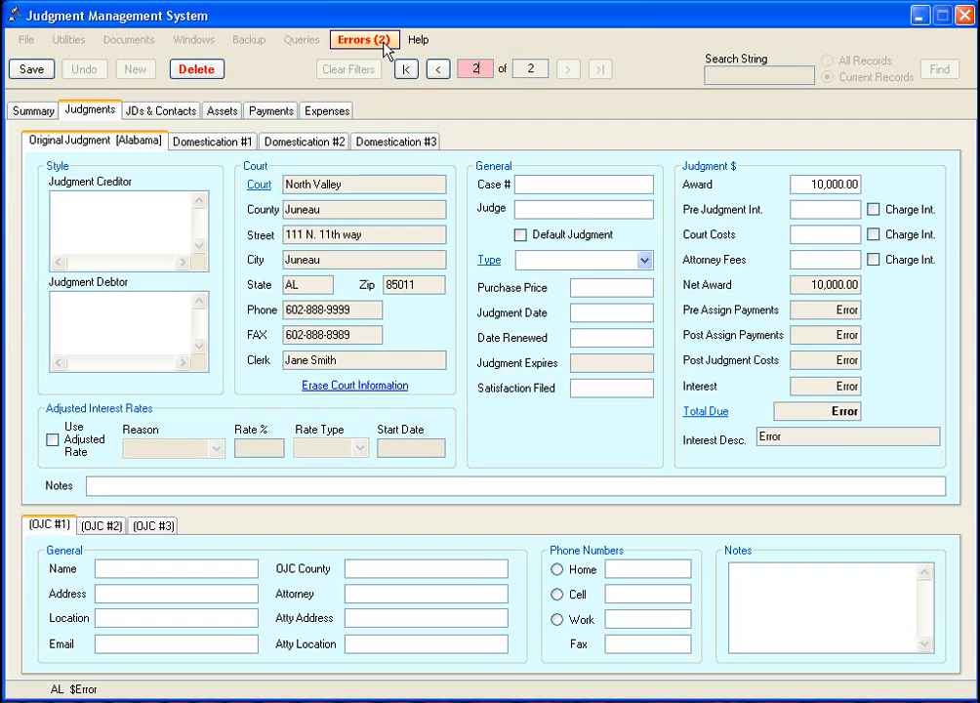
mouse_move(373, 55)
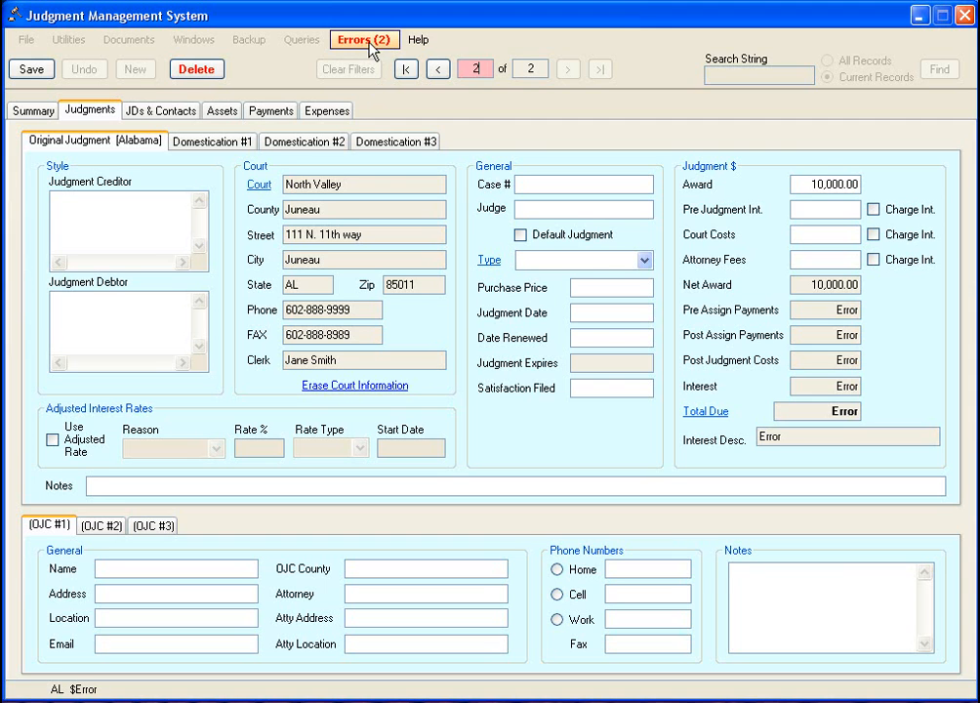
List the record's two errors and jump to the missing Judgment Date field
click(363, 39)
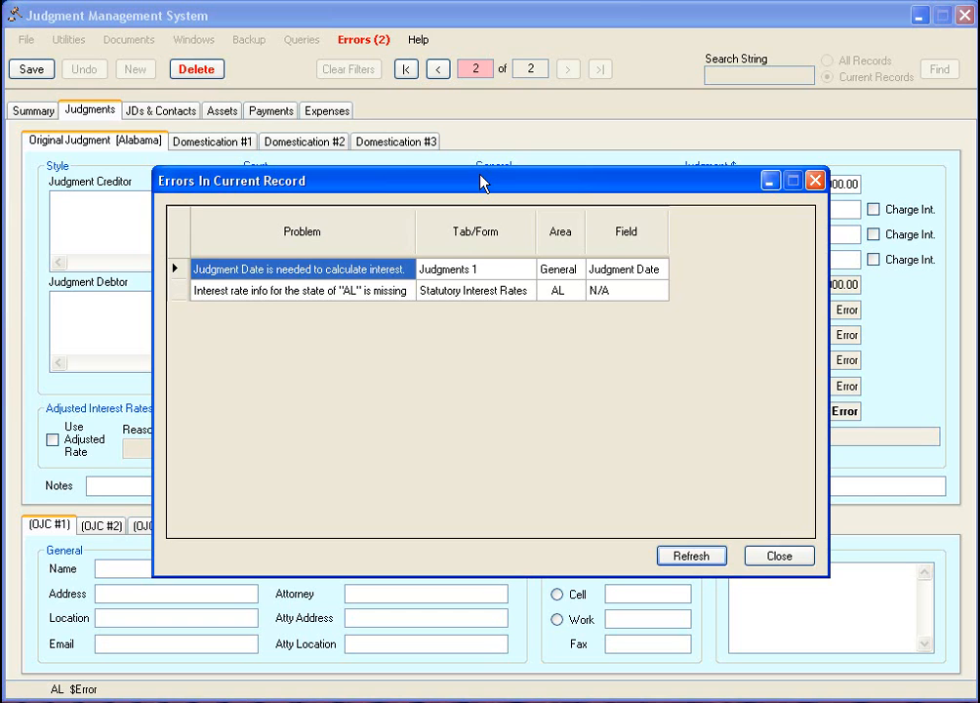
mouse_move(553, 277)
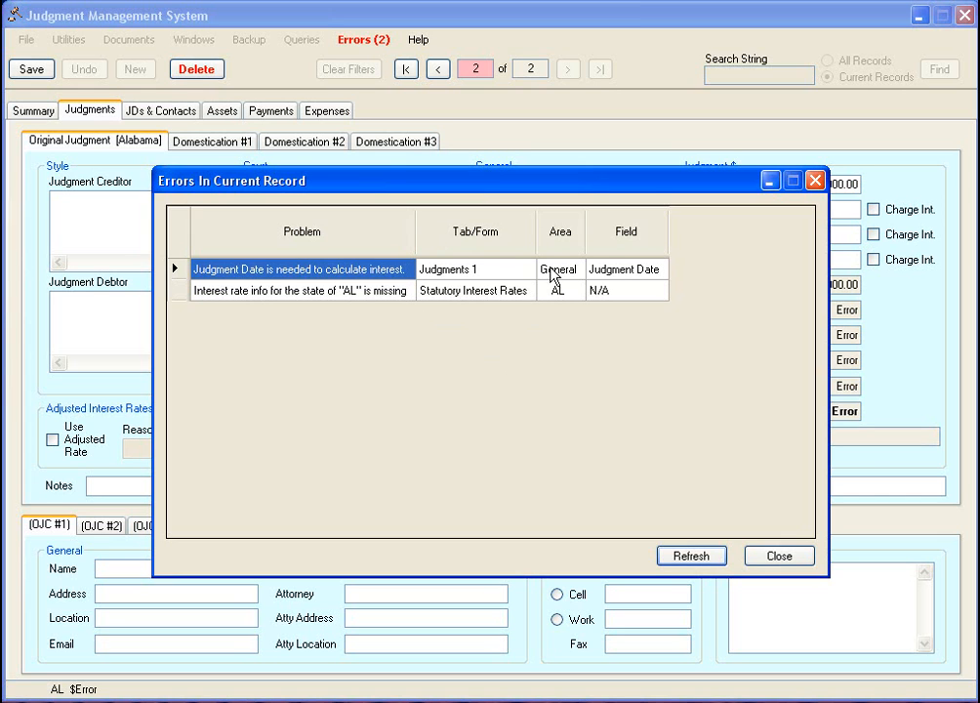
mouse_move(390, 324)
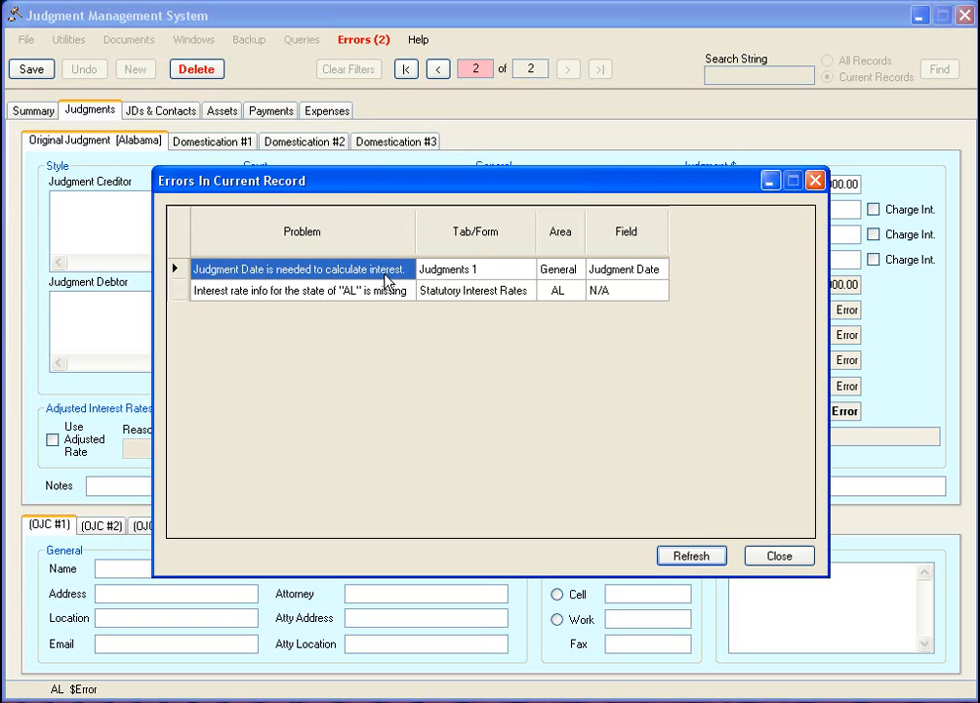
mouse_move(387, 70)
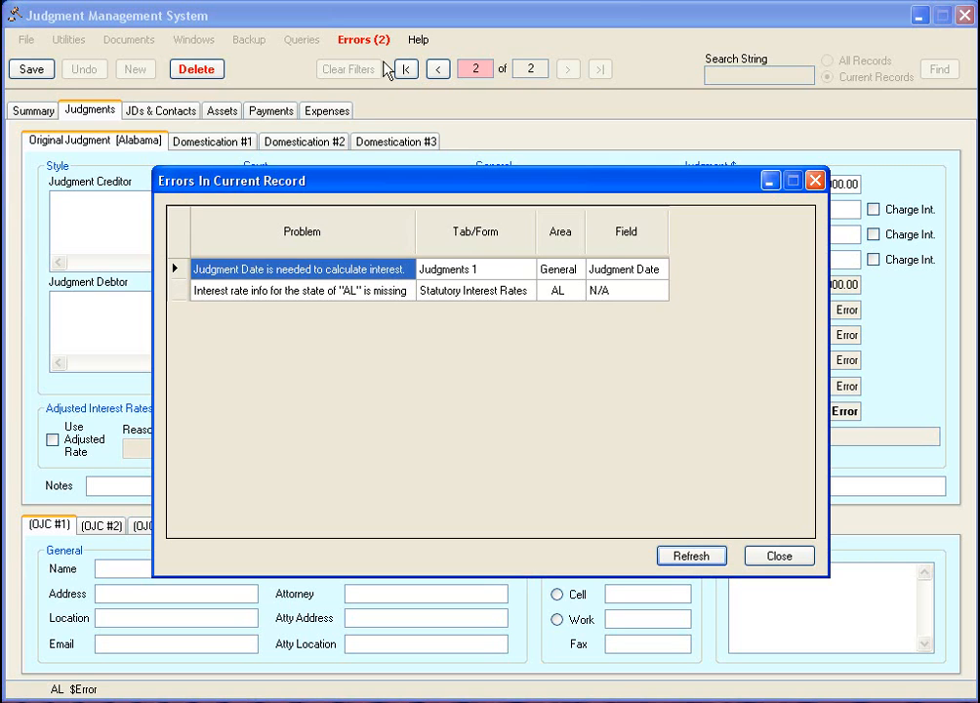
mouse_move(550, 281)
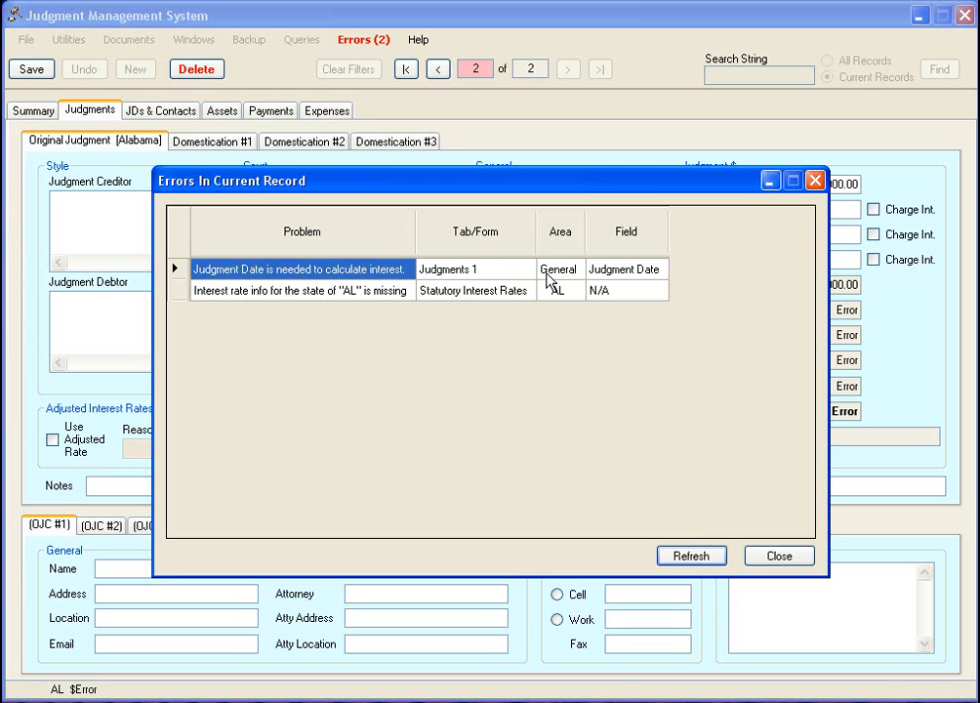
click(475, 269)
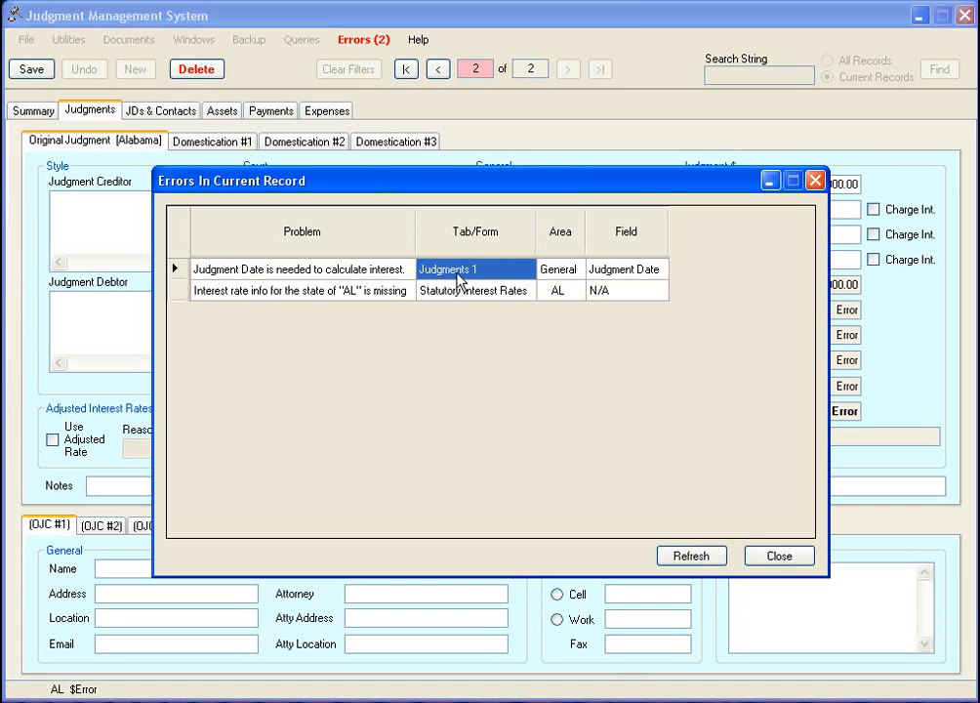
mouse_move(478, 278)
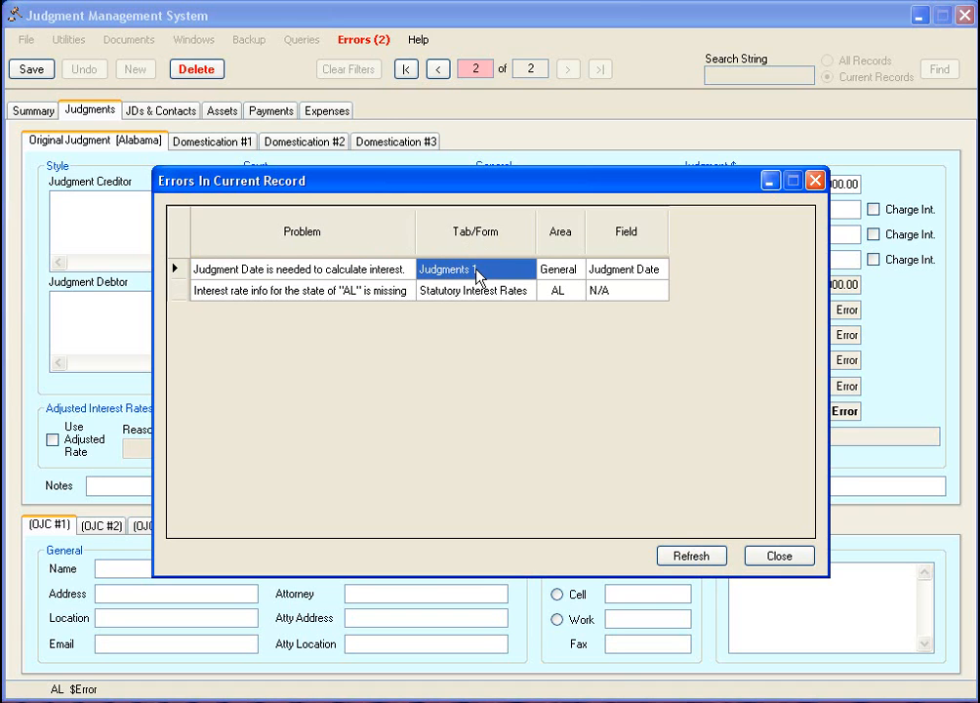
mouse_move(562, 283)
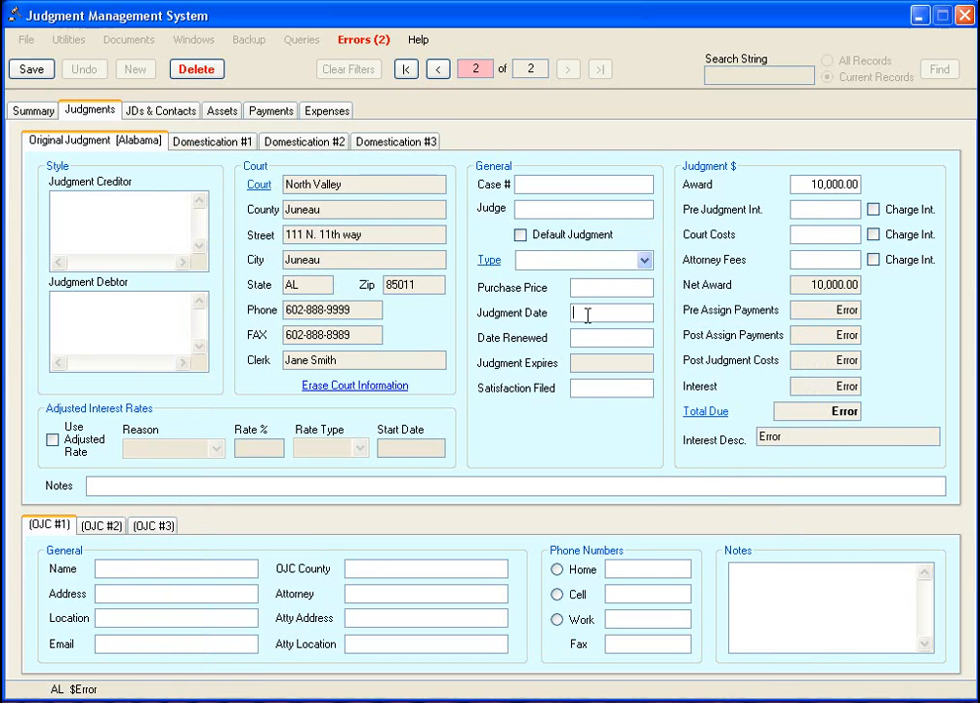
Enter 01/01/2009 as the judgment date
text(1/1/2)
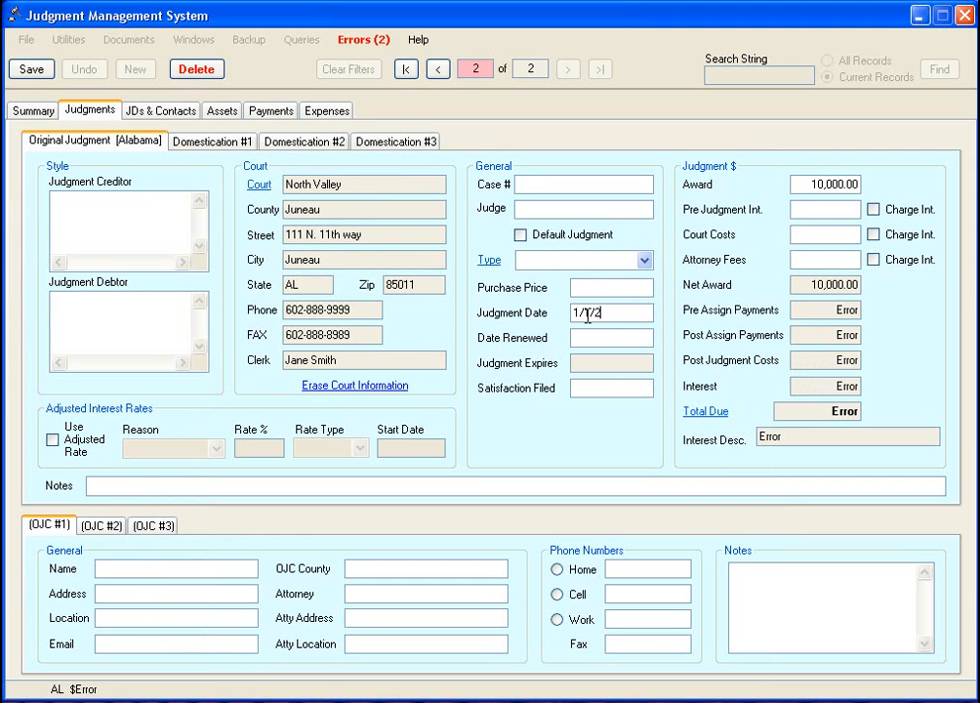
text(01/01/2009)
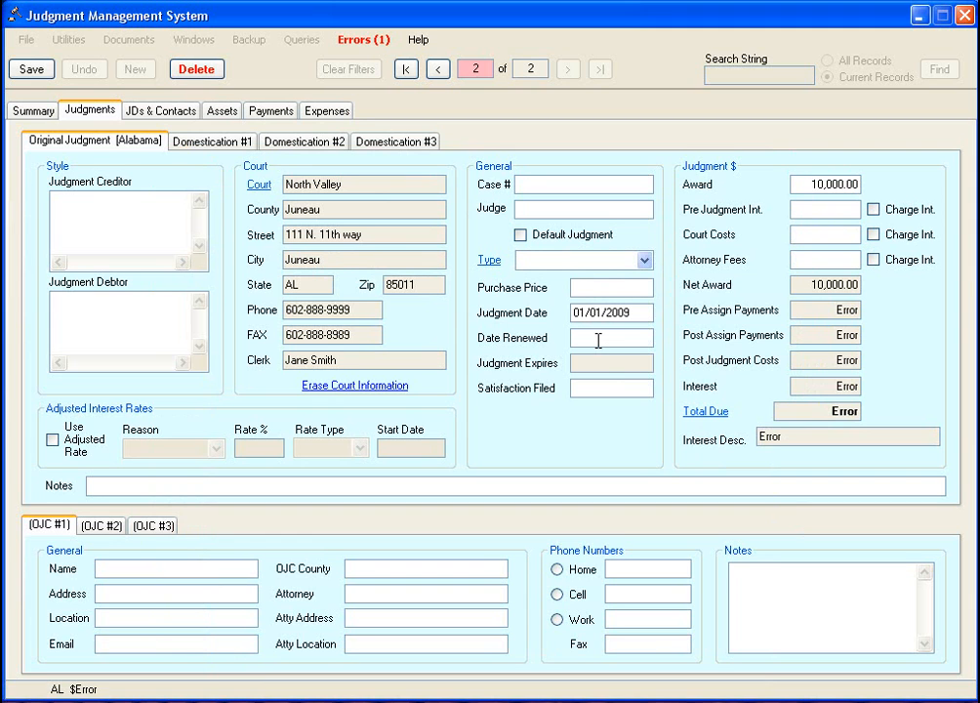
mouse_move(363, 39)
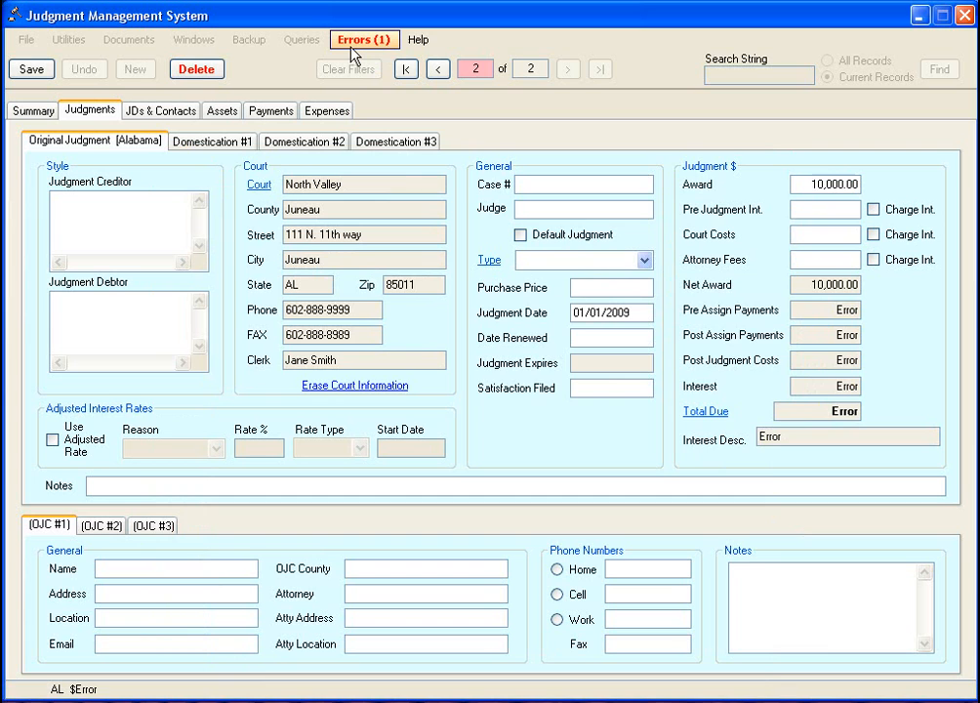
click(363, 39)
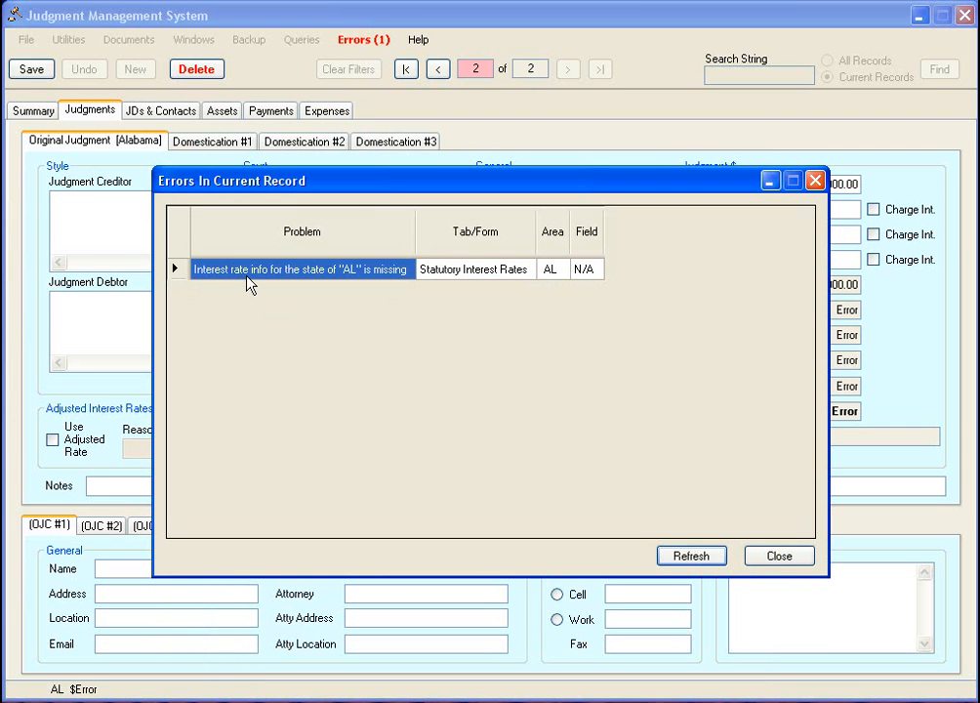
mouse_move(351, 281)
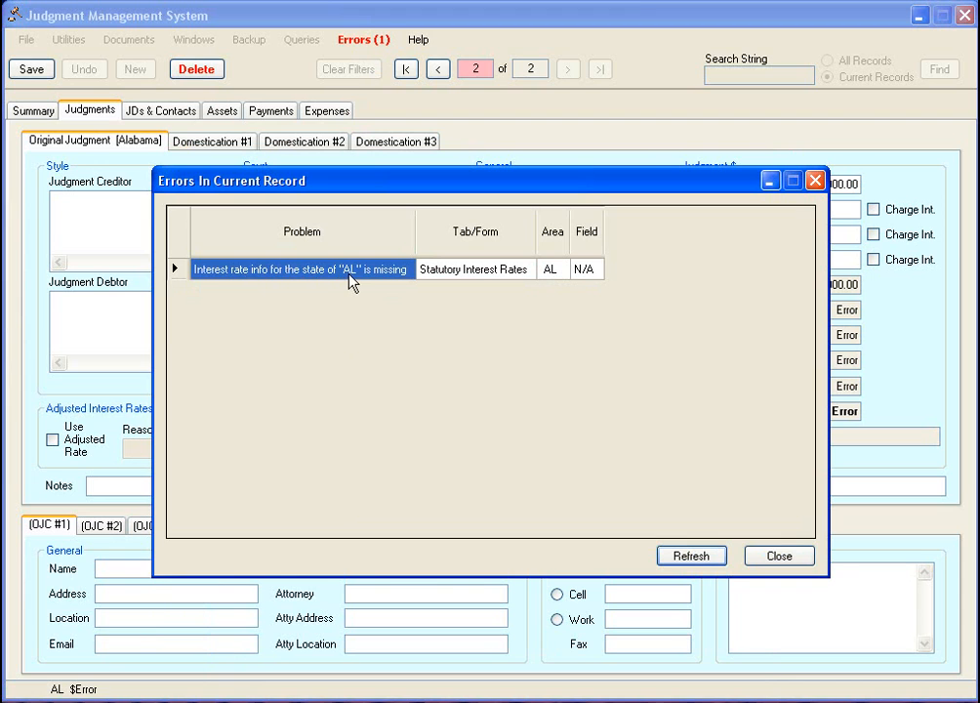
mouse_move(440, 288)
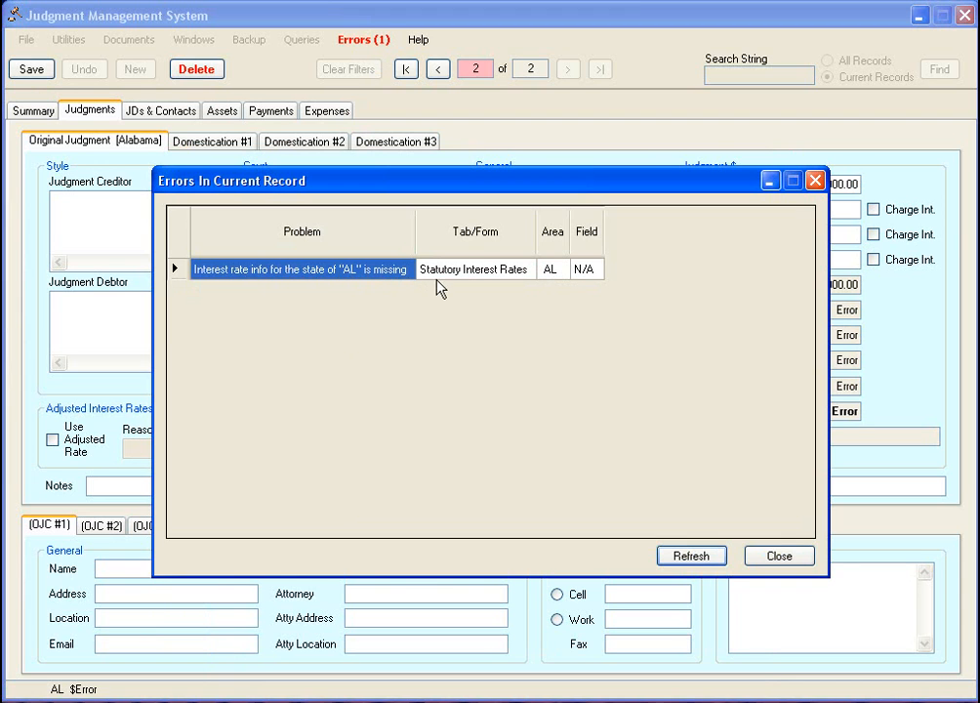
click(474, 270)
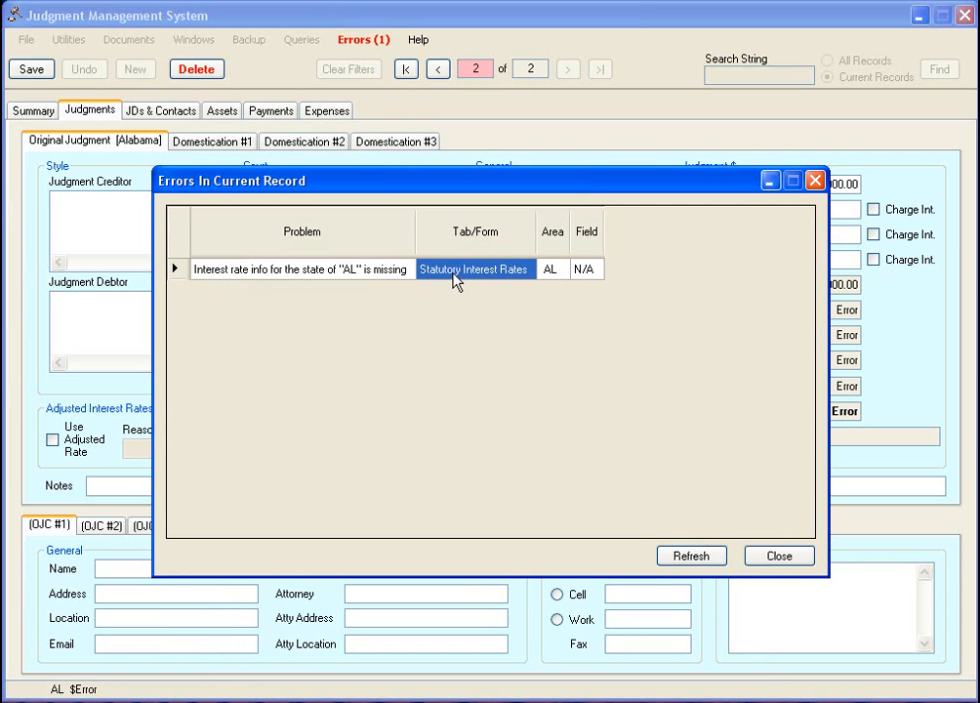
mouse_move(564, 281)
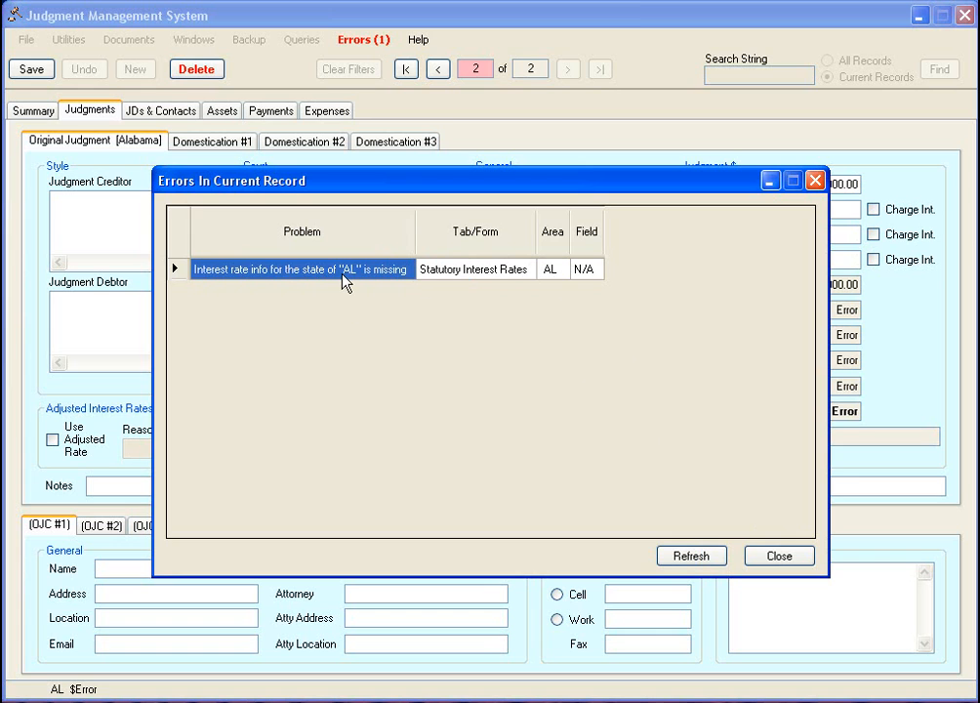
mouse_move(339, 285)
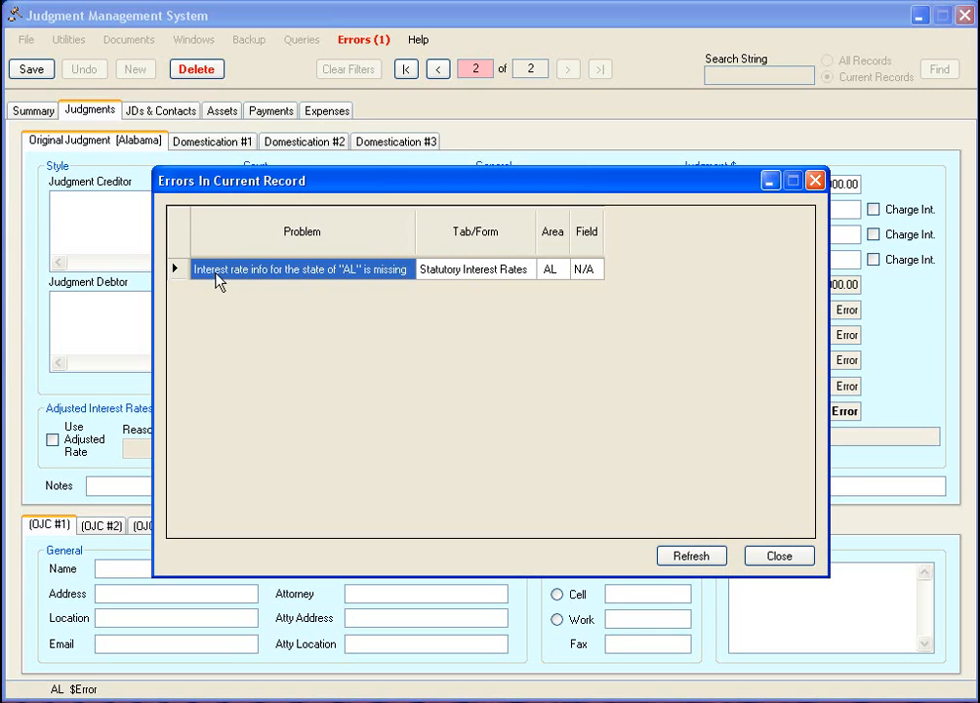
mouse_move(343, 291)
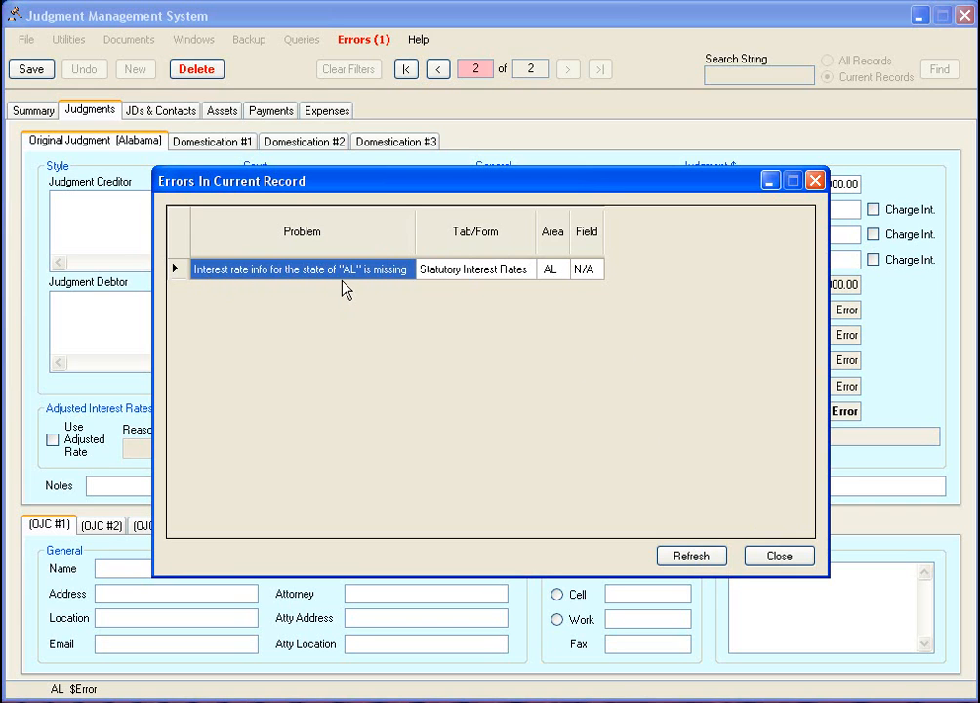
mouse_move(238, 277)
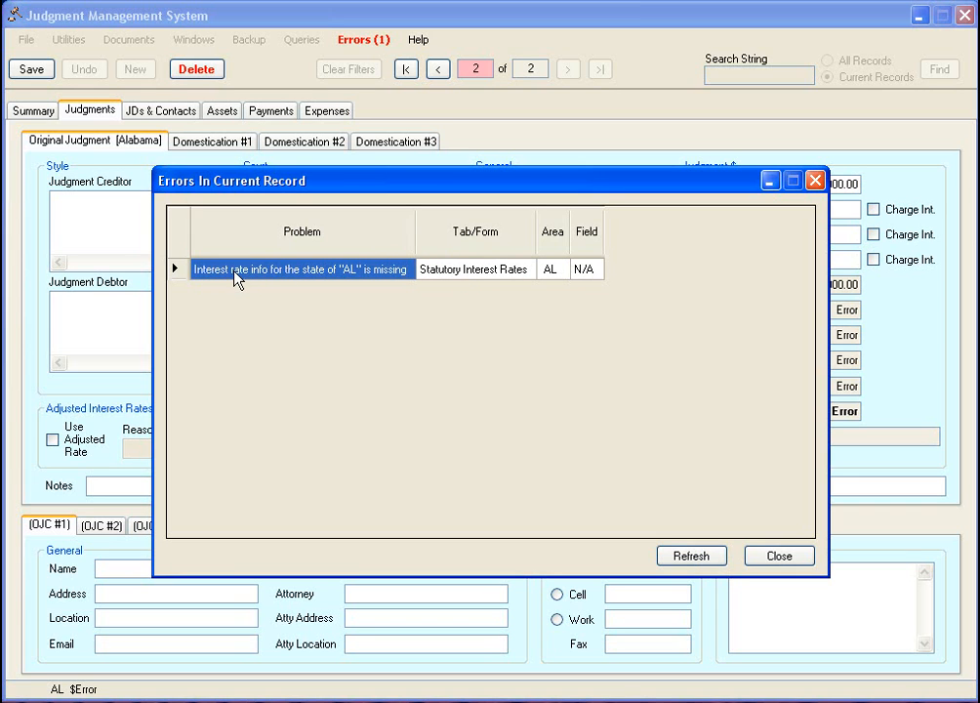
mouse_move(309, 277)
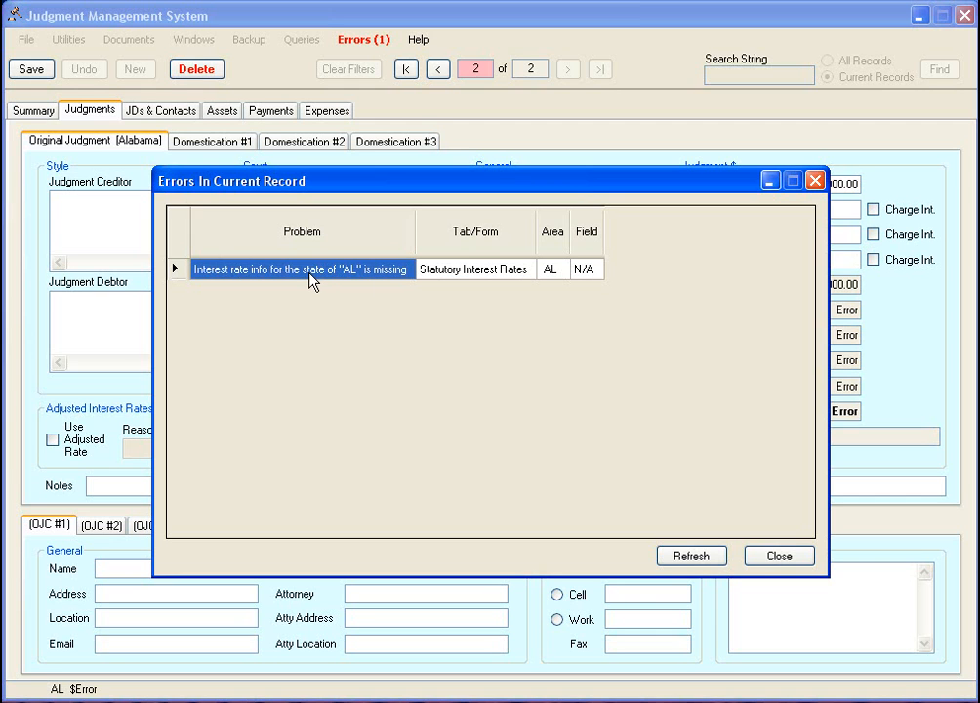
mouse_move(313, 344)
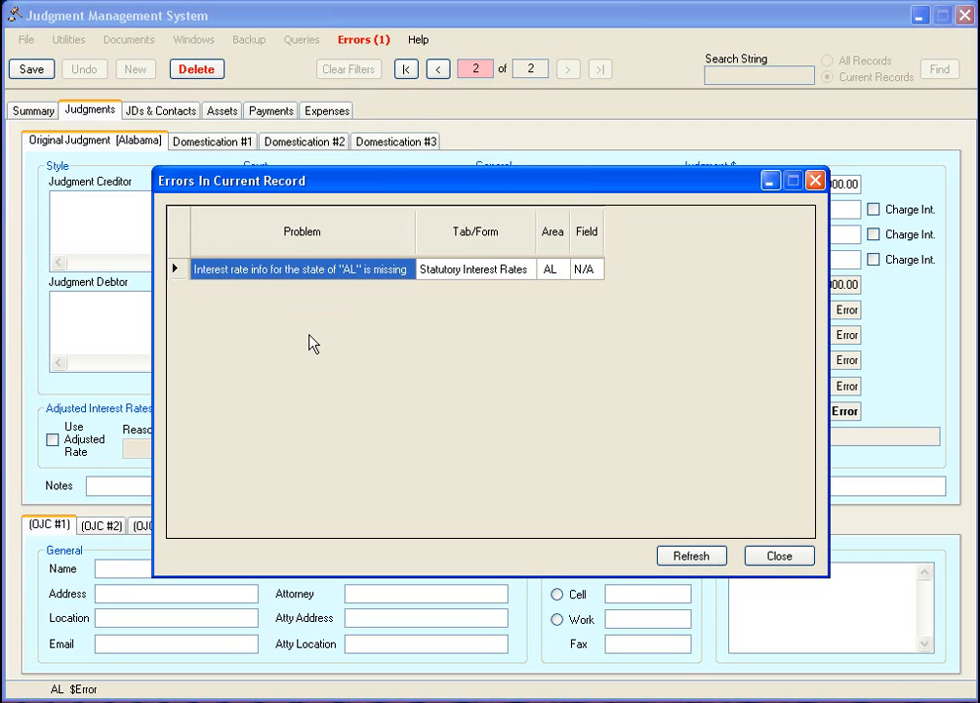
mouse_move(426, 360)
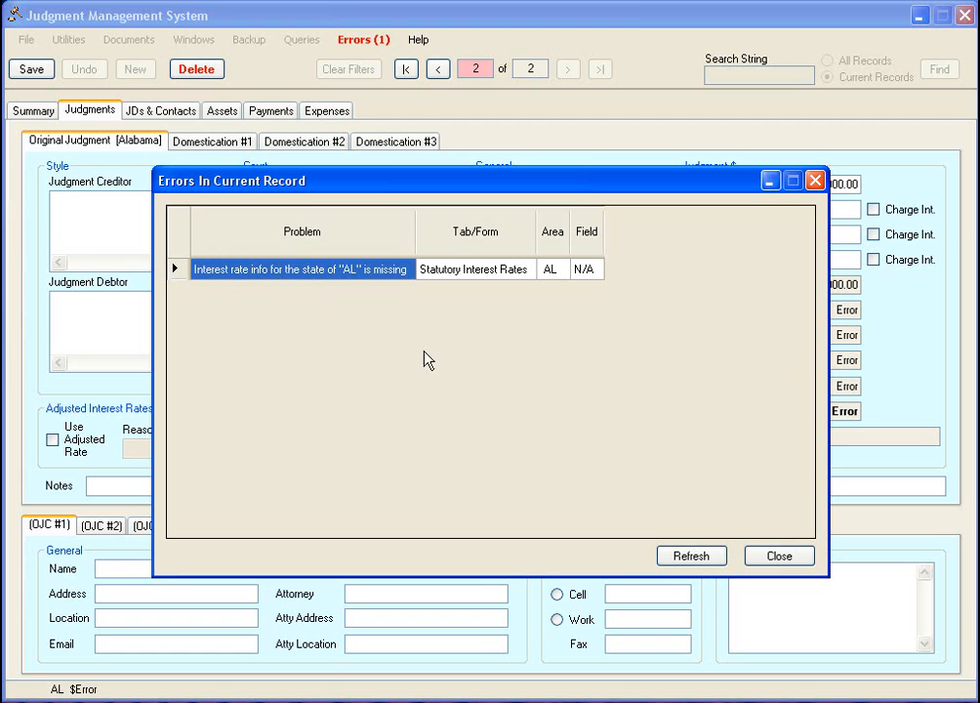
click(776, 554)
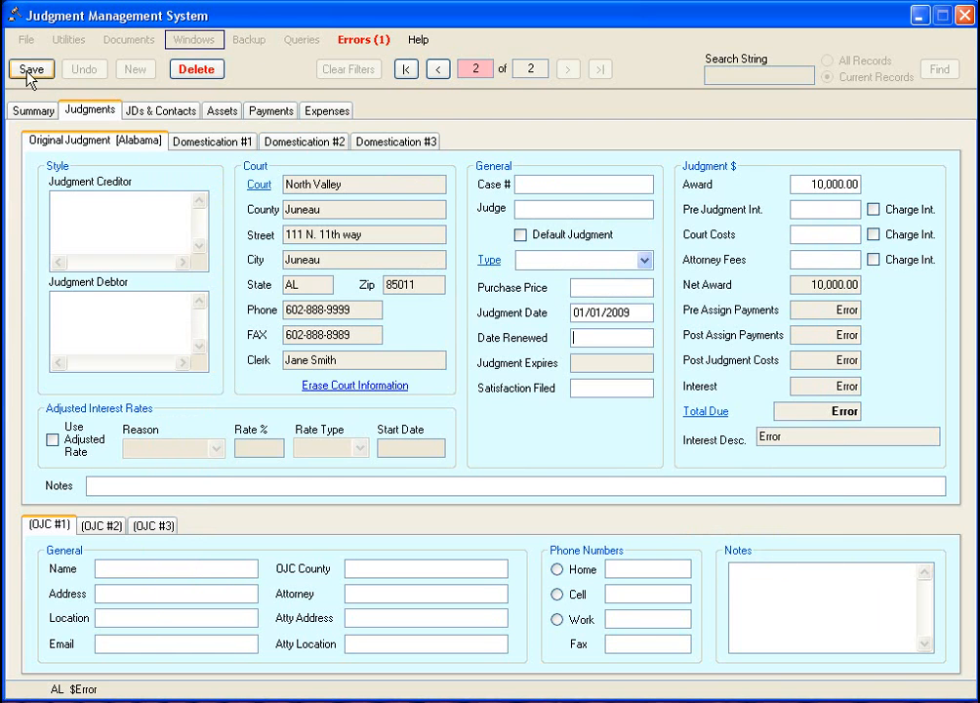
View Alaska's statutory interest rates and rules, then close the window
click(195, 39)
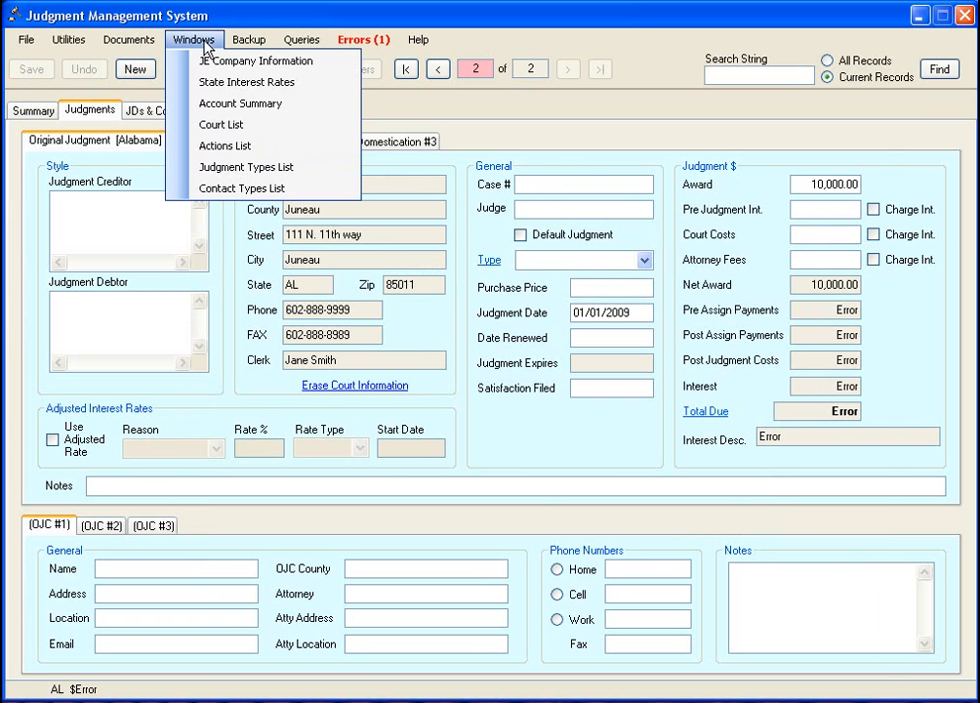
click(246, 82)
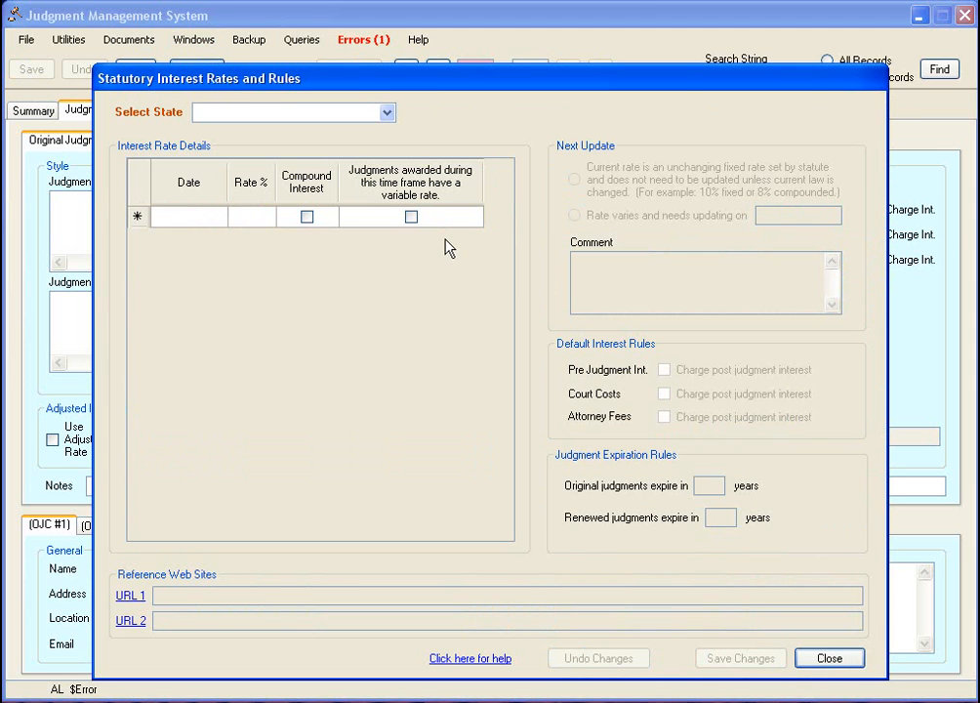
click(386, 111)
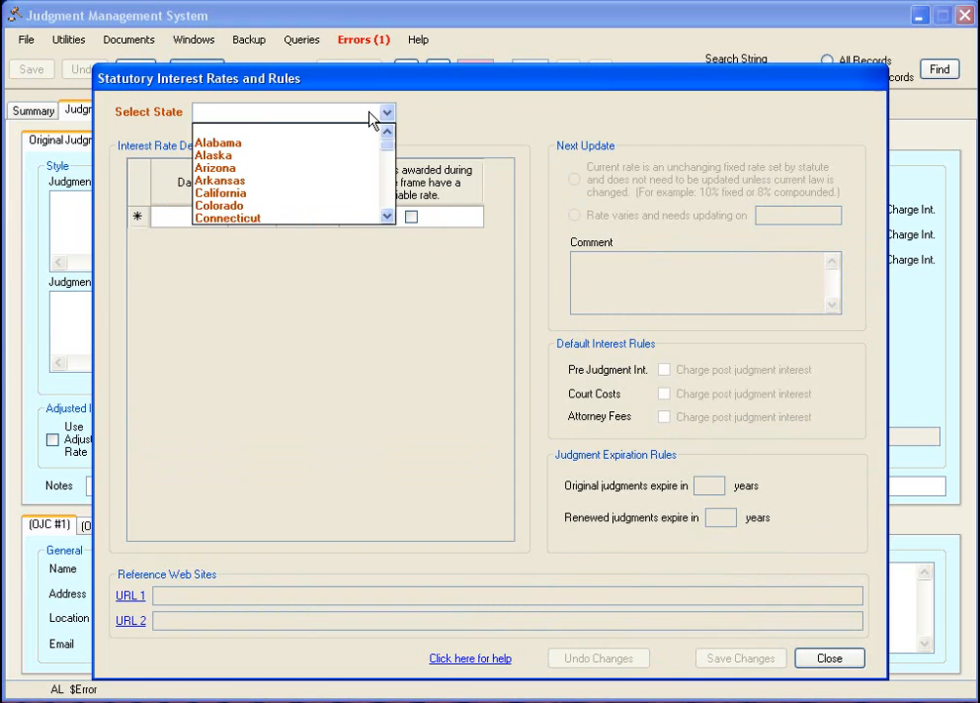
click(214, 154)
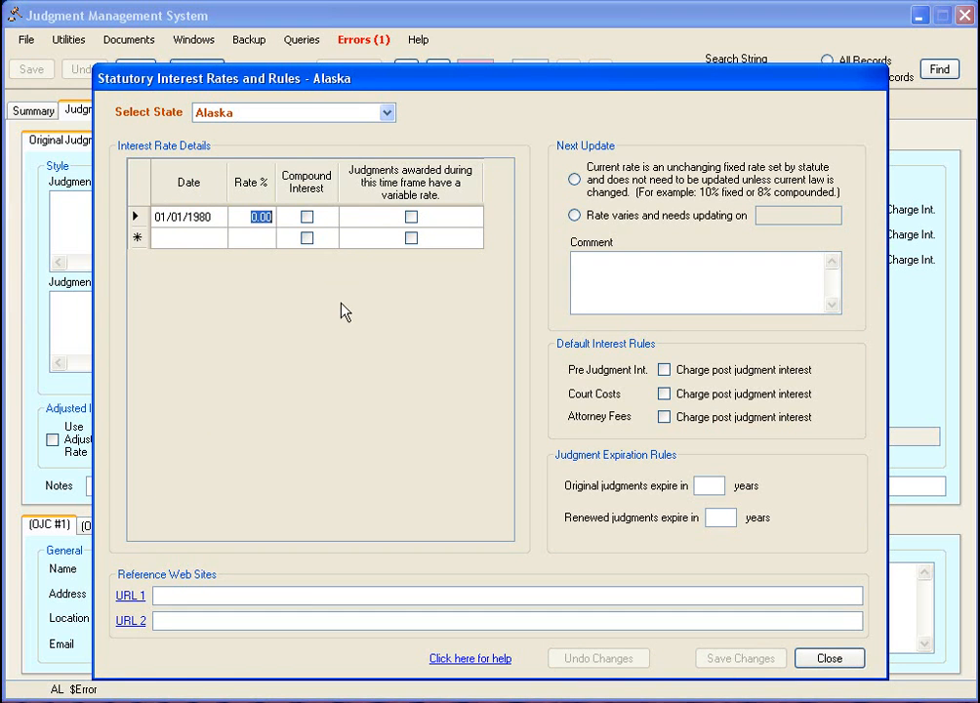
mouse_move(285, 145)
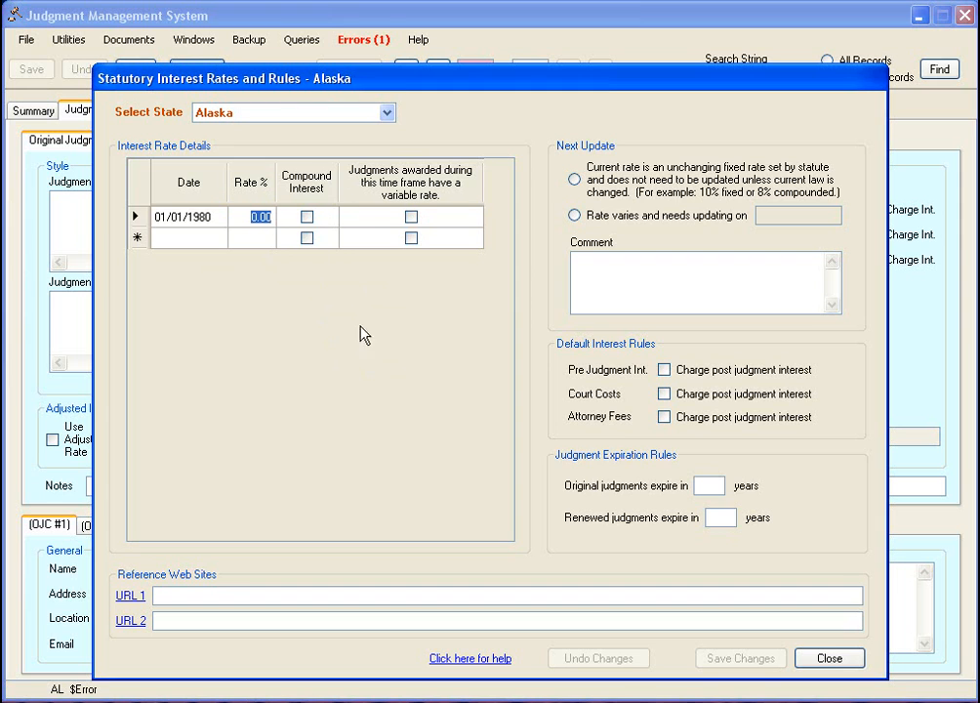
mouse_move(450, 381)
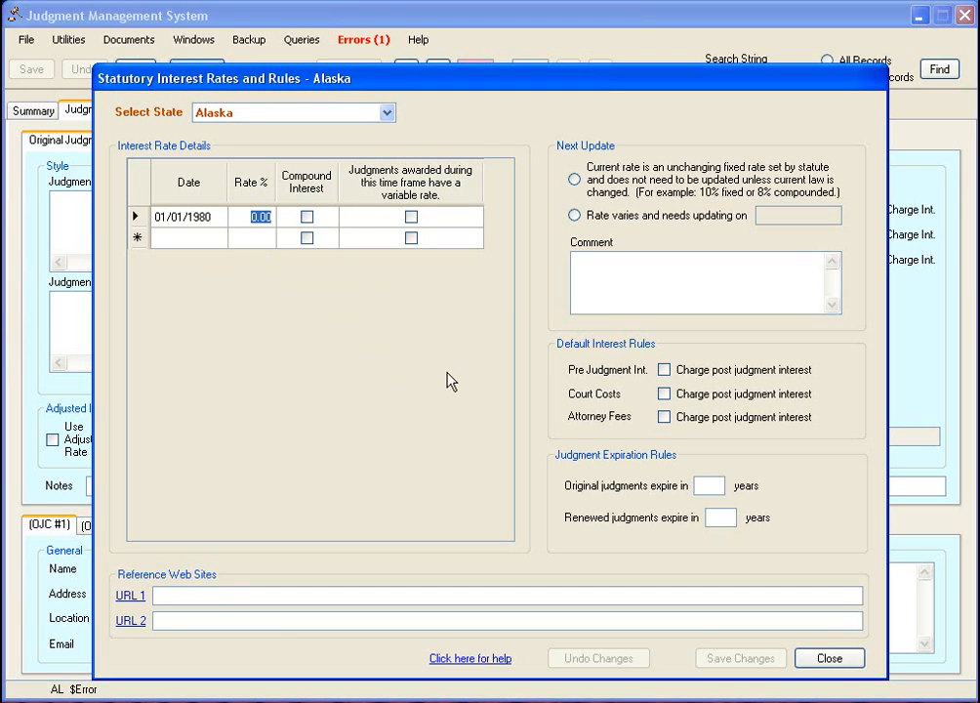
mouse_move(420, 367)
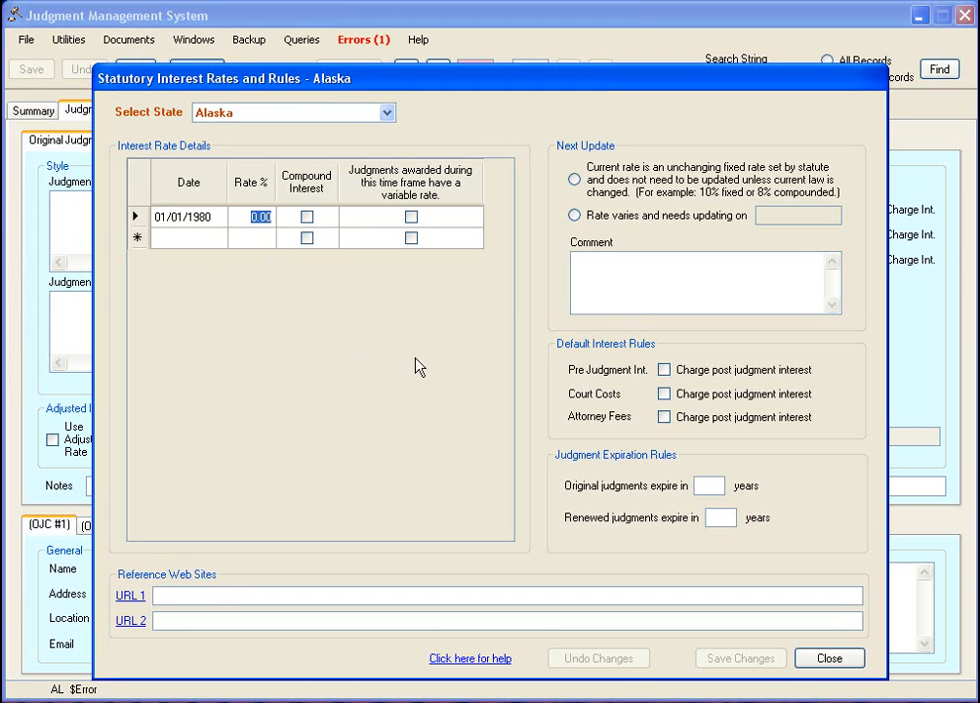
mouse_move(242, 300)
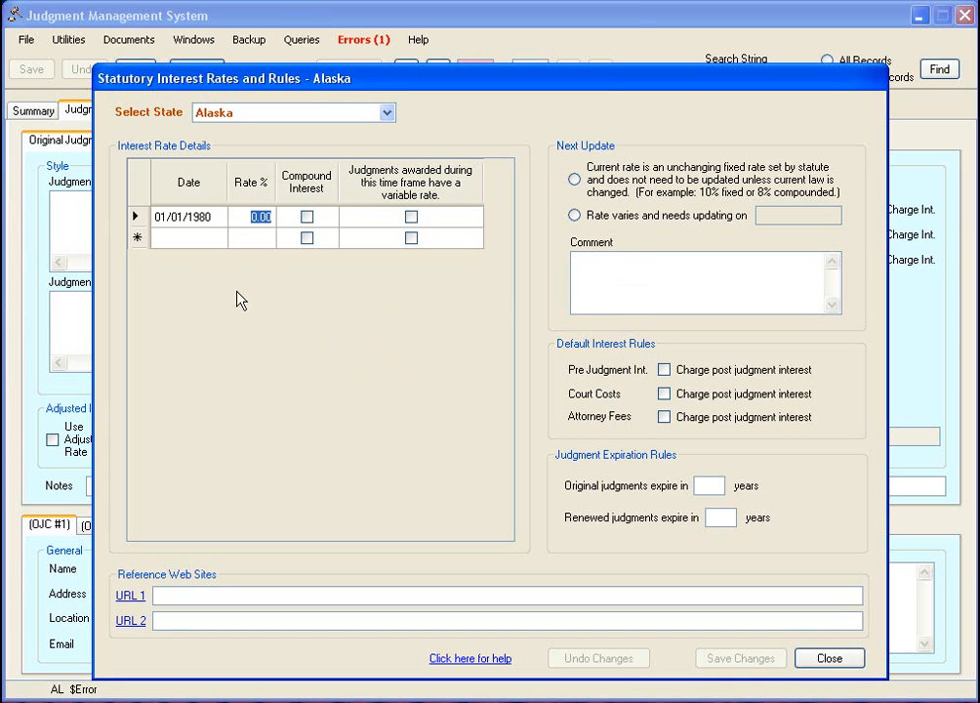
mouse_move(327, 287)
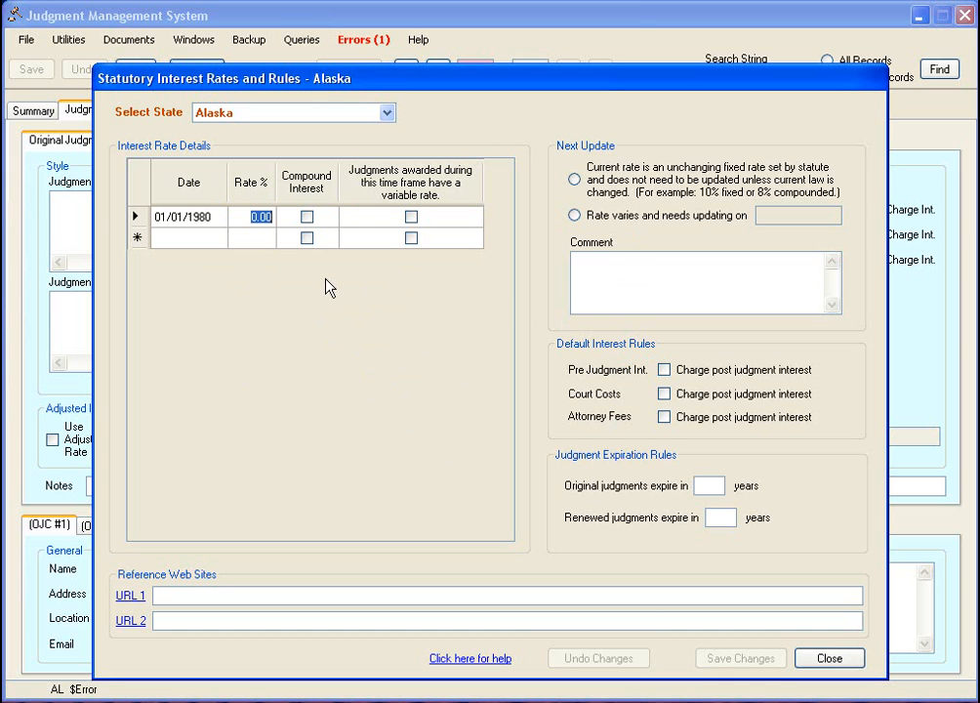
mouse_move(330, 418)
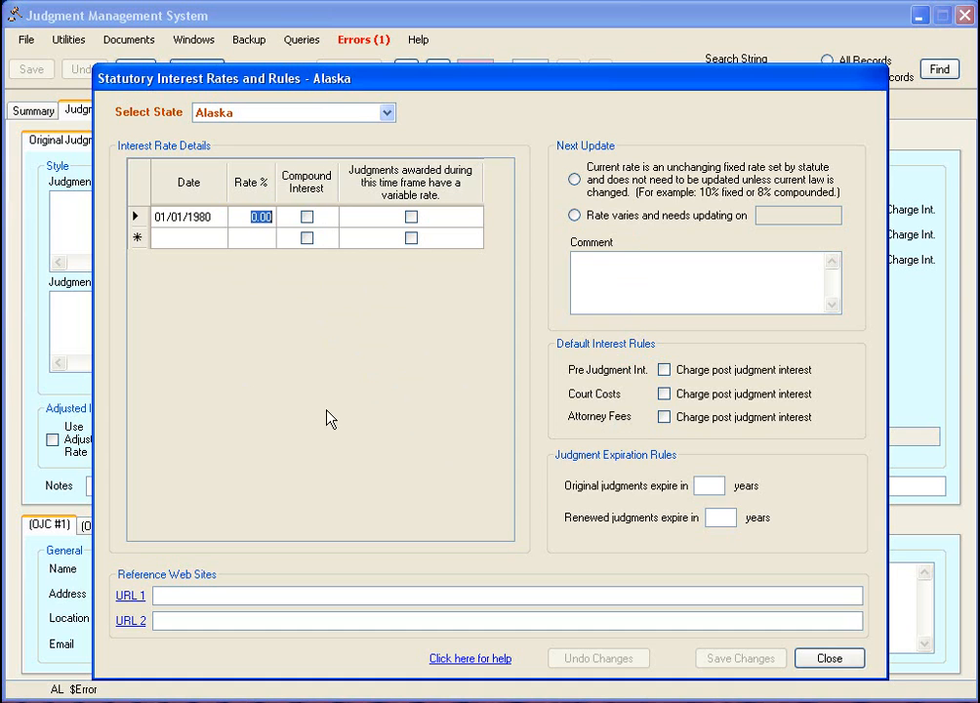
mouse_move(185, 352)
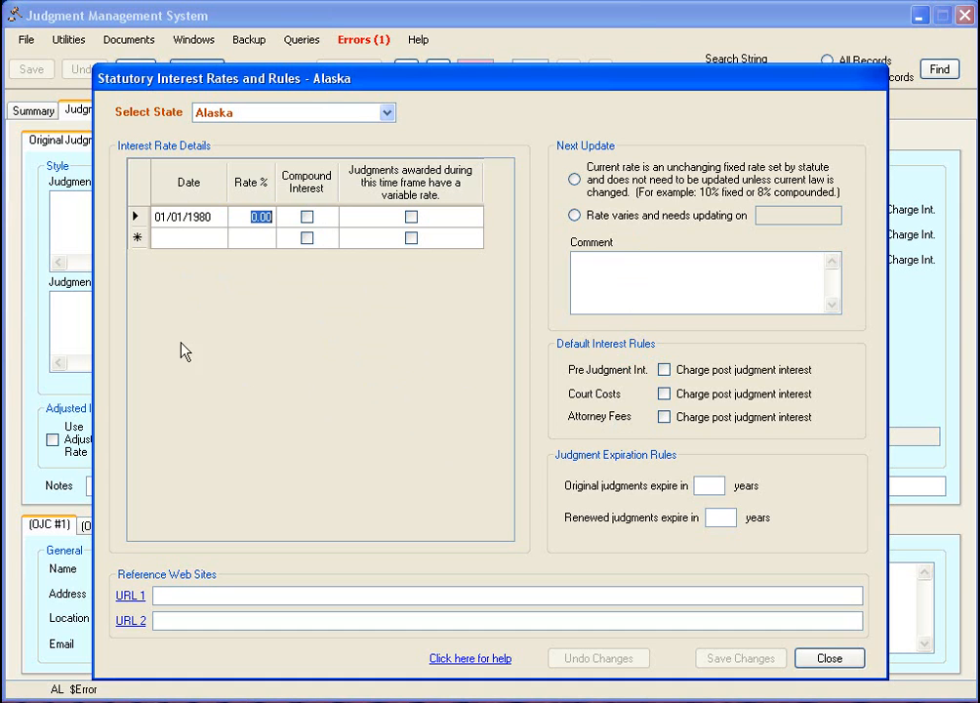
mouse_move(220, 281)
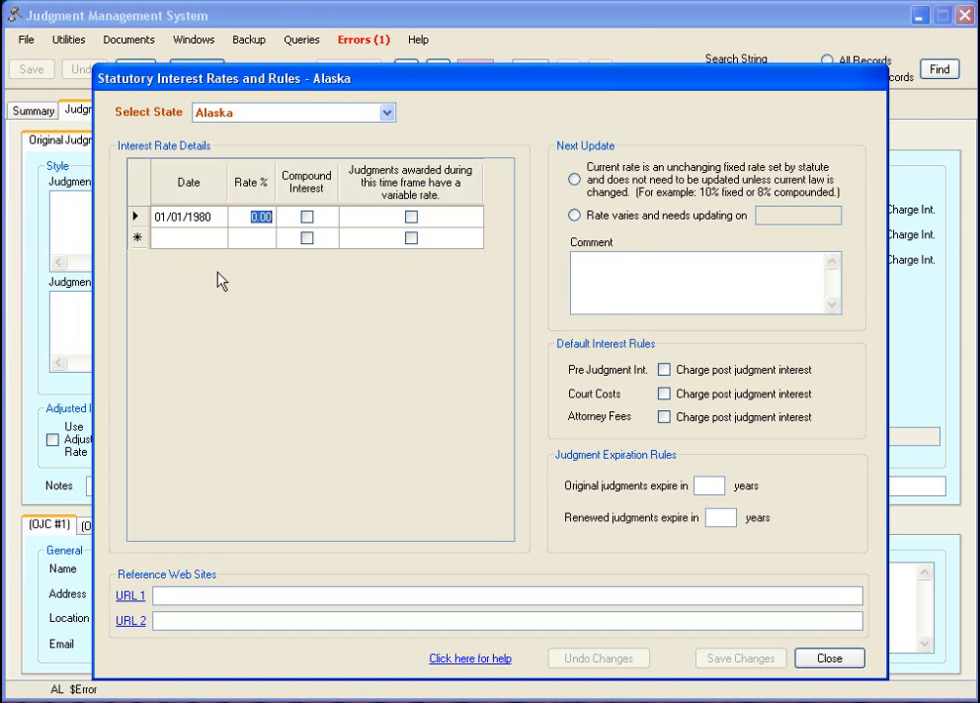
mouse_move(270, 395)
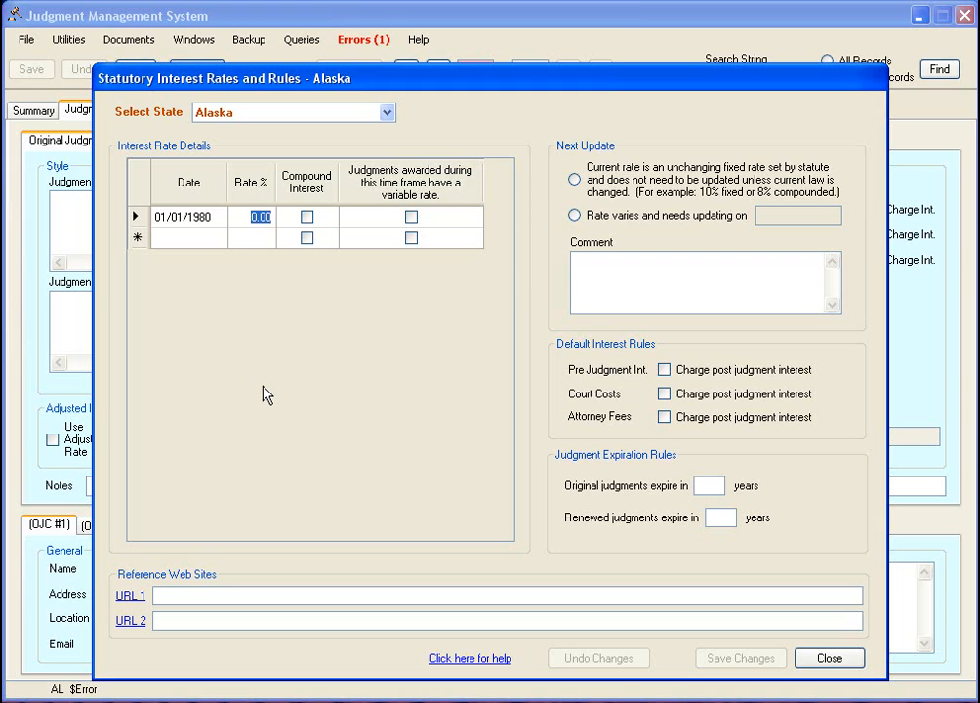
mouse_move(355, 398)
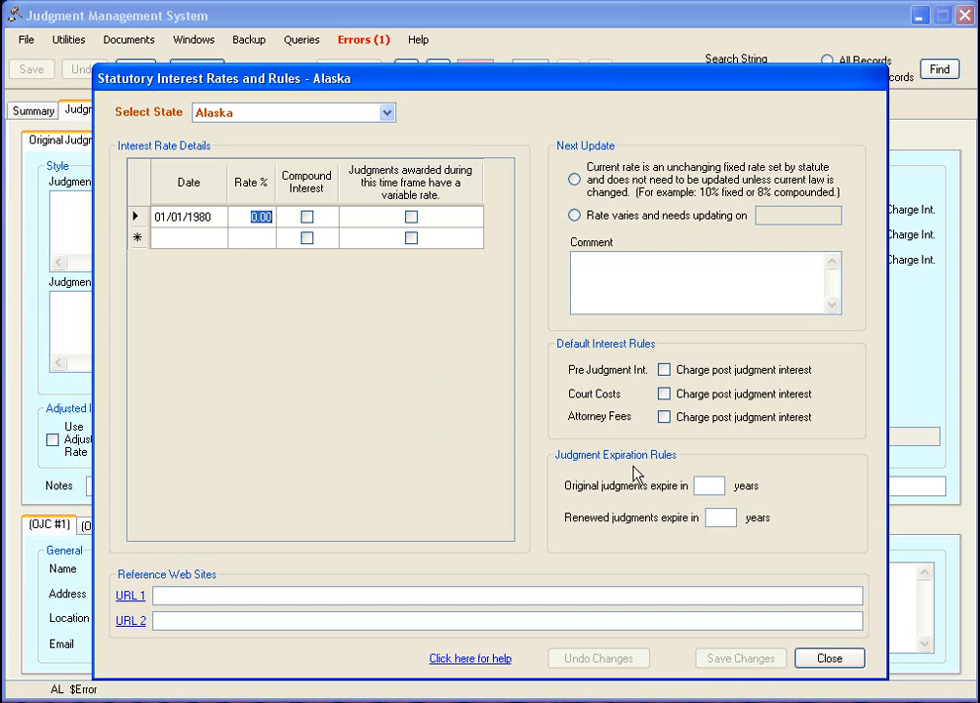
mouse_move(609, 531)
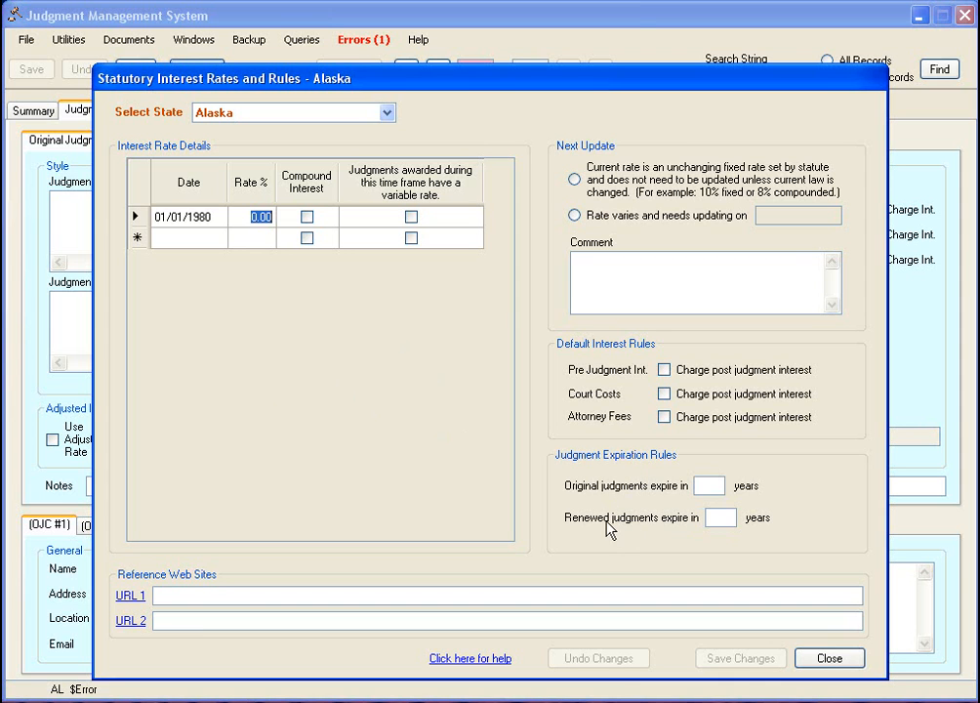
mouse_move(597, 545)
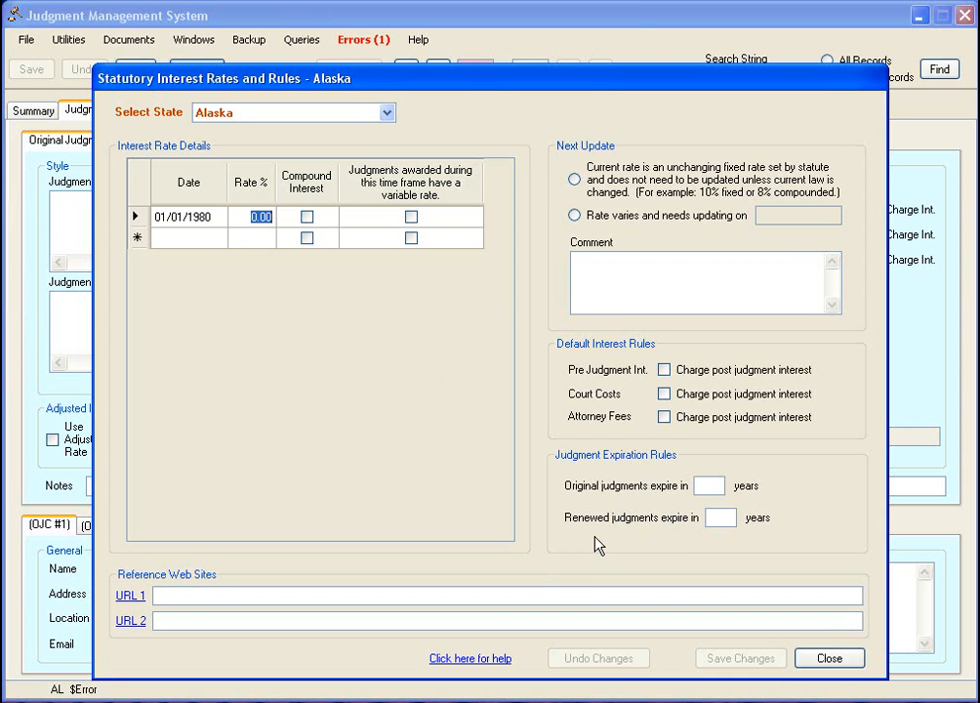
mouse_move(683, 457)
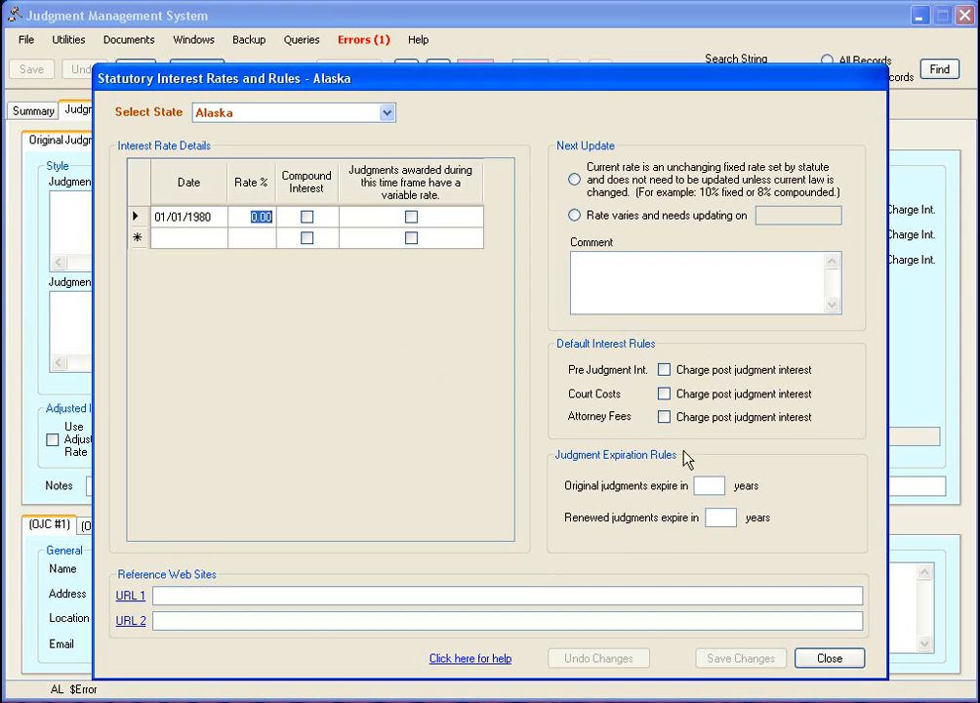
mouse_move(441, 441)
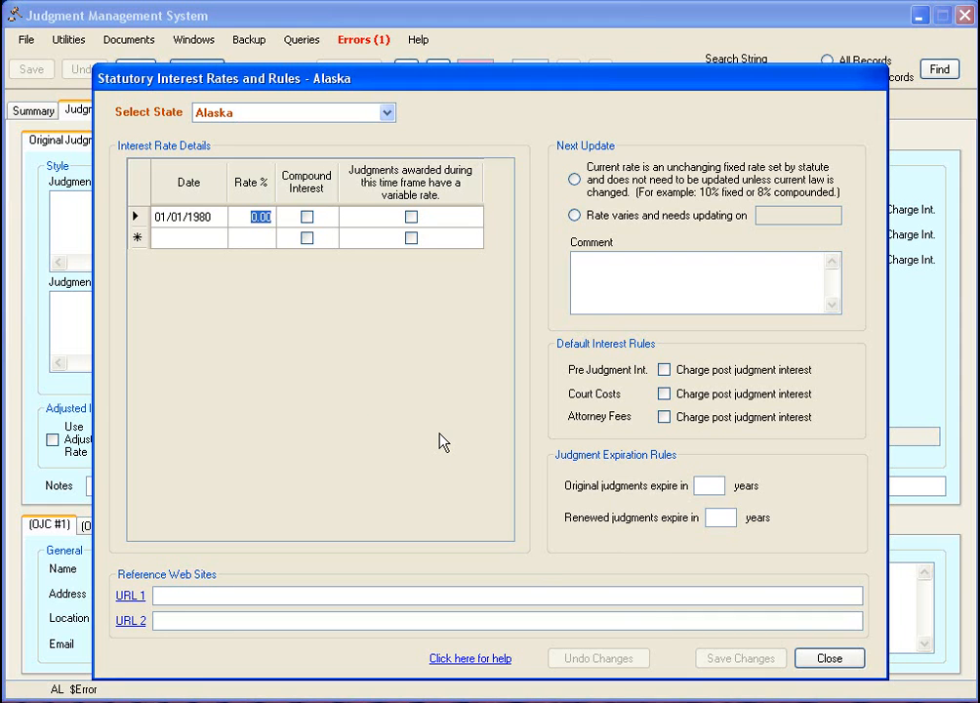
mouse_move(499, 652)
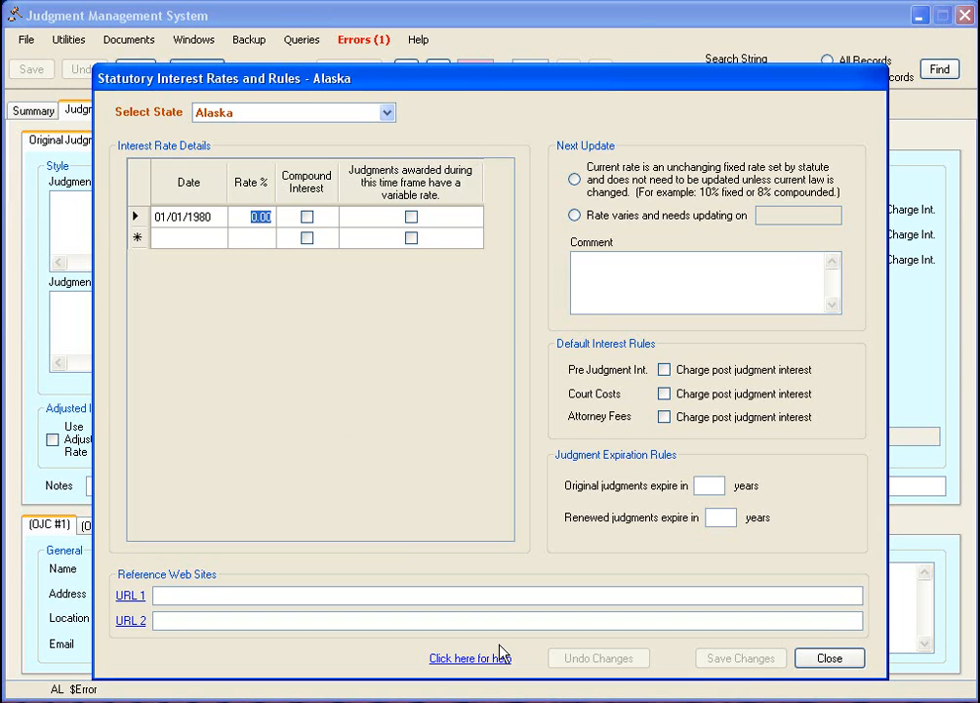
mouse_move(473, 662)
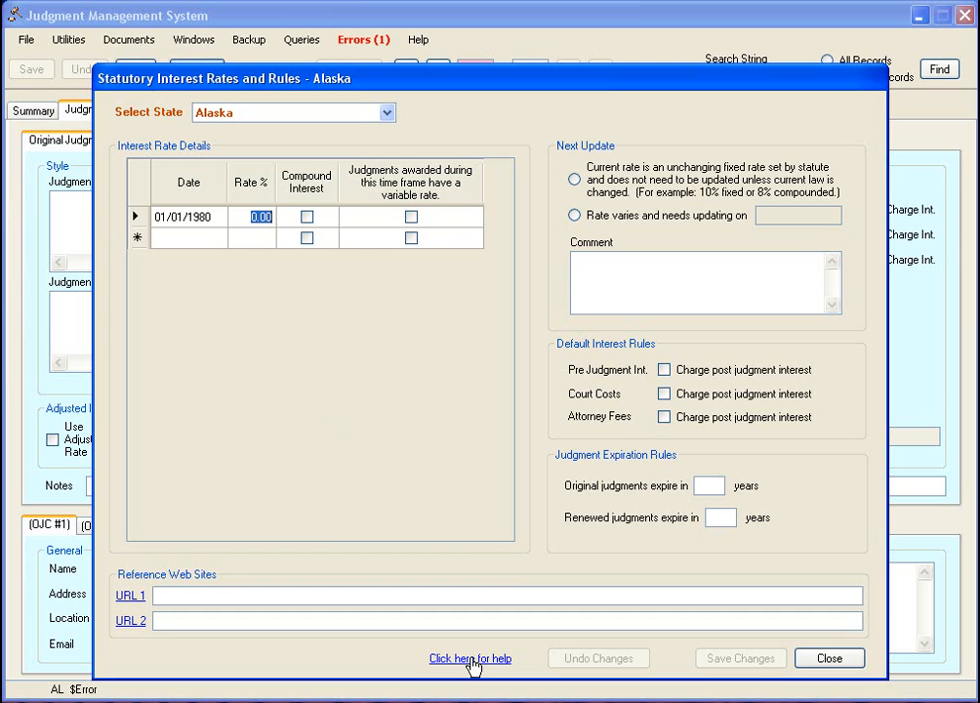
mouse_move(393, 371)
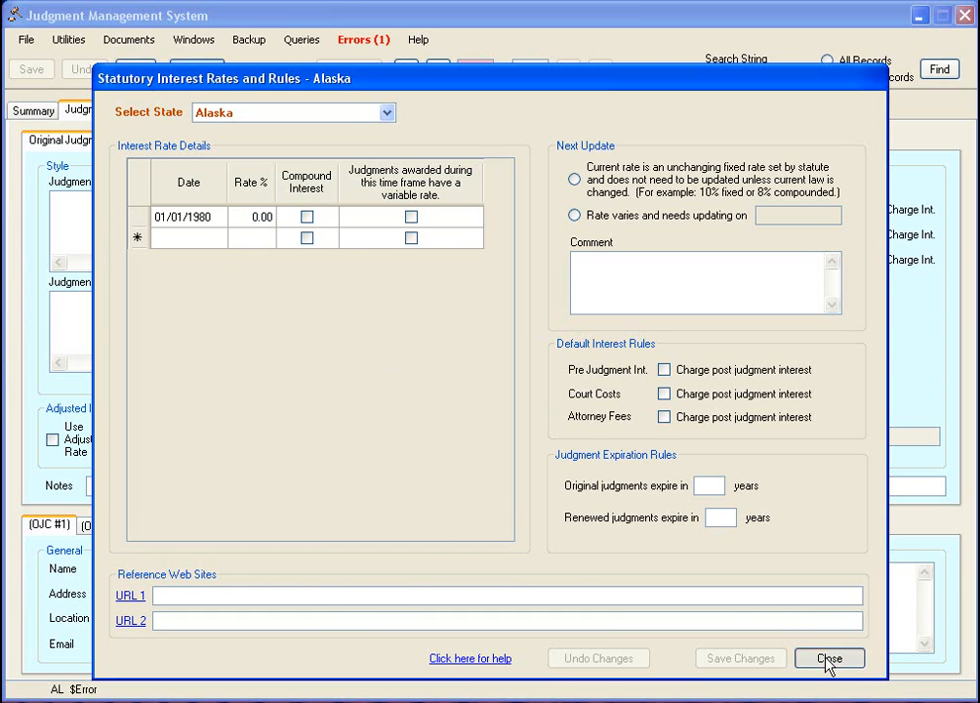
click(827, 658)
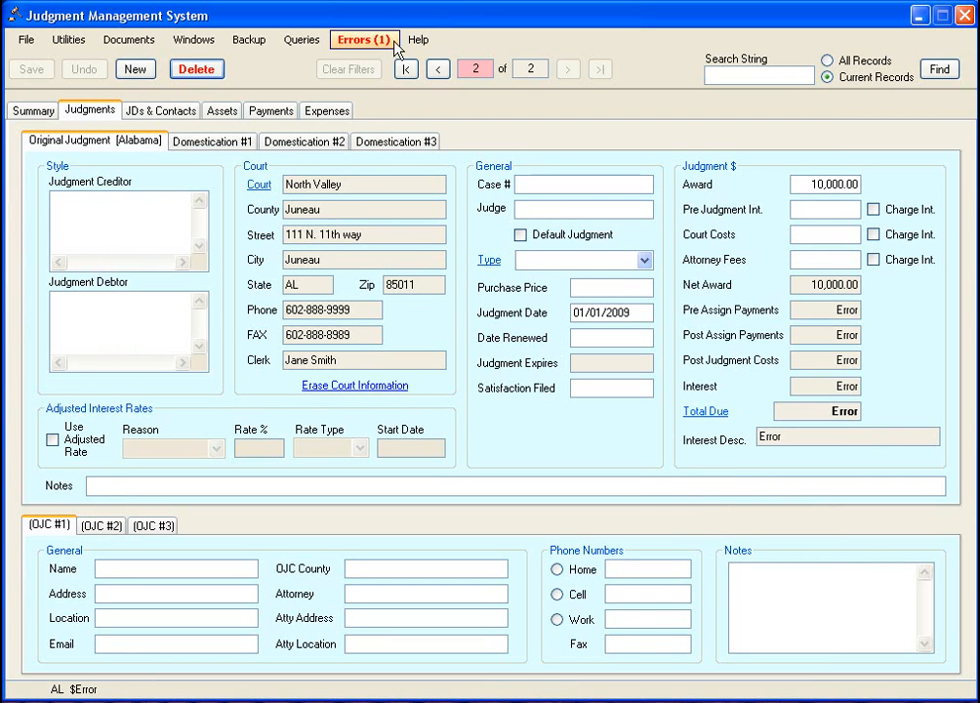
mouse_move(363, 47)
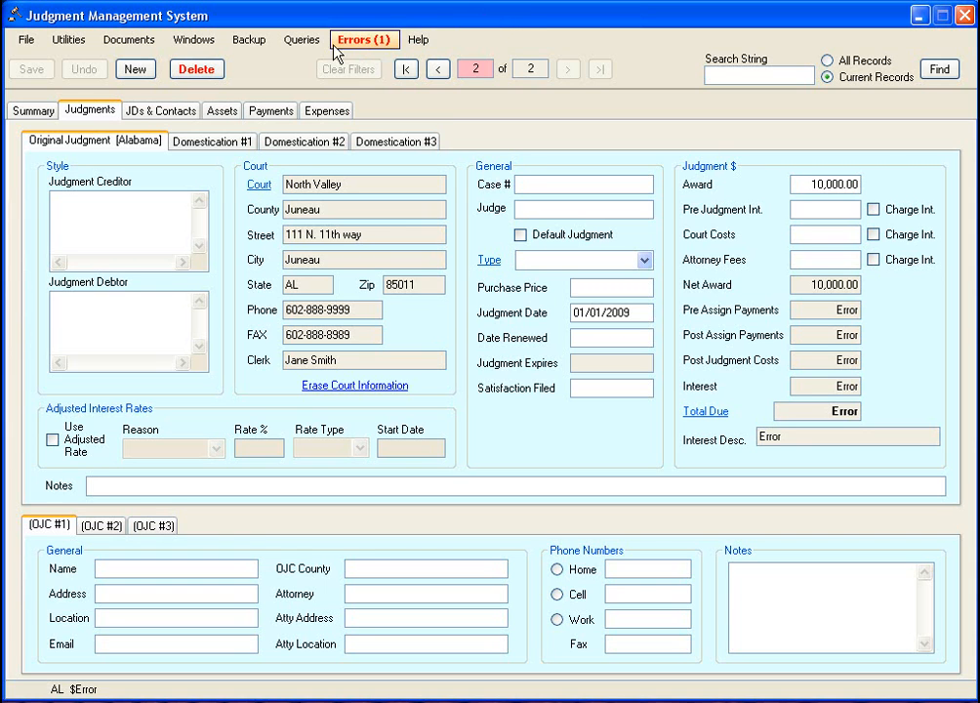
mouse_move(389, 45)
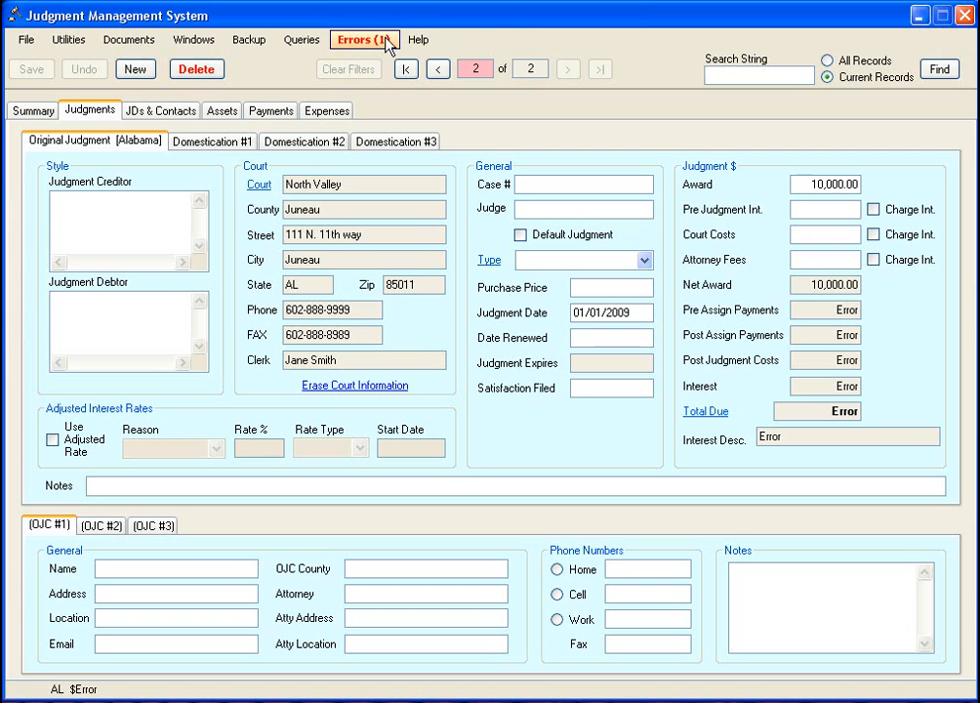
mouse_move(498, 21)
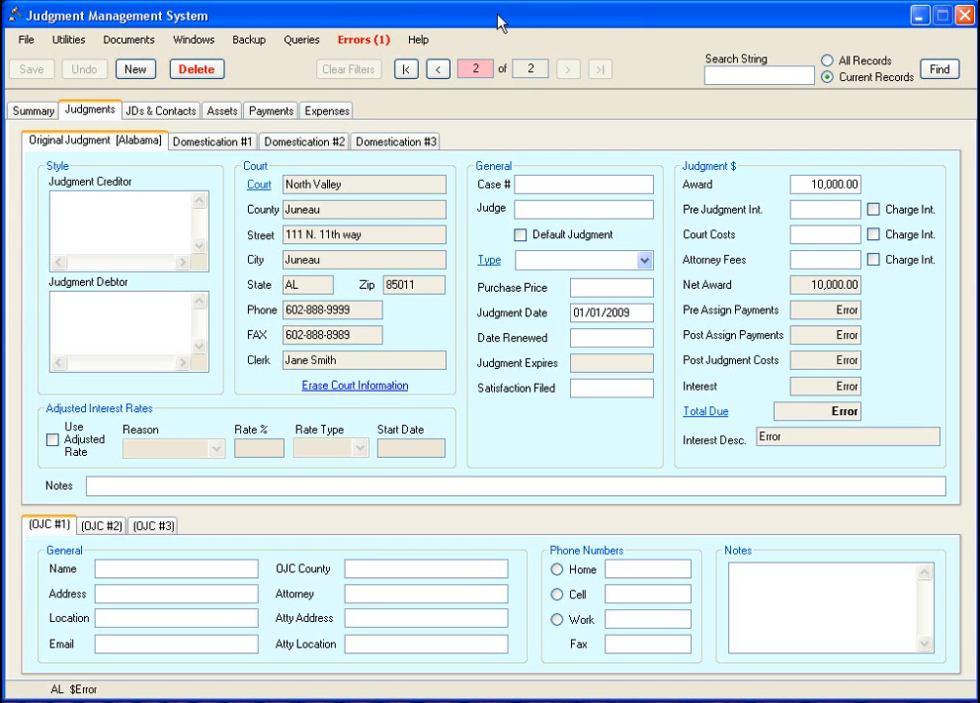
mouse_move(504, 31)
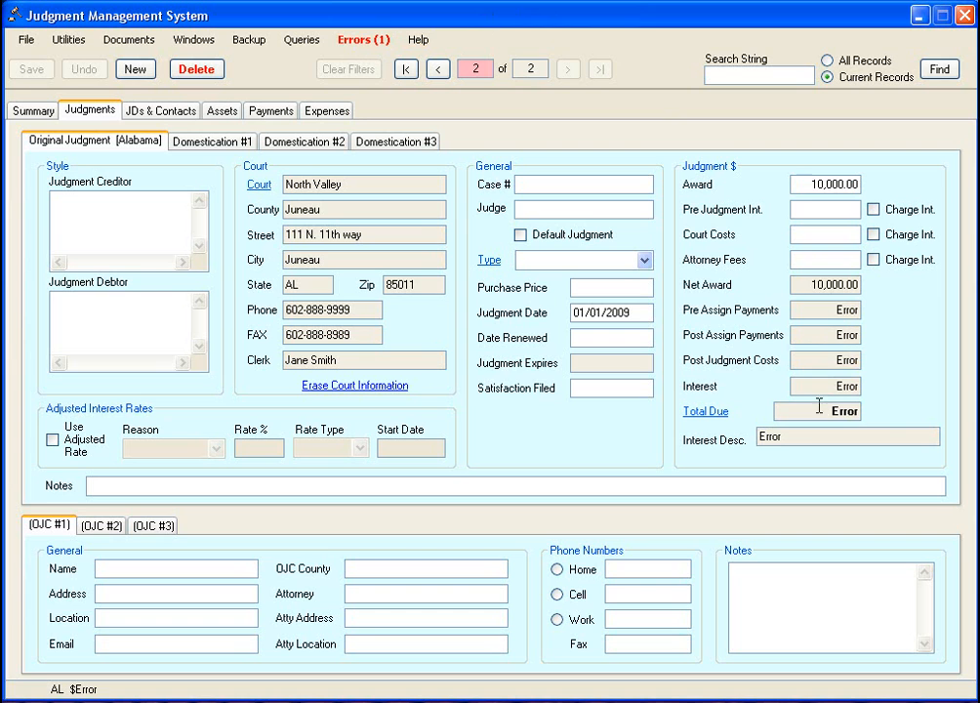
mouse_move(834, 386)
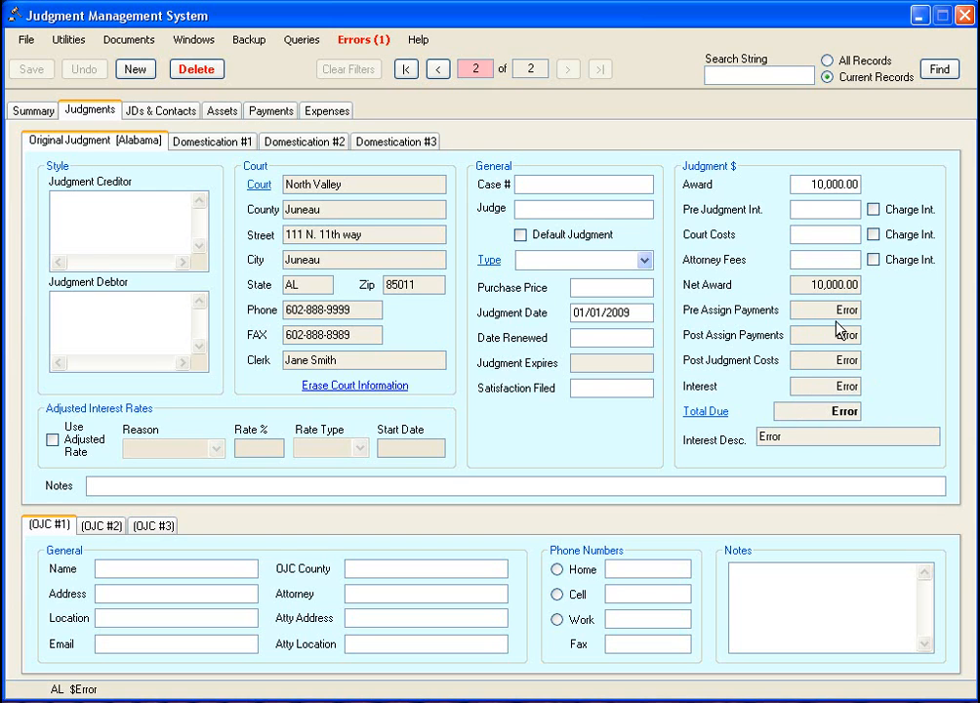
mouse_move(507, 117)
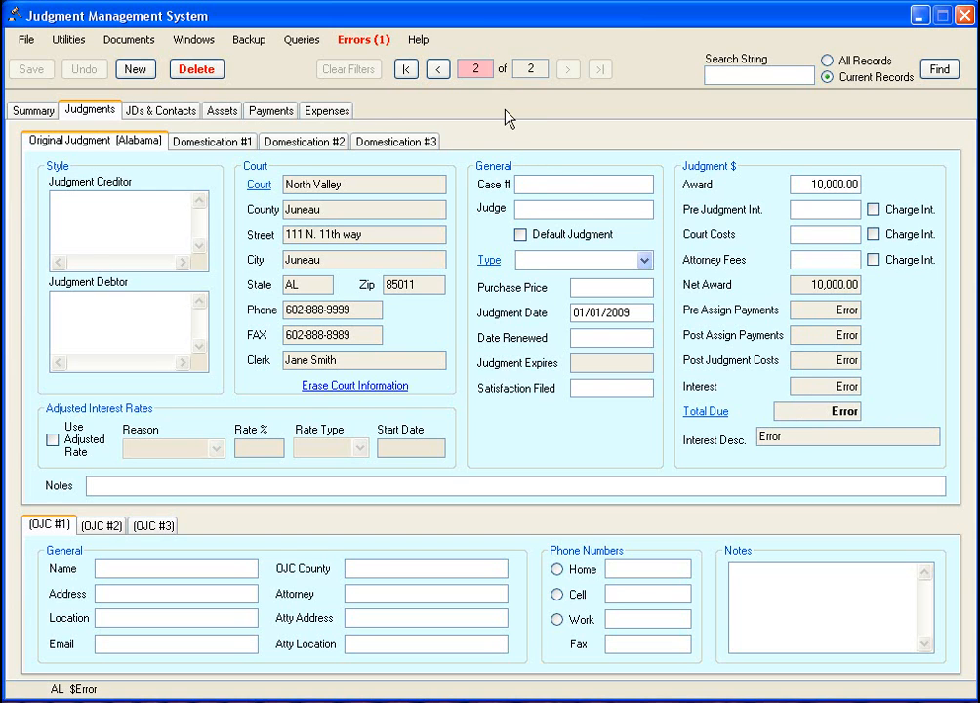
mouse_move(199, 88)
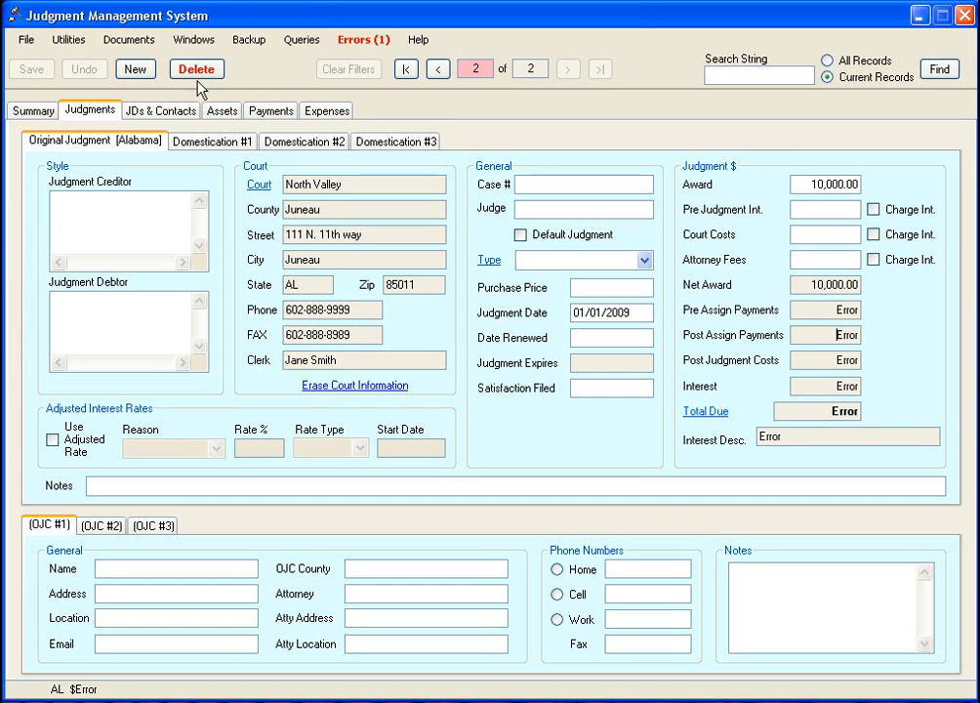
Delete the current test judgment record, leaving one blank record
click(195, 69)
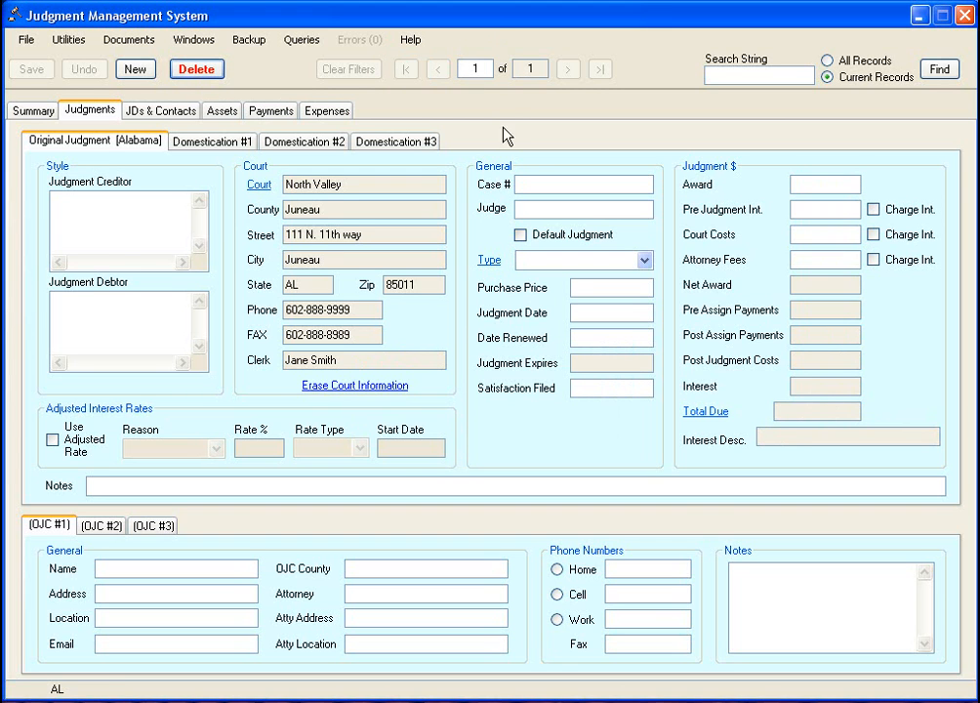
mouse_move(500, 24)
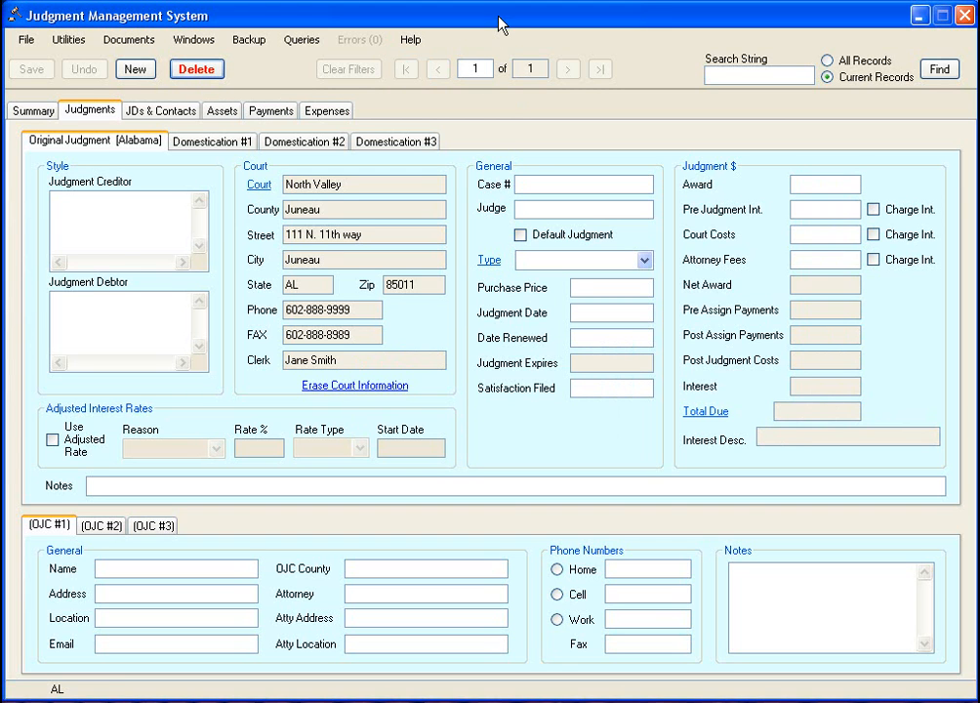
mouse_move(424, 338)
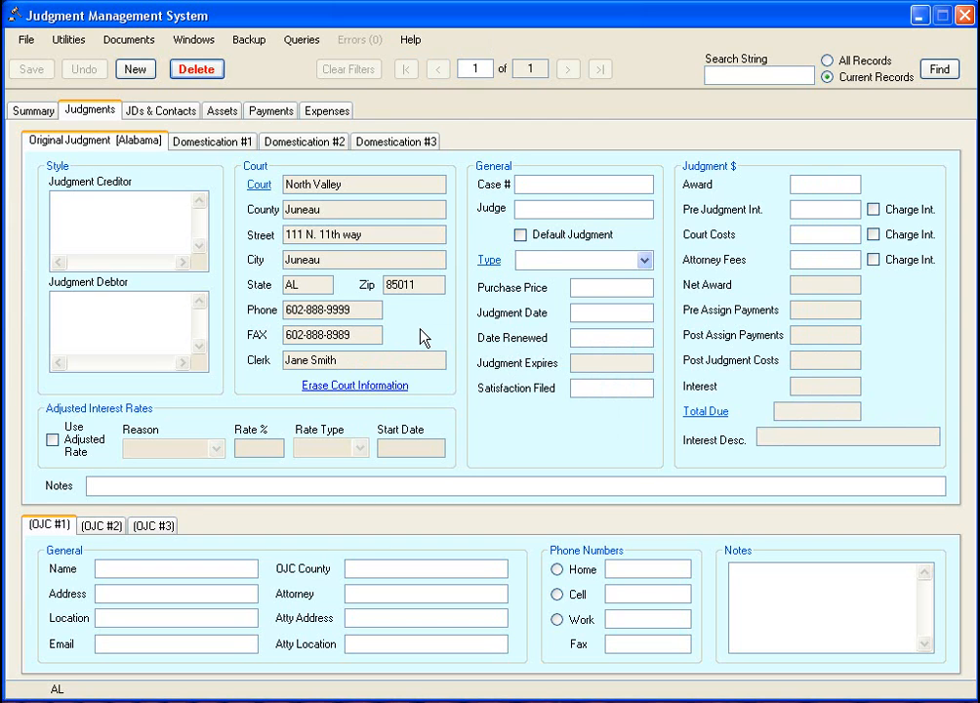
mouse_move(500, 328)
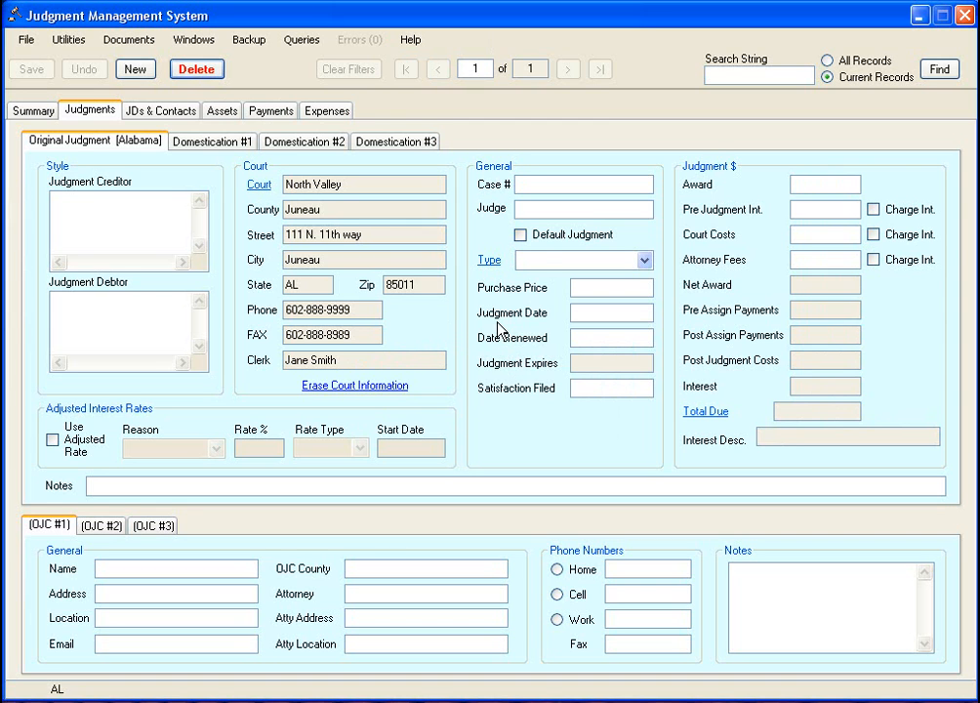
mouse_move(369, 283)
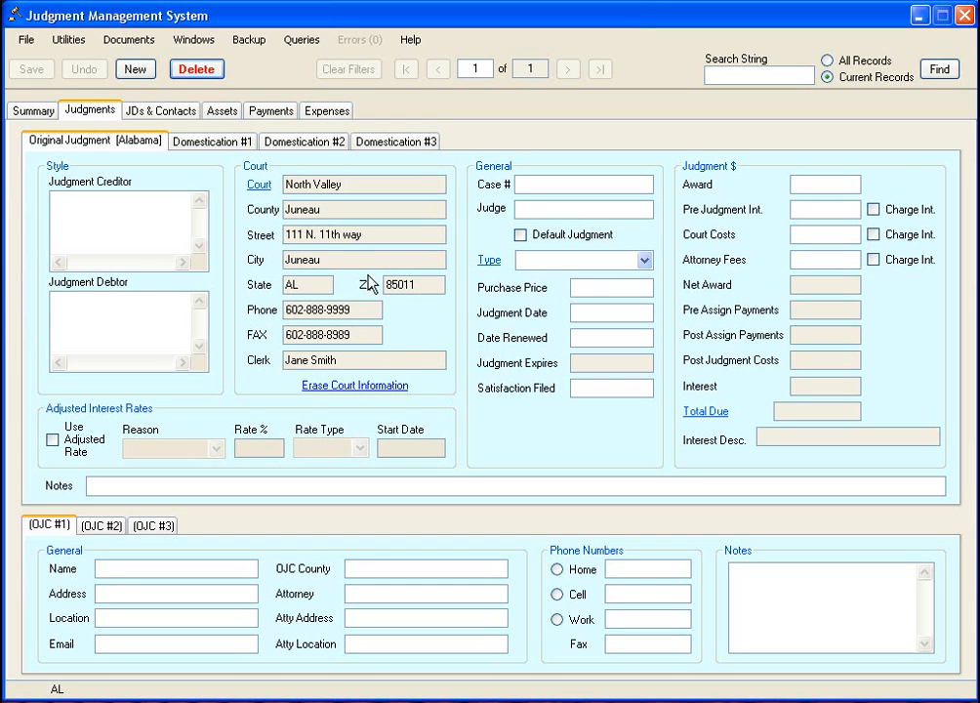
mouse_move(254, 219)
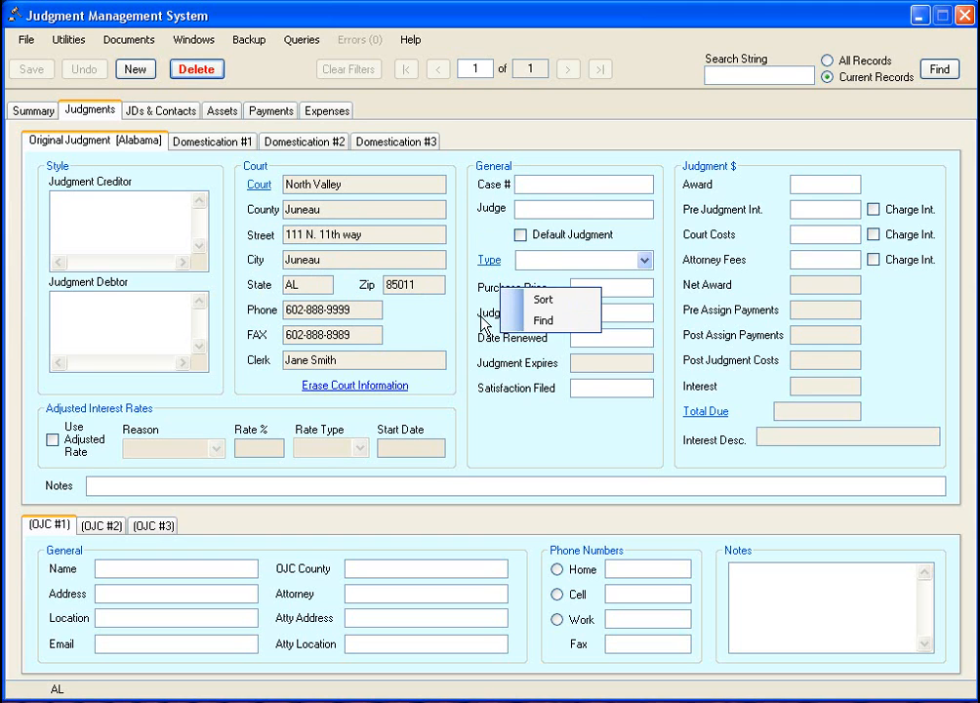
On JDs & Contacts, use Find on the debtor Name field, then return to the judgment form
click(160, 109)
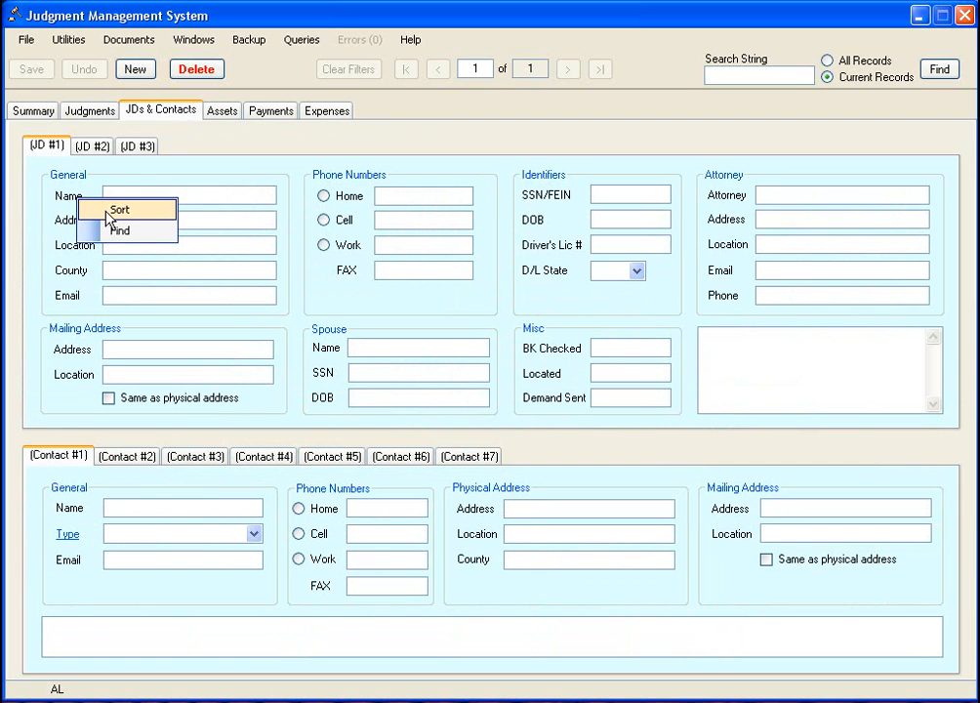
mouse_move(121, 231)
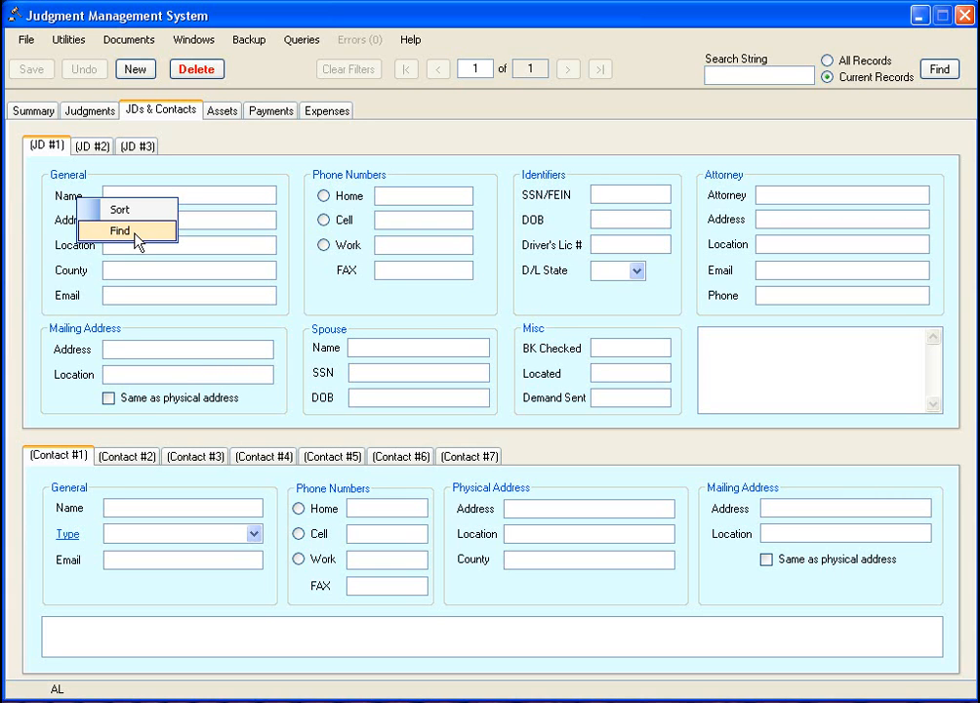
click(89, 109)
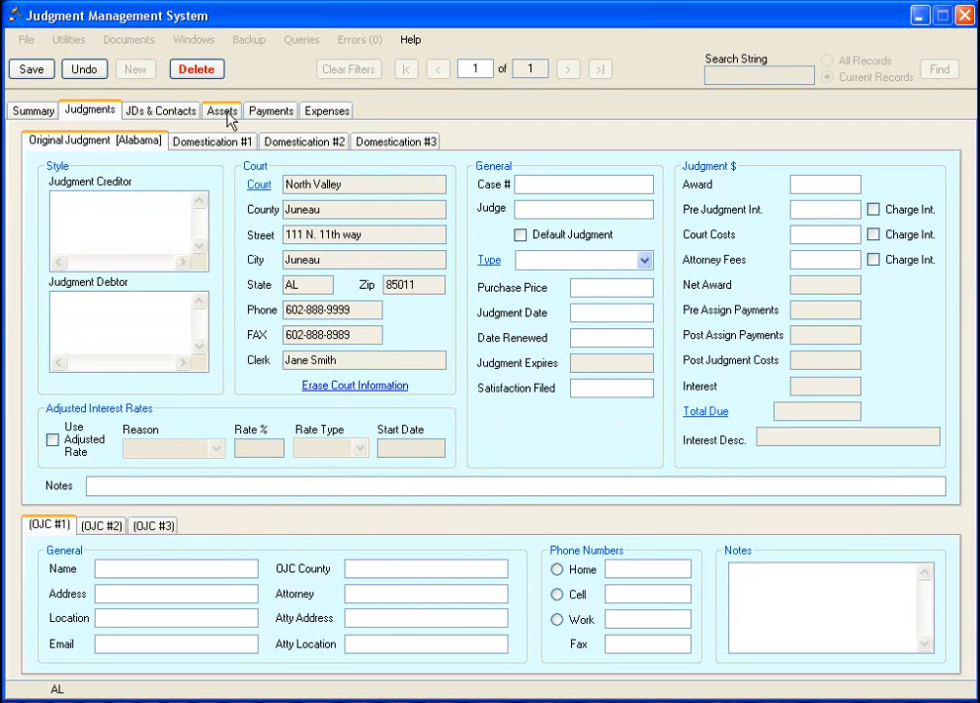
Delete the test Employment row from Assets and return to the blank judgment details
click(221, 109)
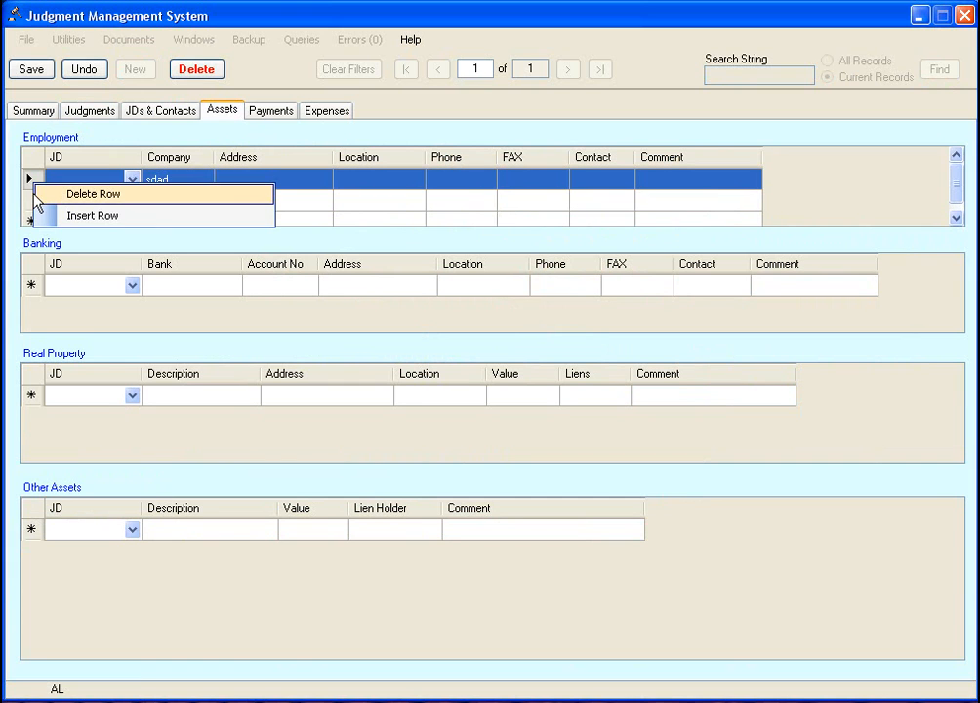
mouse_move(93, 207)
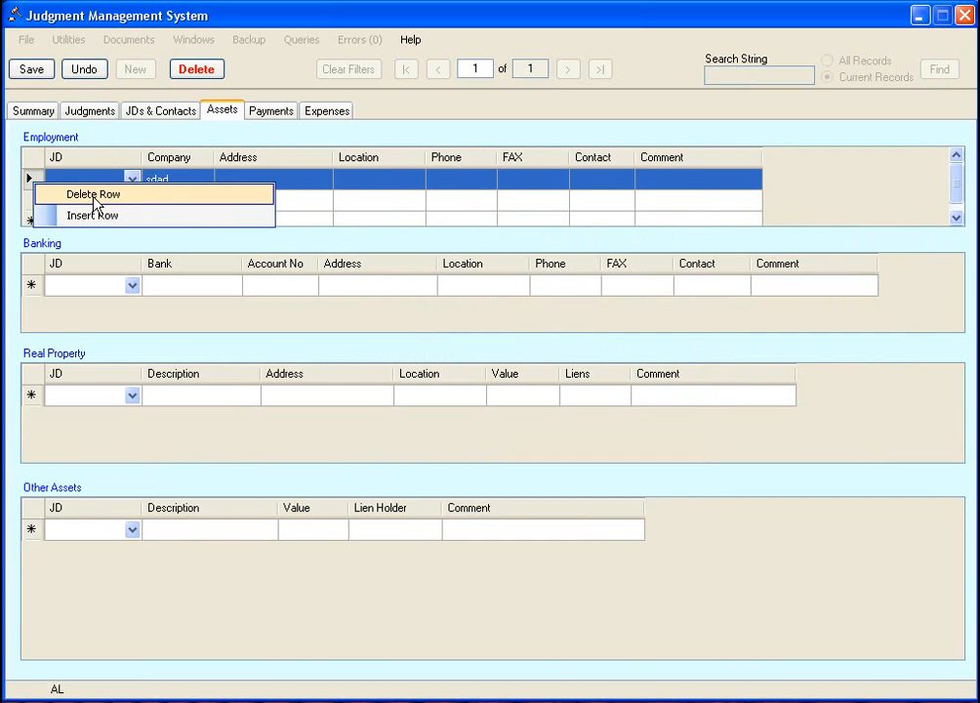
click(94, 196)
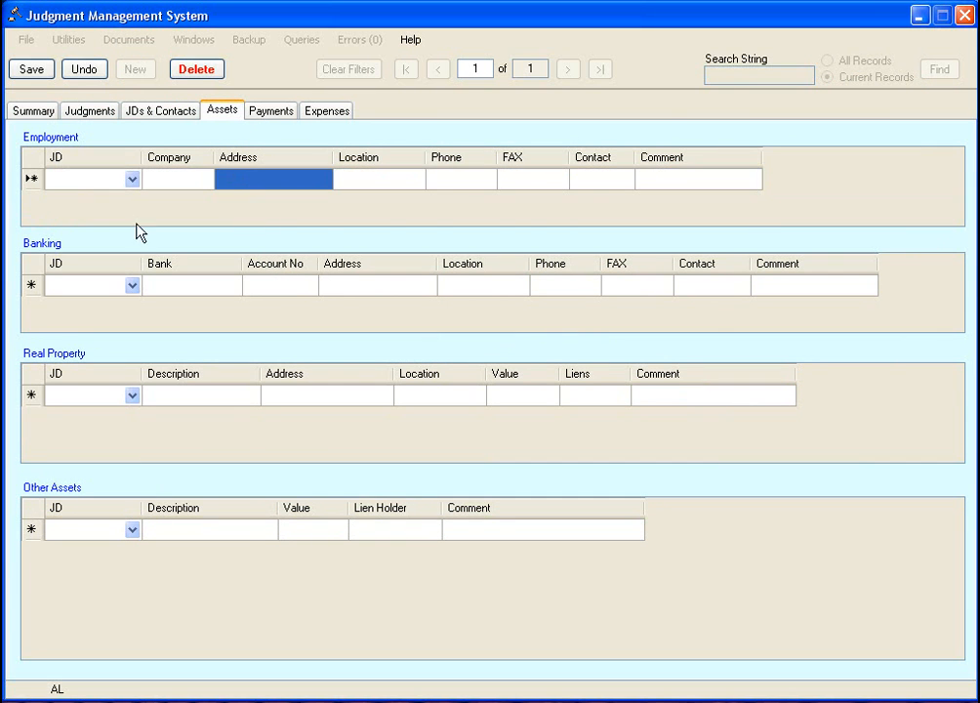
mouse_move(109, 156)
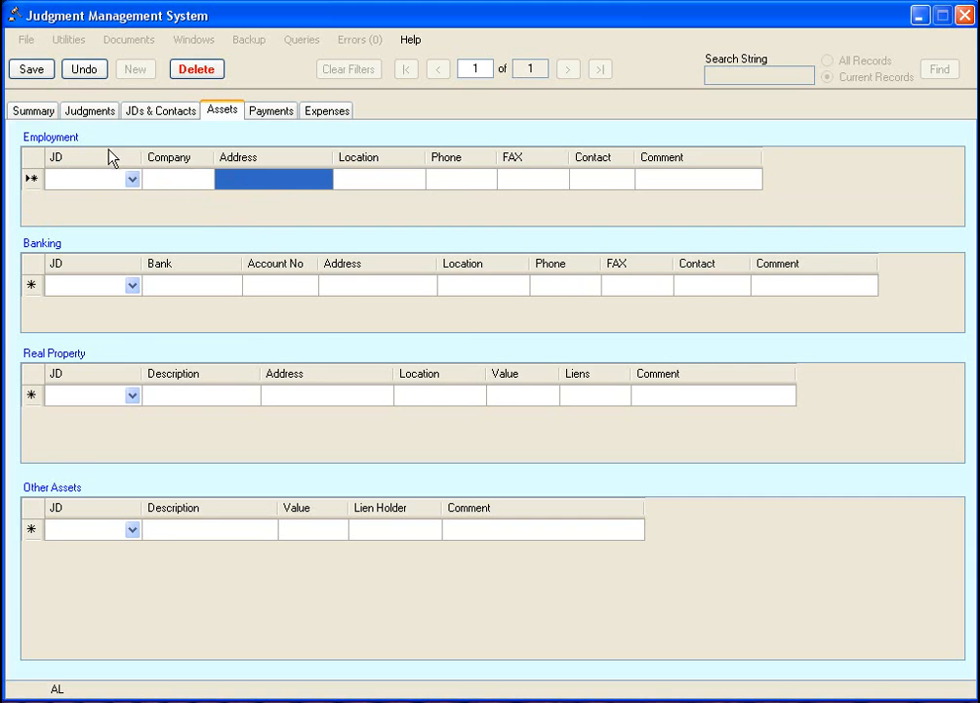
click(90, 110)
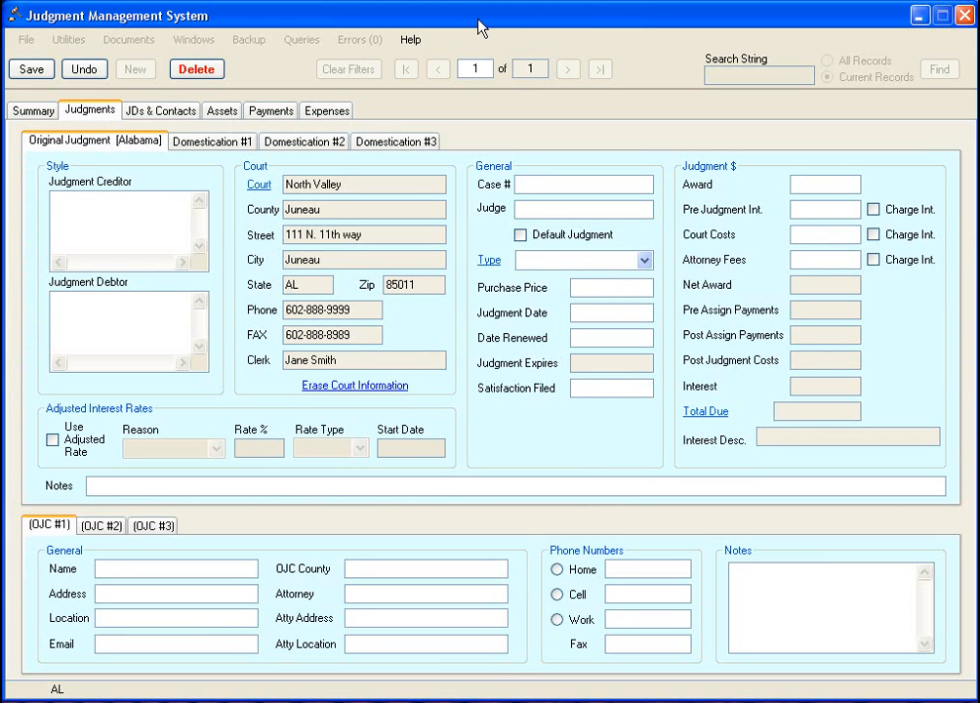